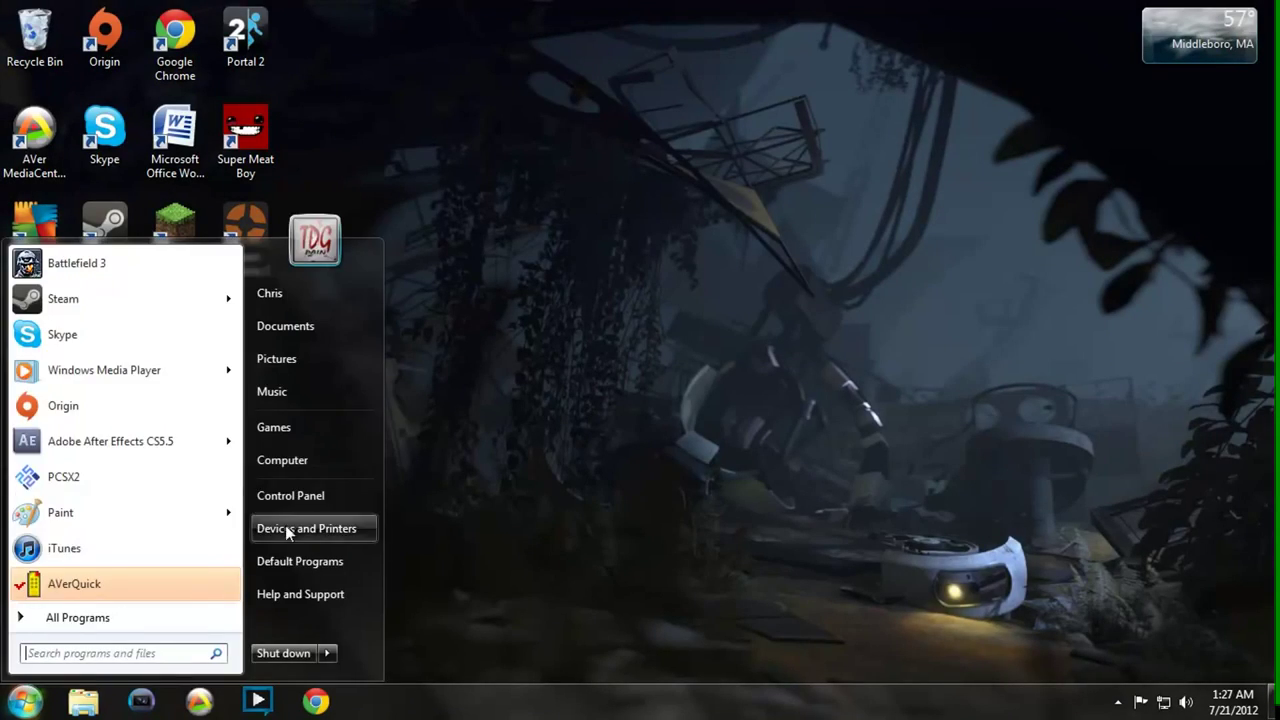
- Open Computer and the DVD RW Drive (E:) AVer MediaCenter disc
left_click(282, 459)
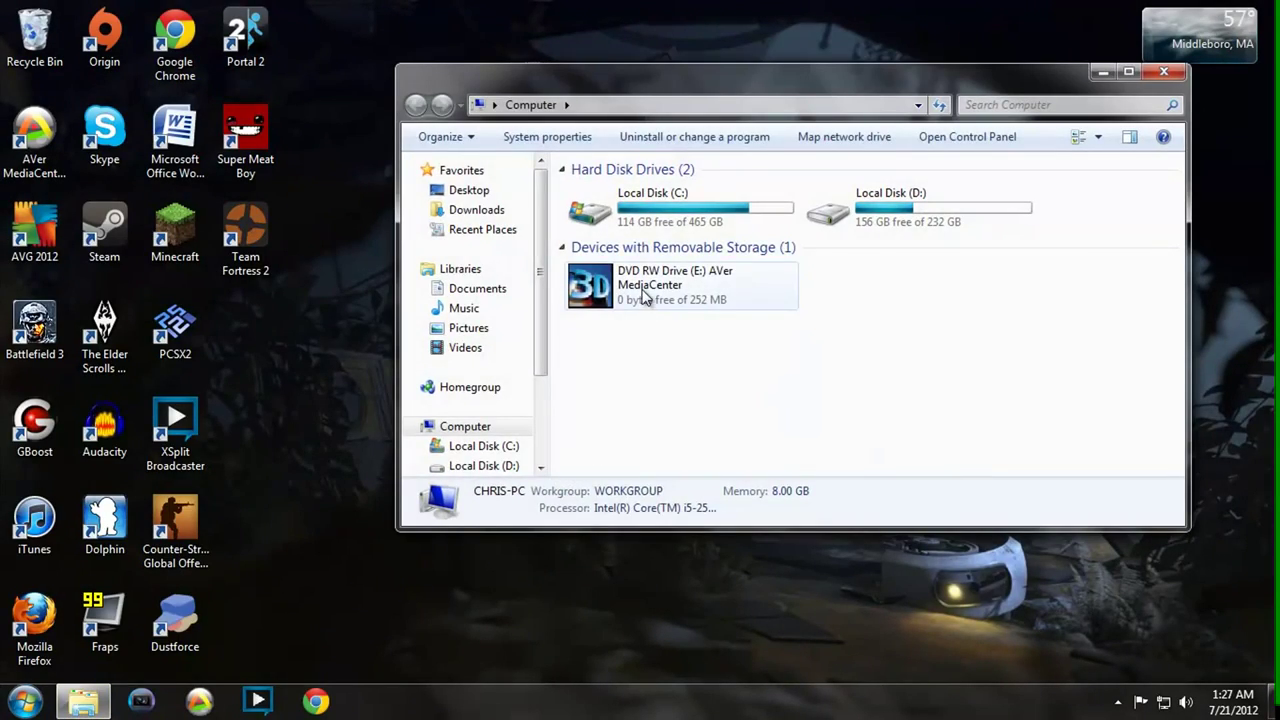
left_click(680, 285)
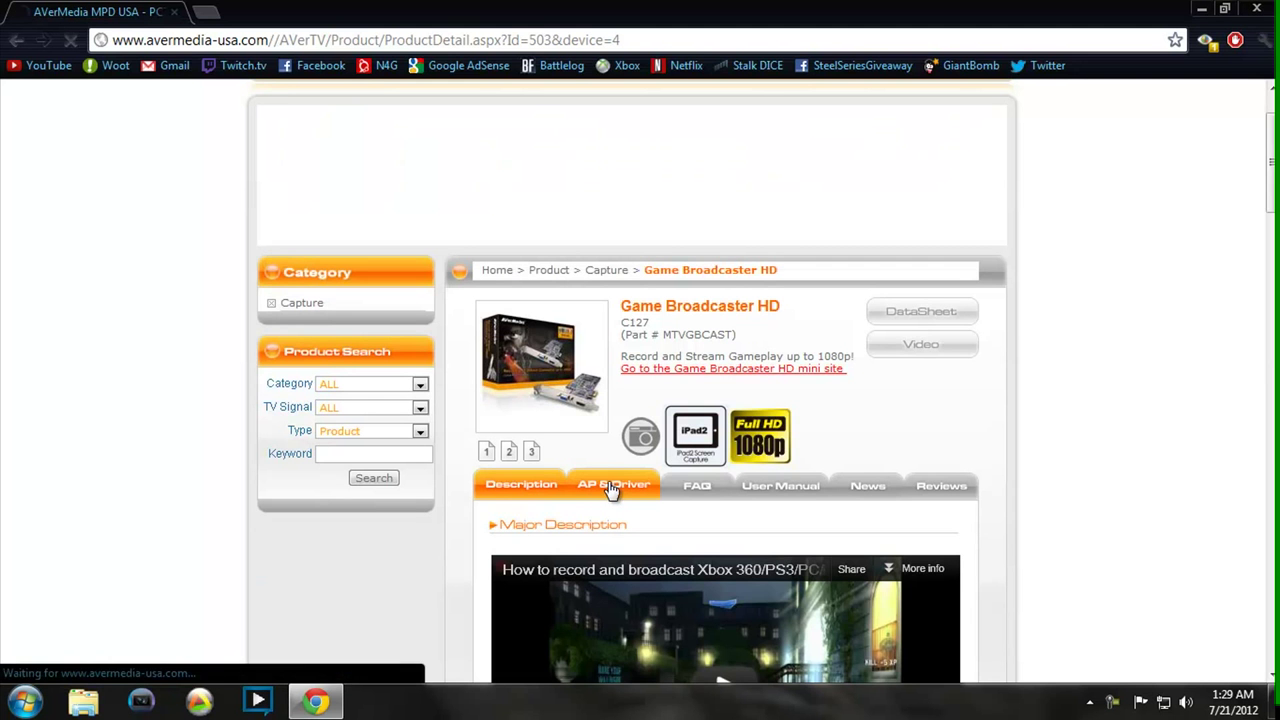
- Show the AP & Driver downloads list with AVer MediaCenter 1.7.9
left_click(613, 484)
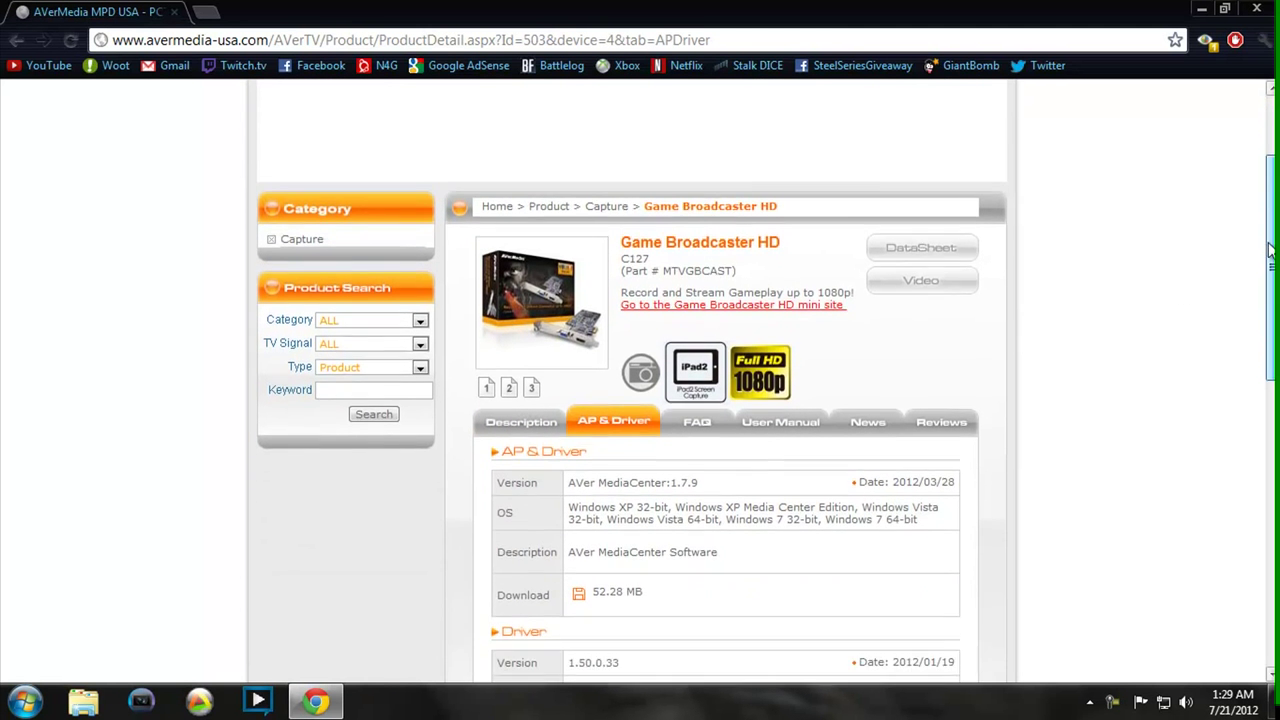
scroll("down", 3)
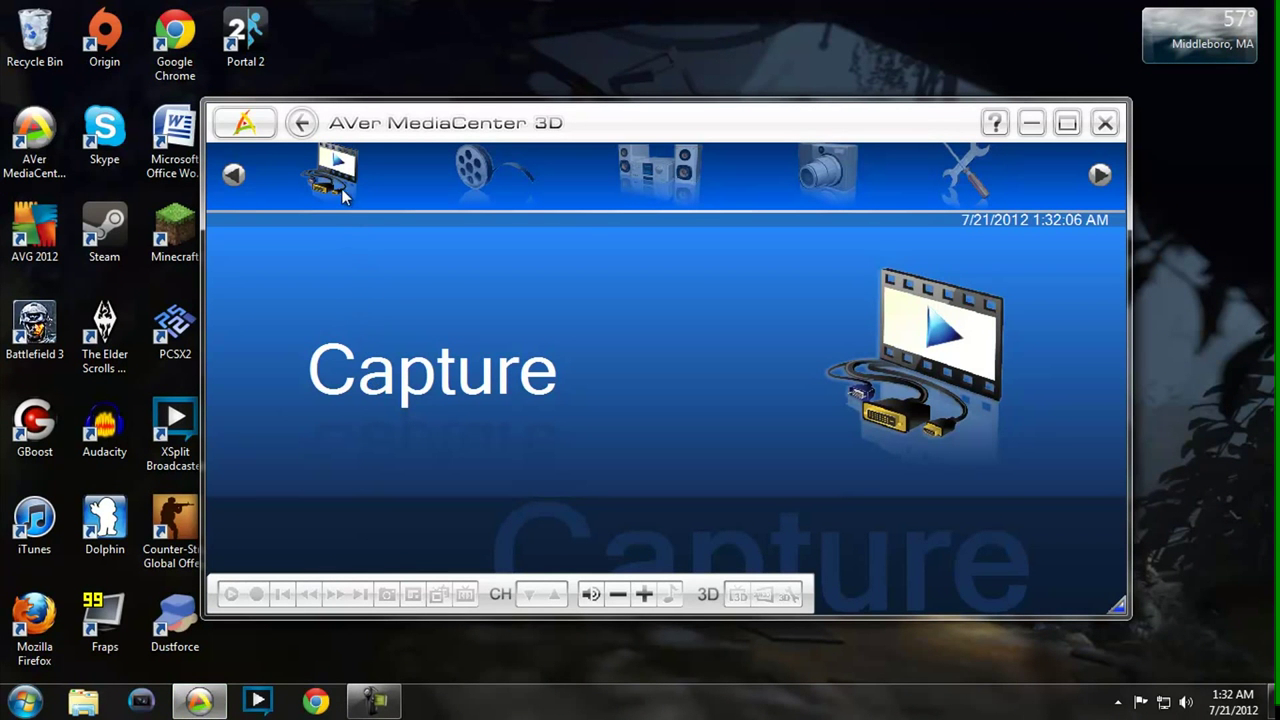
- Open Settings > Capture > Configure Recording and the MPEG-2 Record Format list
left_click(659, 173)
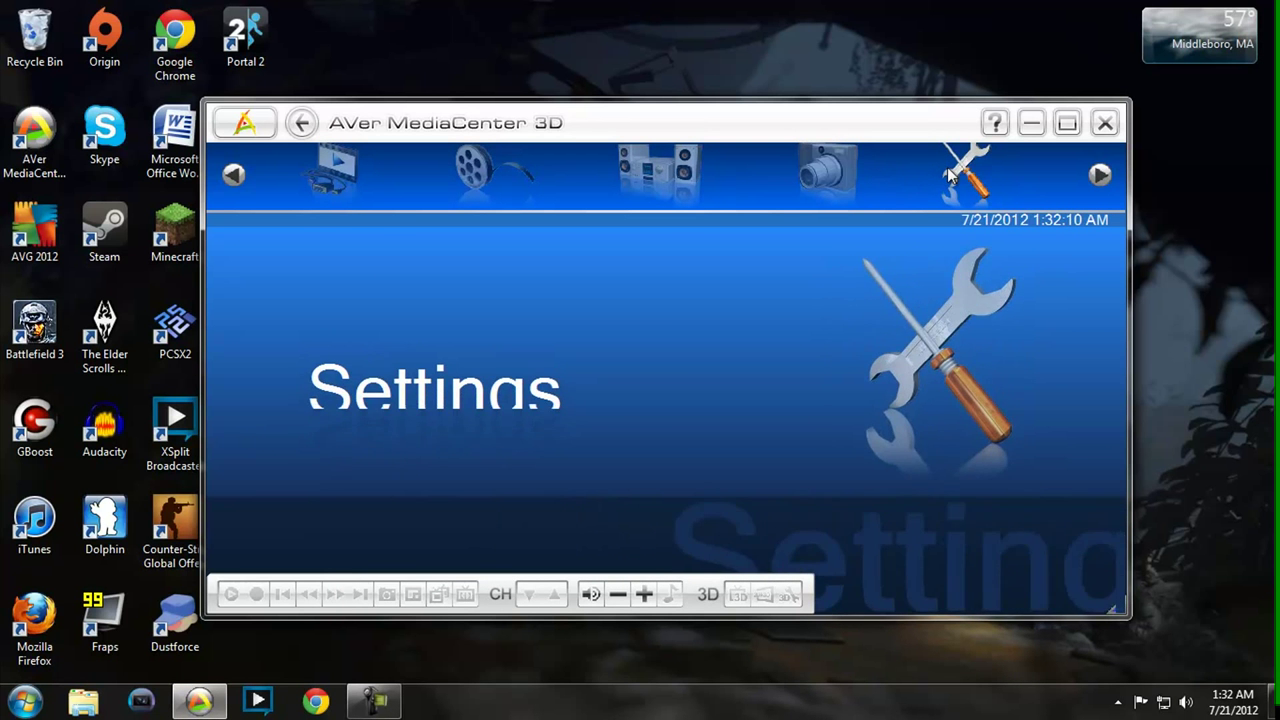
left_click(965, 175)
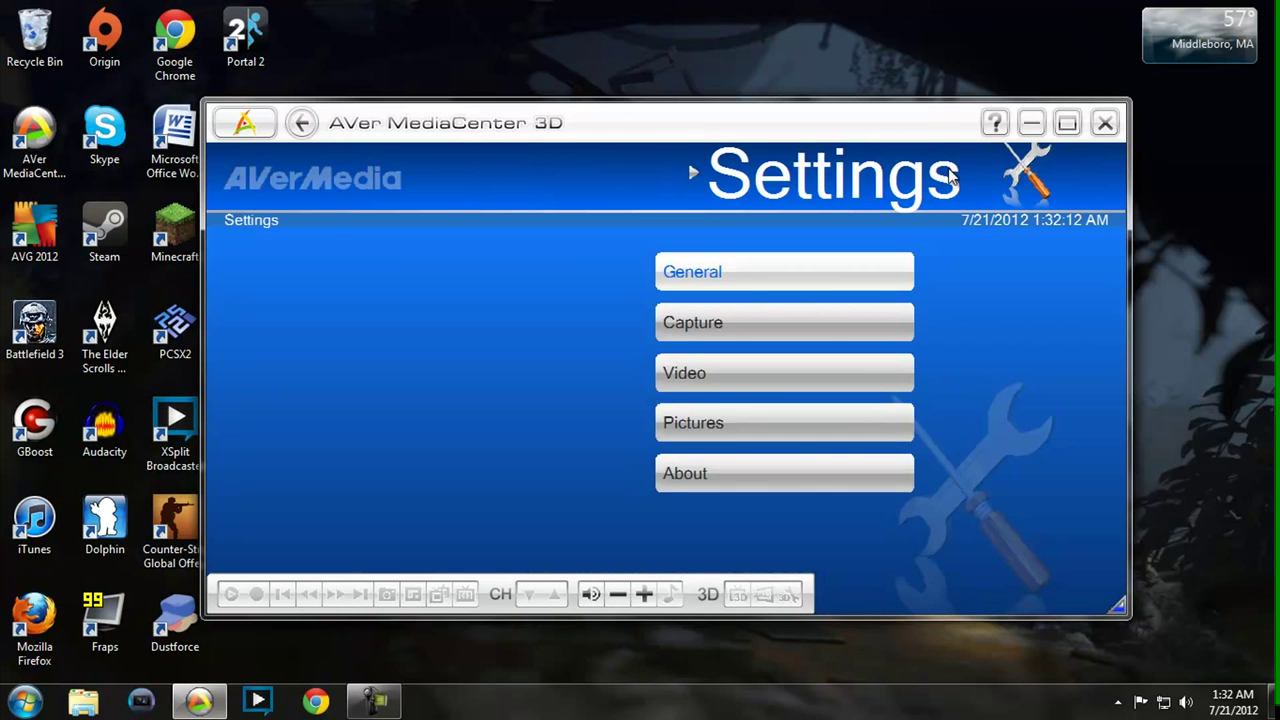
left_click(784, 322)
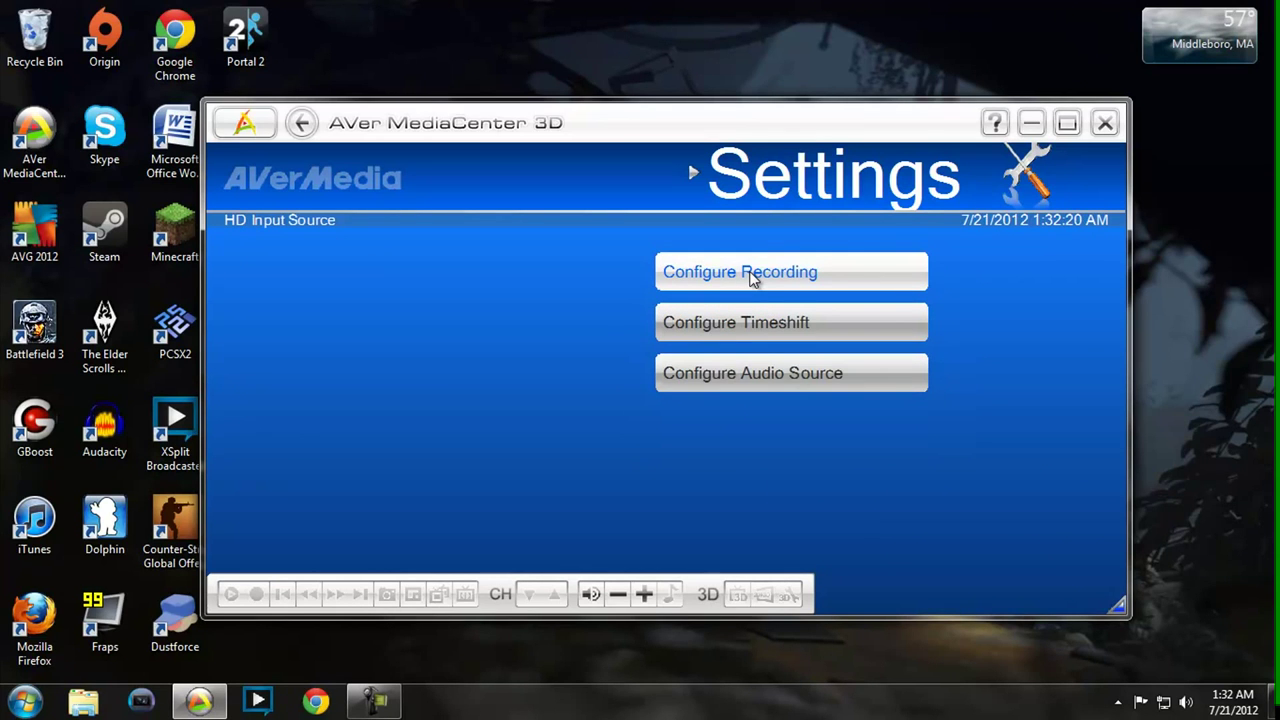
left_click(791, 271)
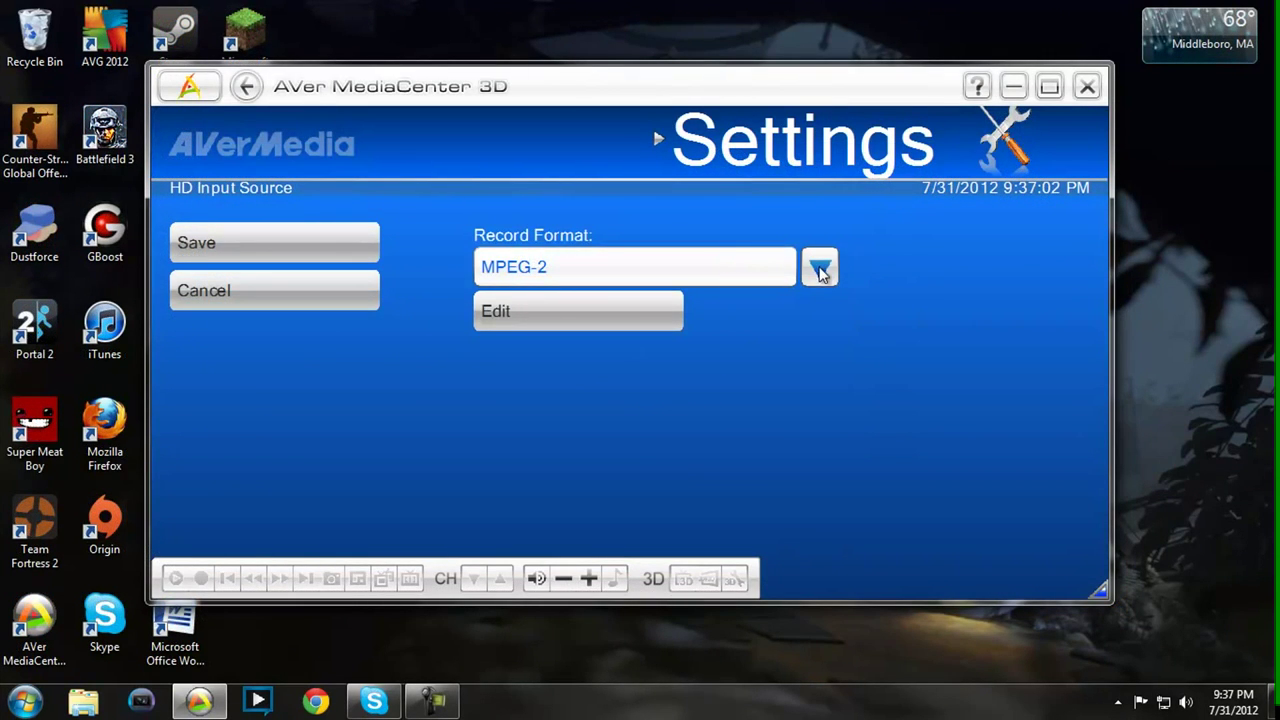
left_click(819, 267)
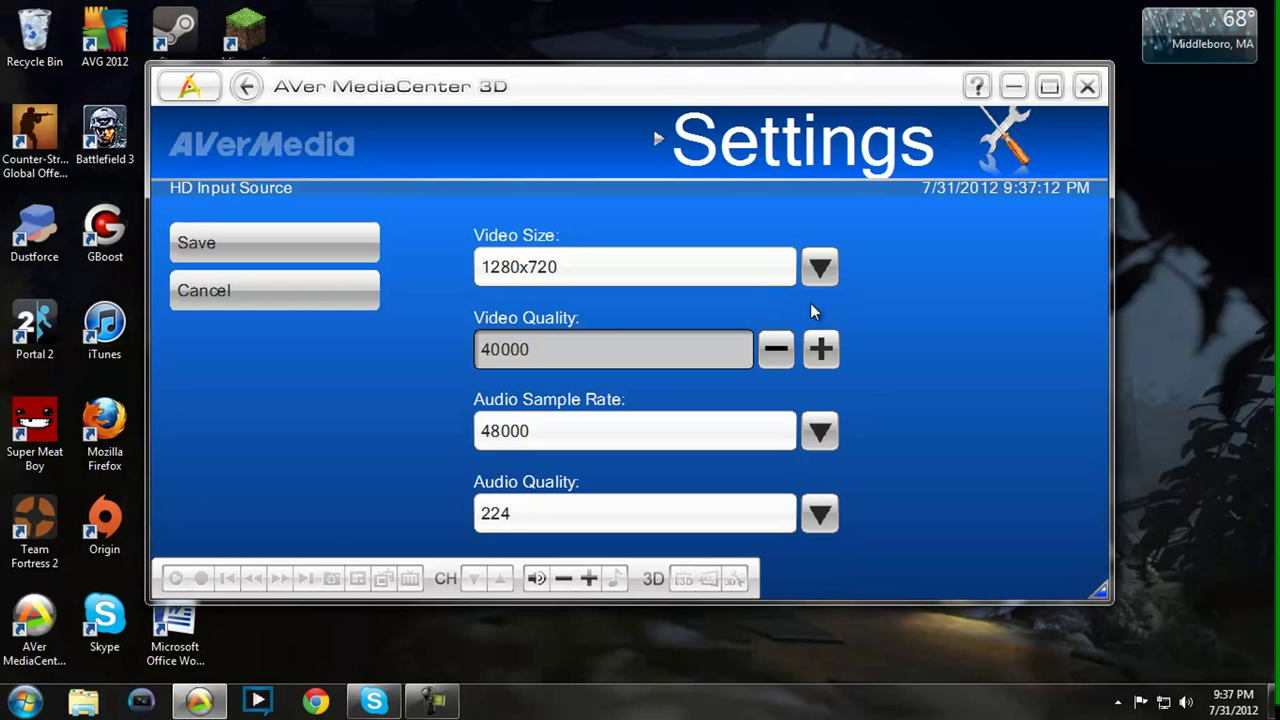
- Browse the Video Size list, with 1280x720 selected
left_click(819, 267)
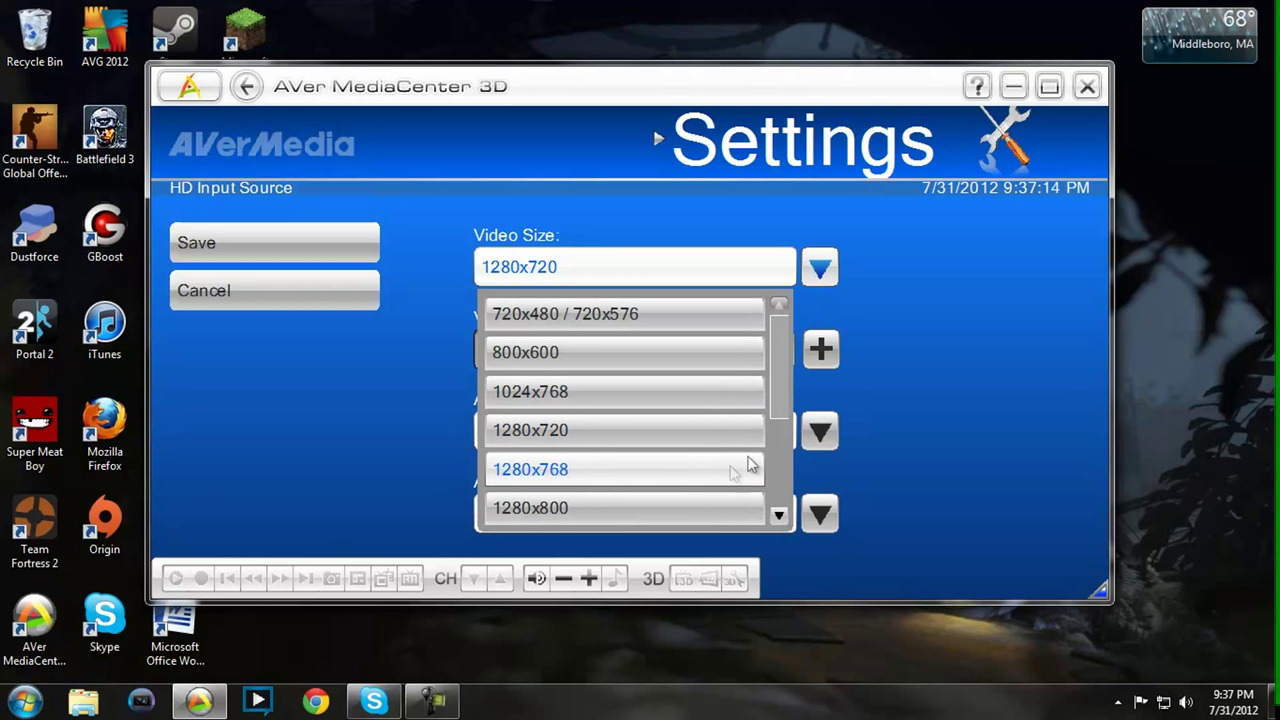
scroll("down", 3)
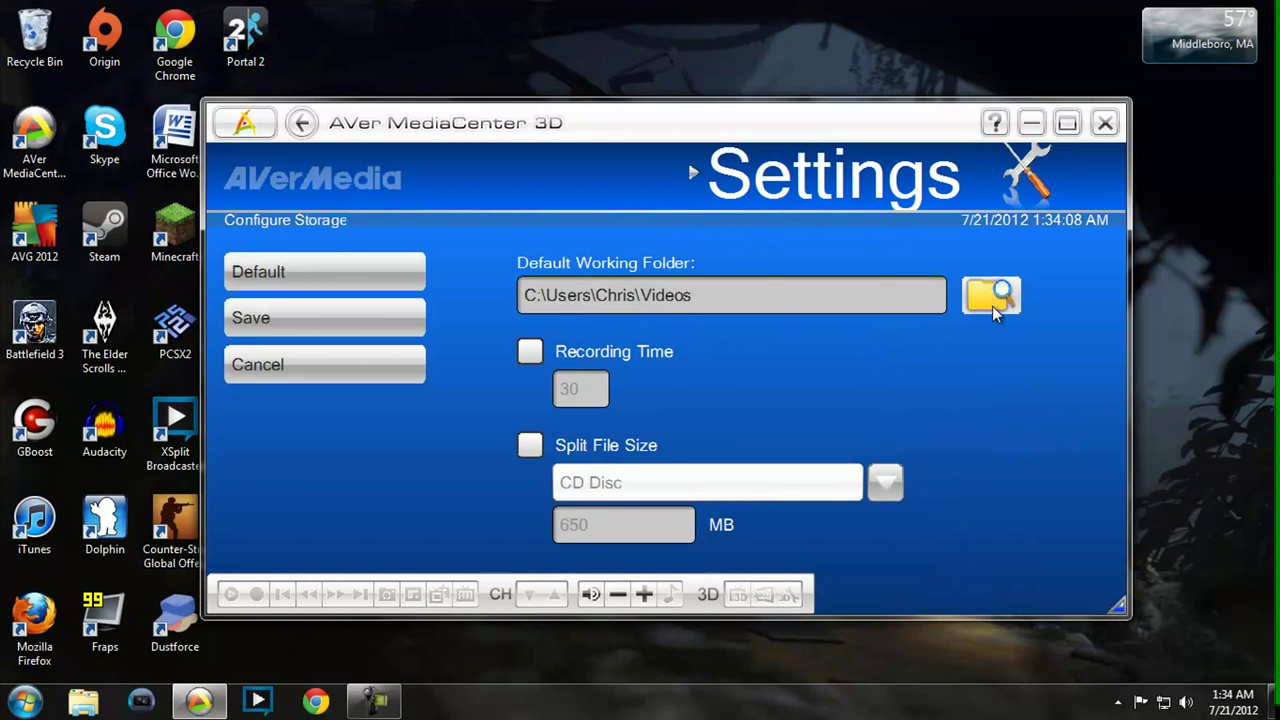
- Set C:\Users\Chris\Videos as the working folder and save the storage settings
left_click(991, 295)
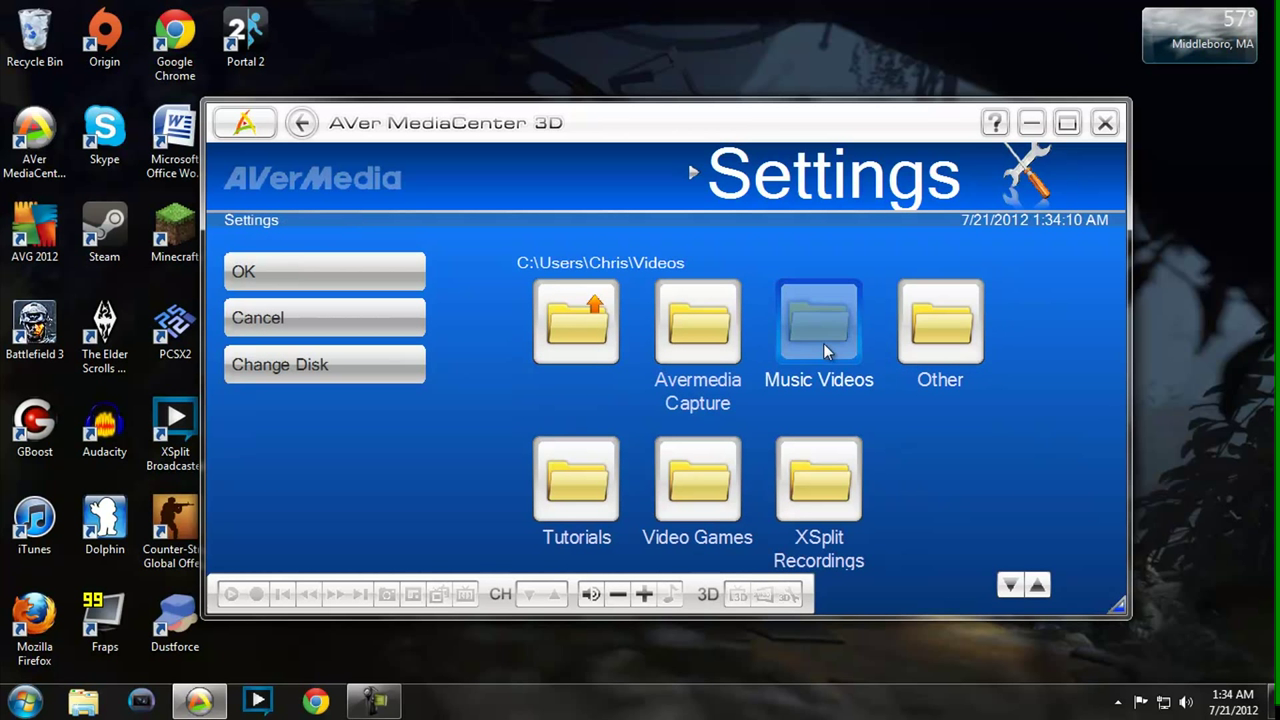
left_click(818, 480)
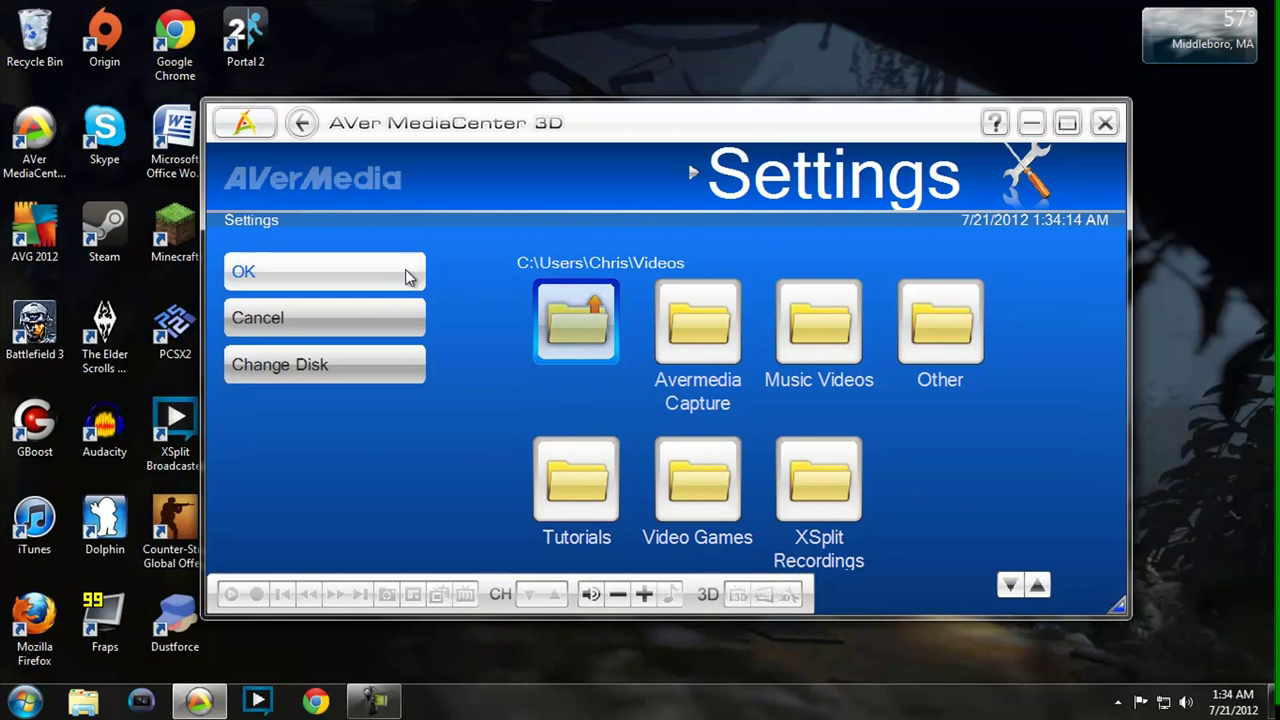
left_click(243, 271)
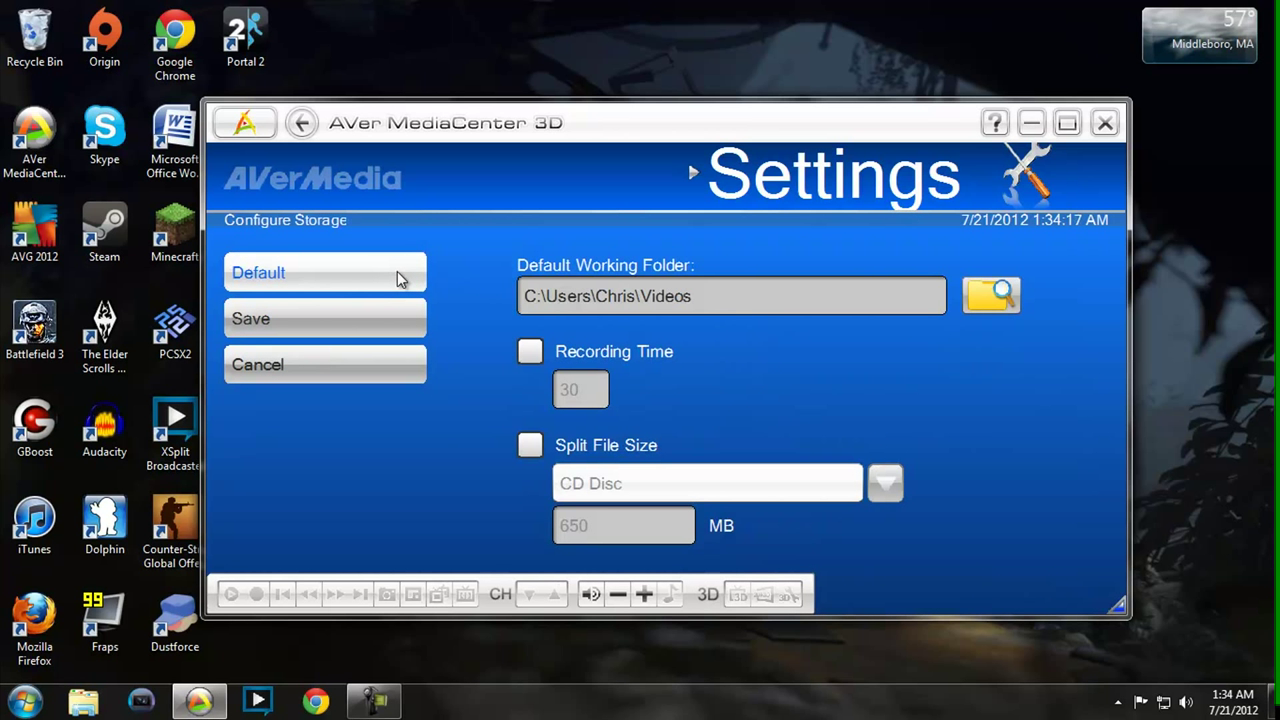
left_click(324, 363)
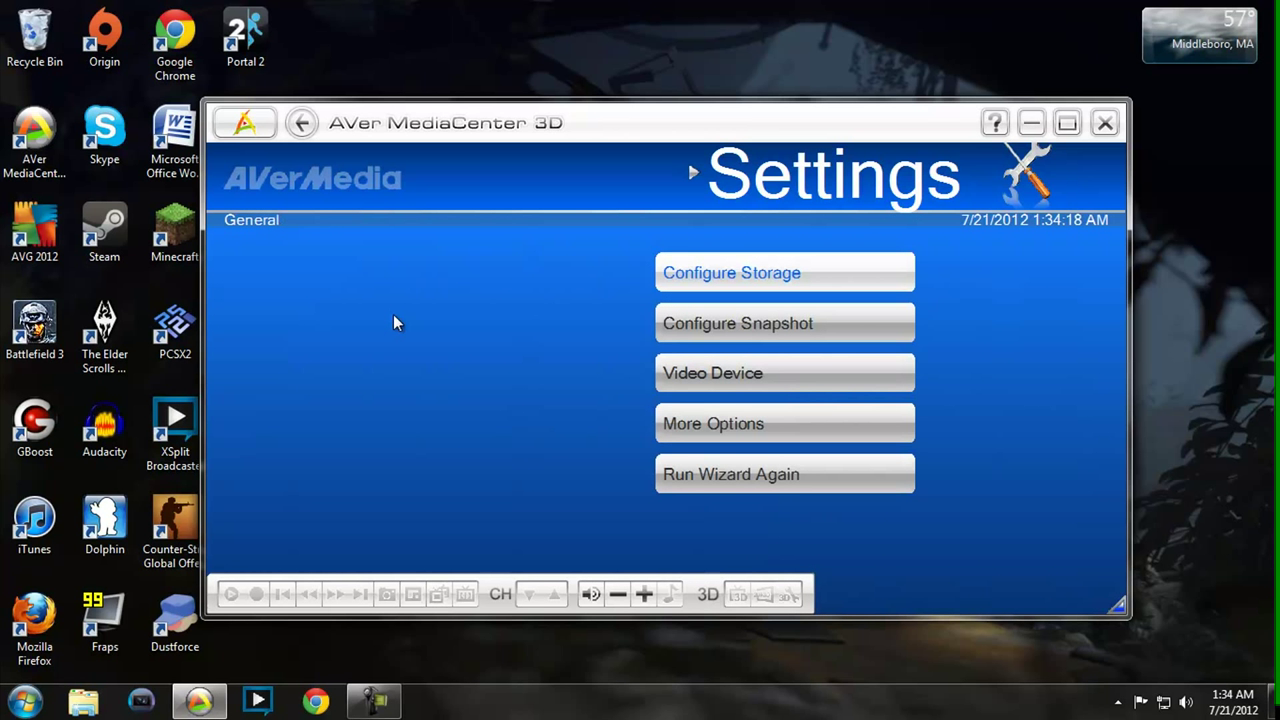
left_click(302, 122)
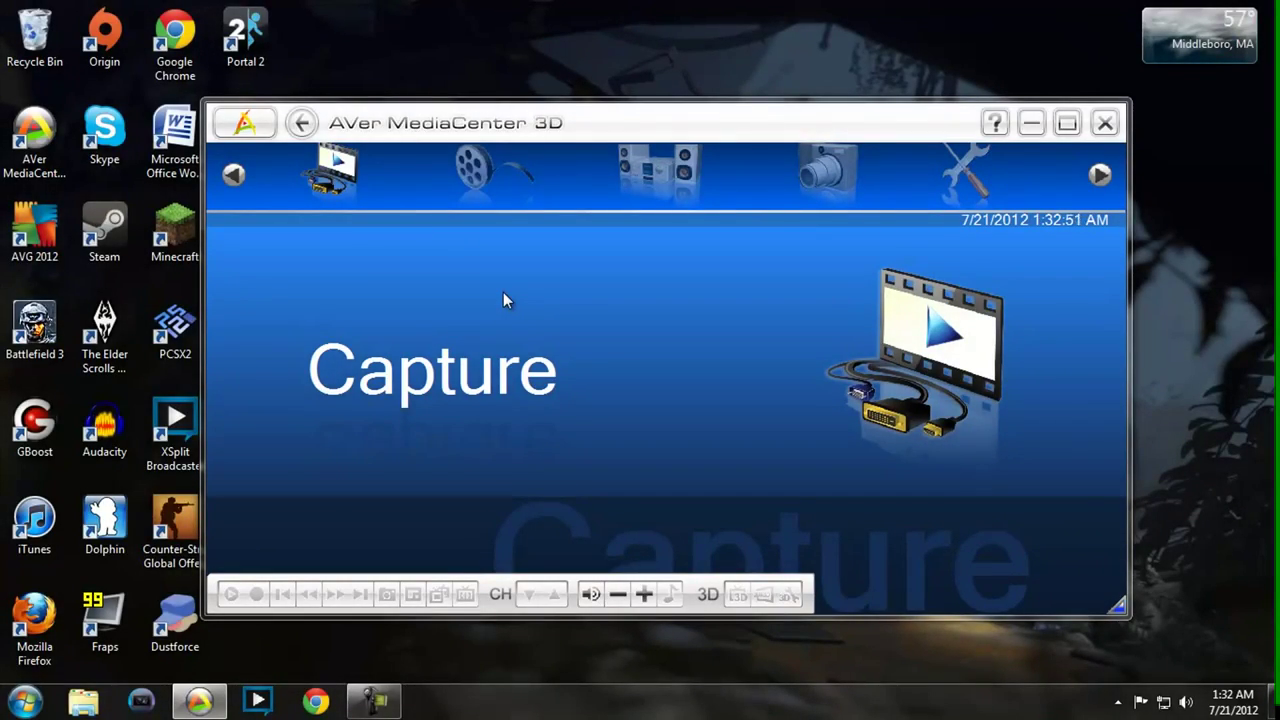
- Try the D-Sub input in Capture, then switch the source back to HDMI
left_click(330, 170)
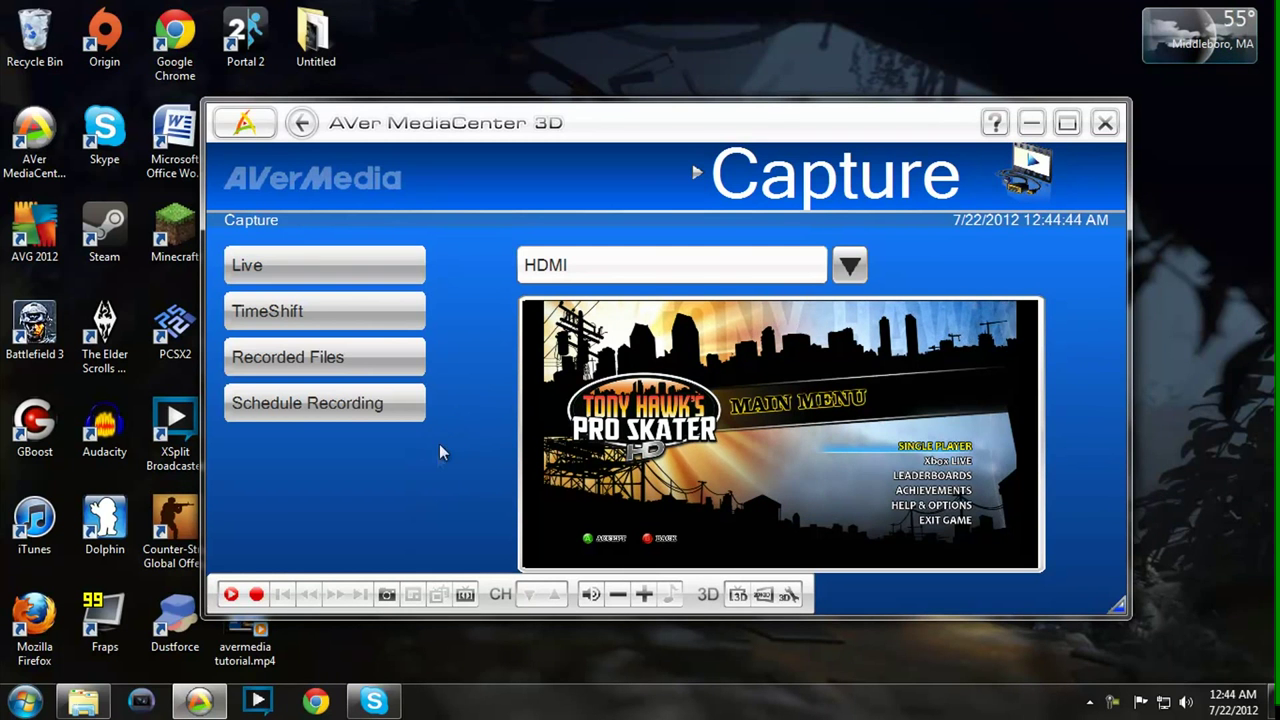
left_click(849, 264)
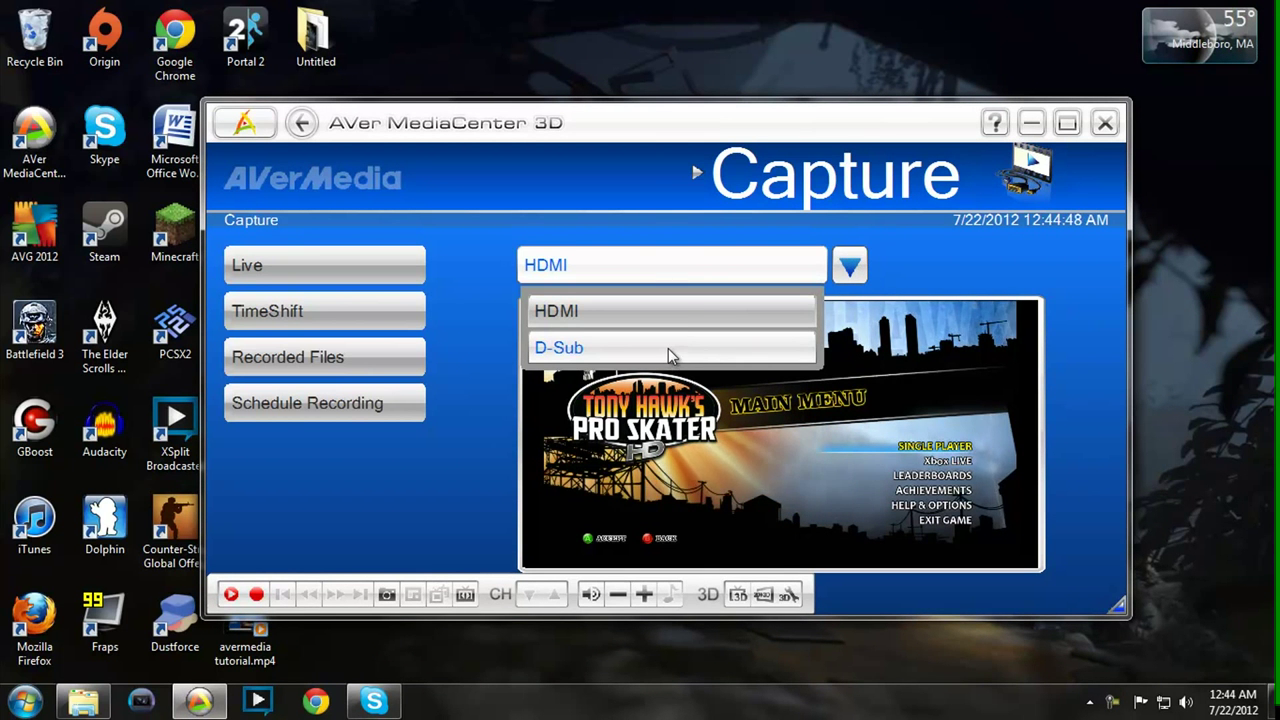
left_click(559, 347)
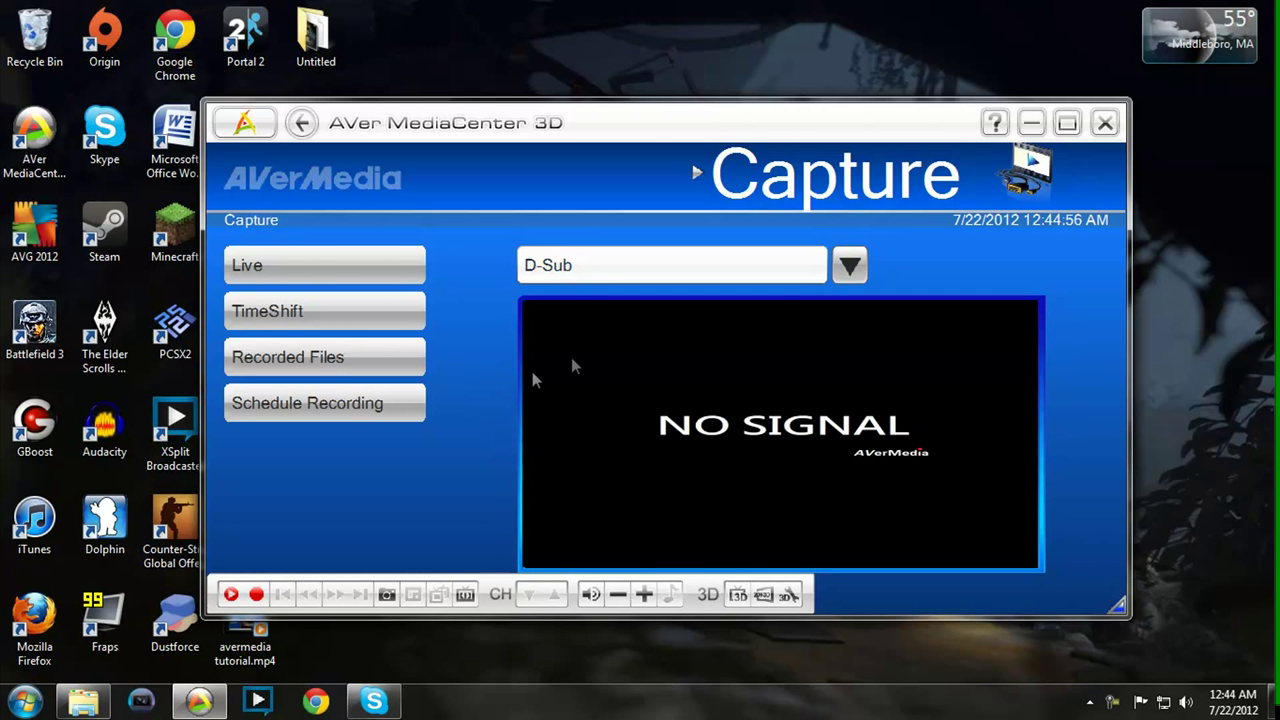
left_click(849, 265)
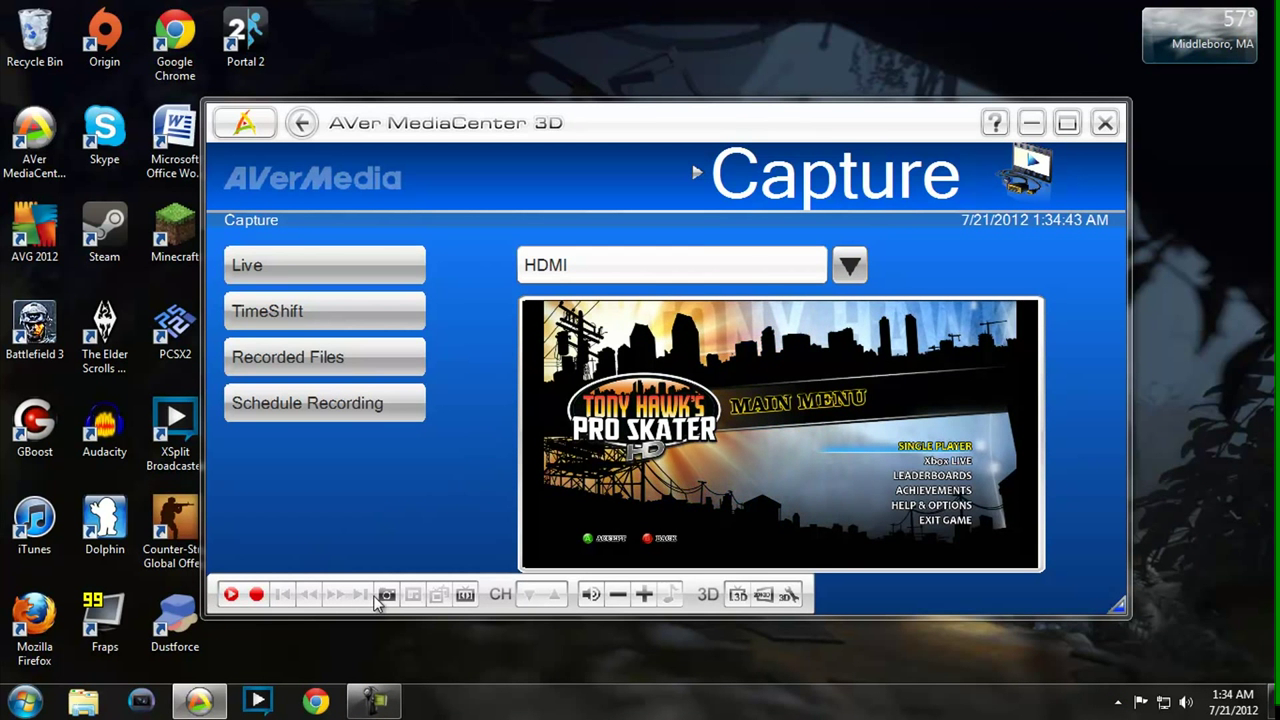
mouse_move(387, 594)
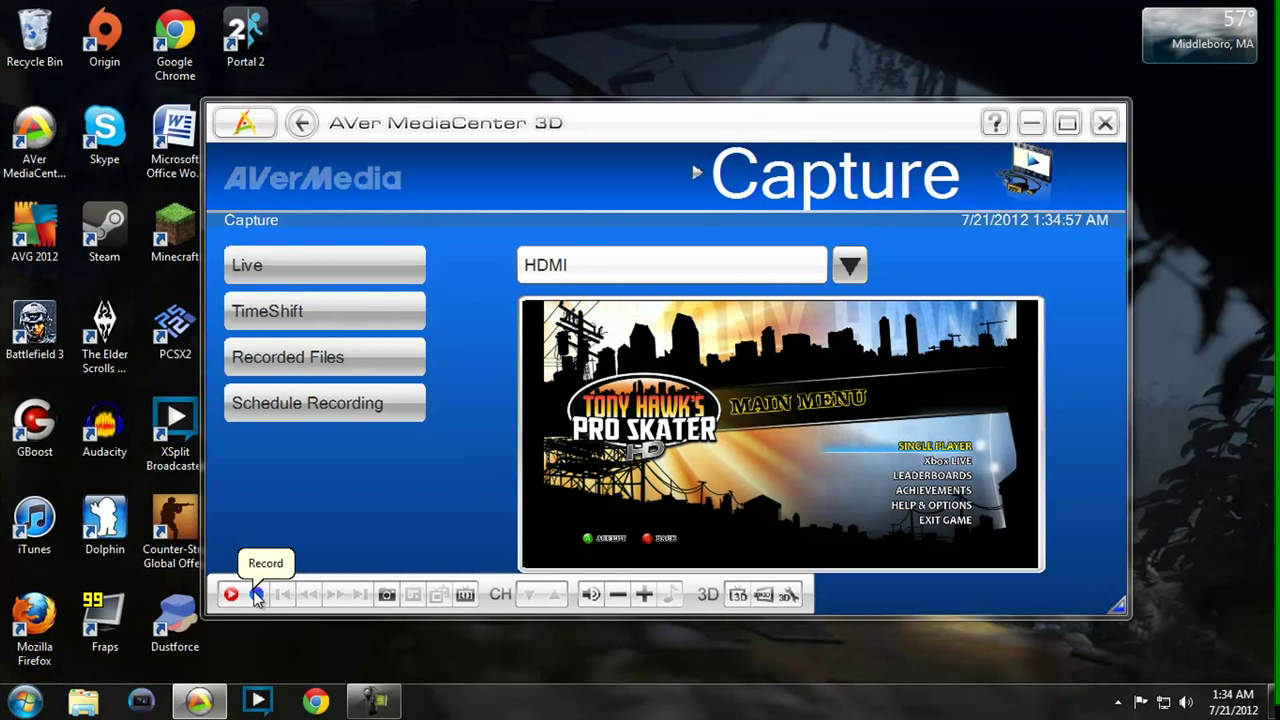
- Record a 2:27 gameplay clip, exit full-screen preview and close AVer MediaCenter 3D
left_click(256, 594)
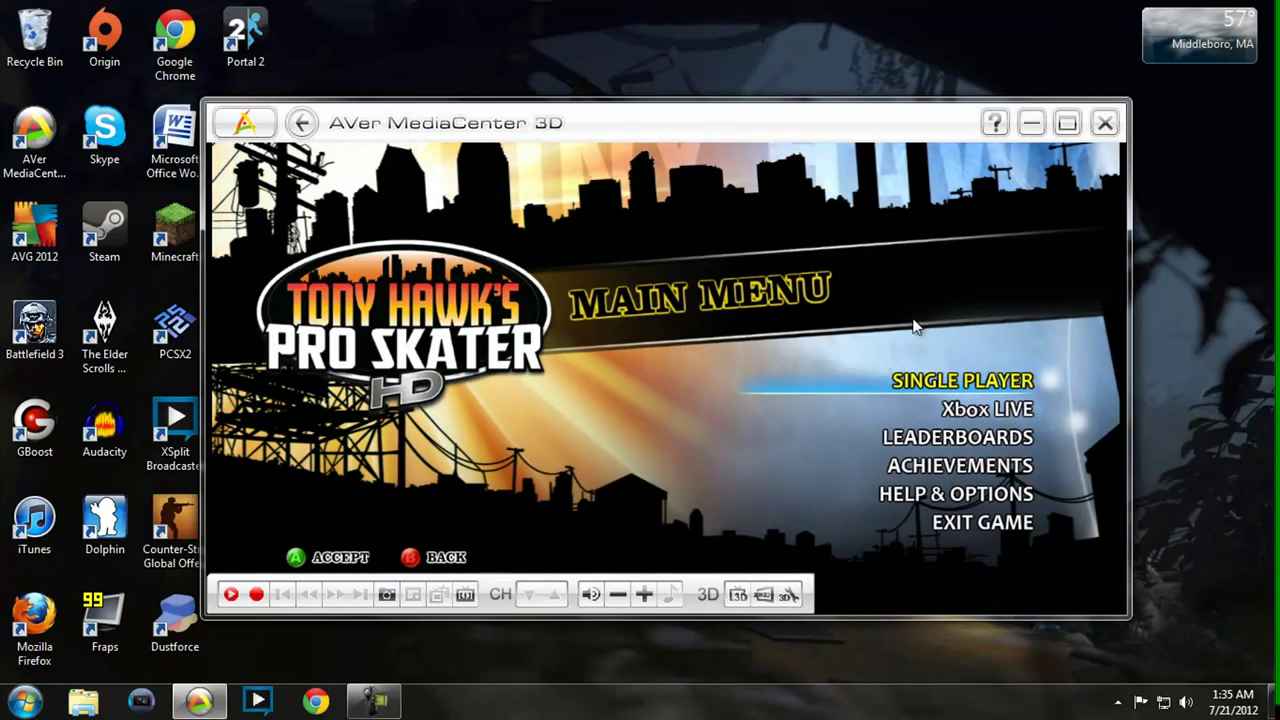
left_click(1067, 122)
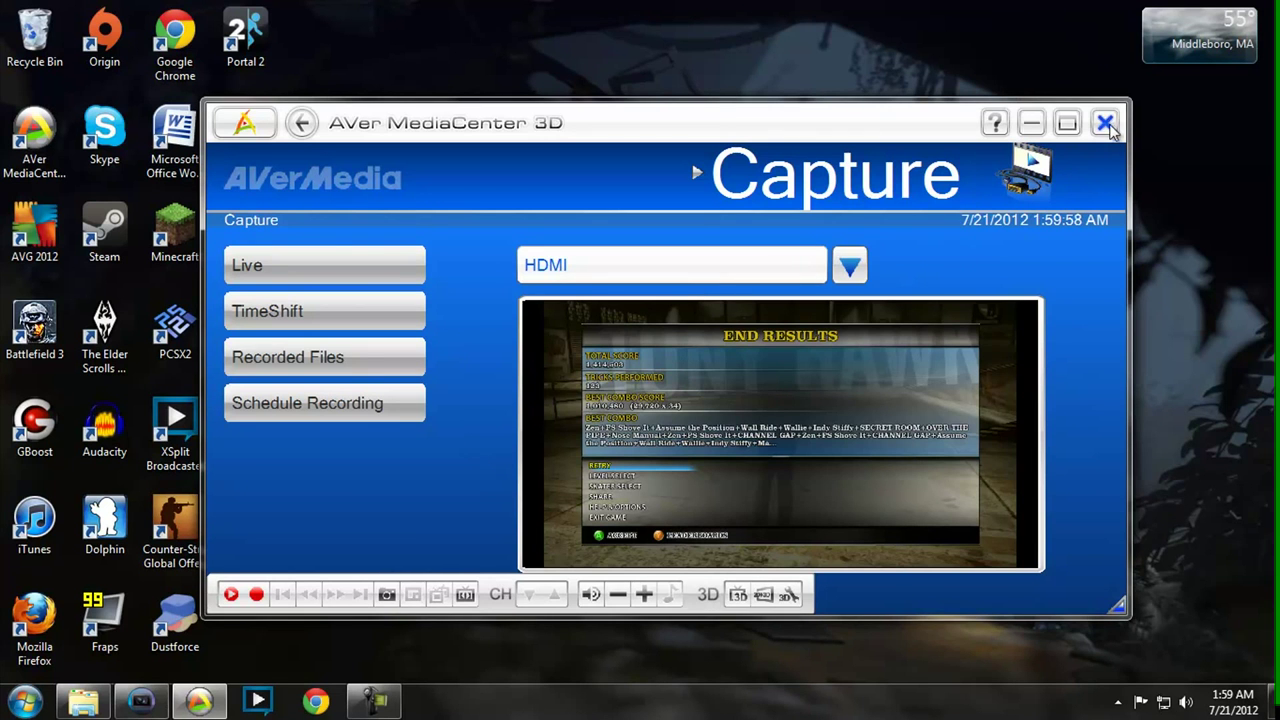
left_click(1105, 122)
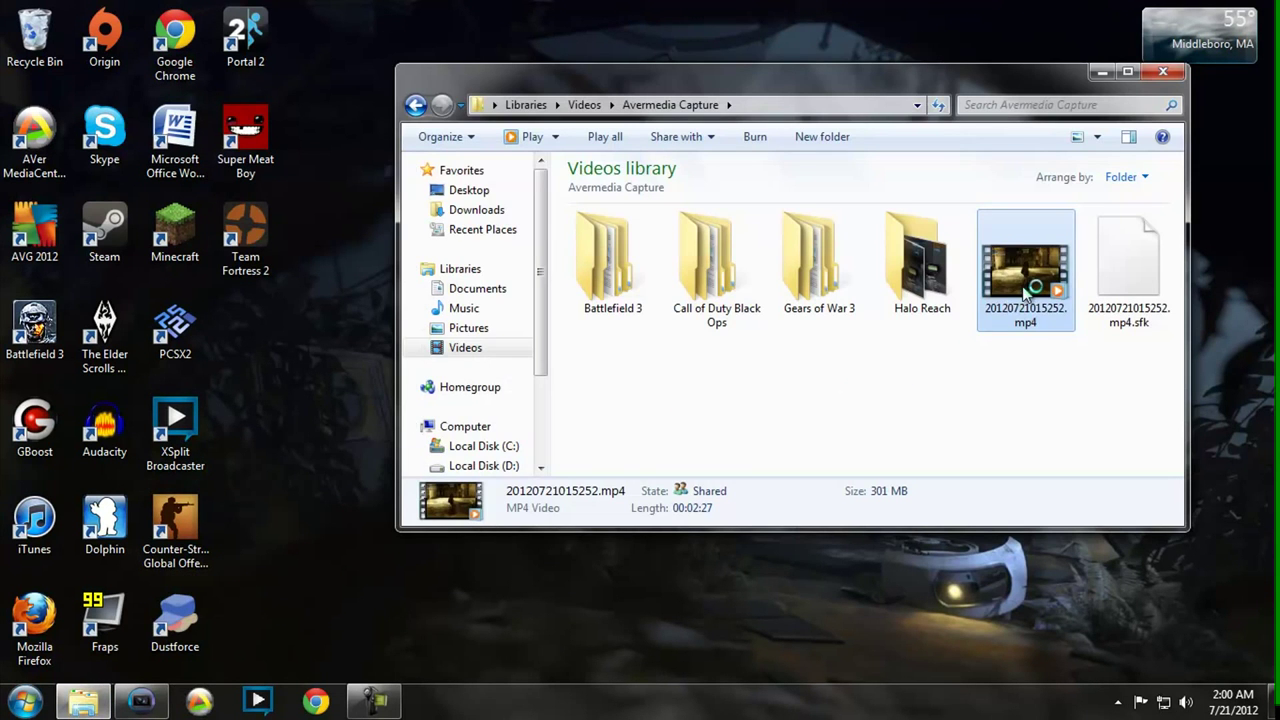
mouse_move(1025, 290)
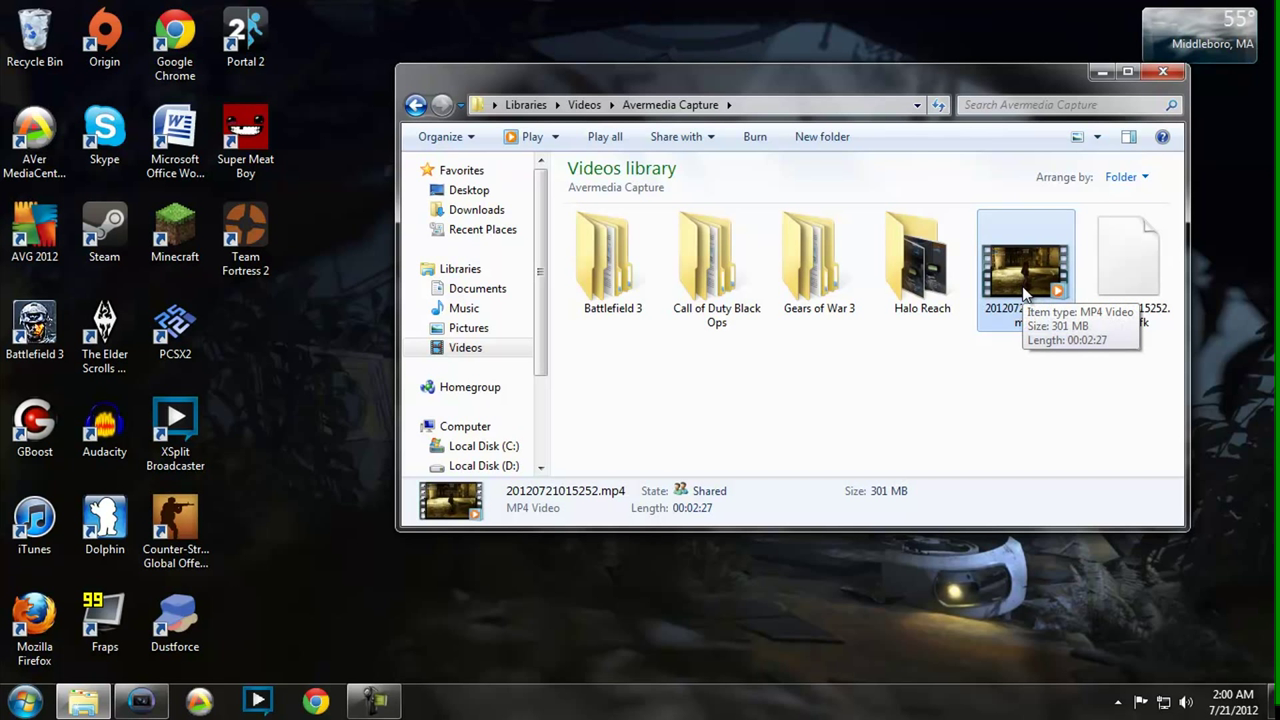
mouse_move(330, 582)
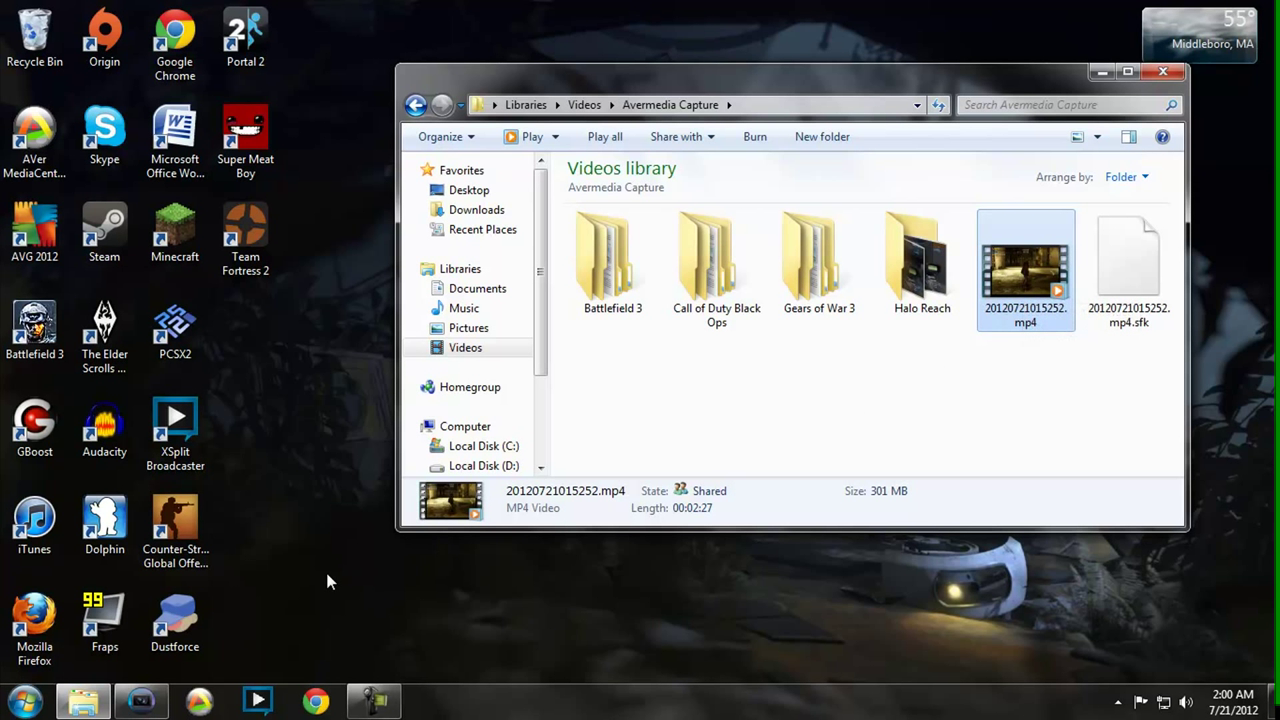
- Launch Vegas Pro from the taskbar
left_click(141, 699)
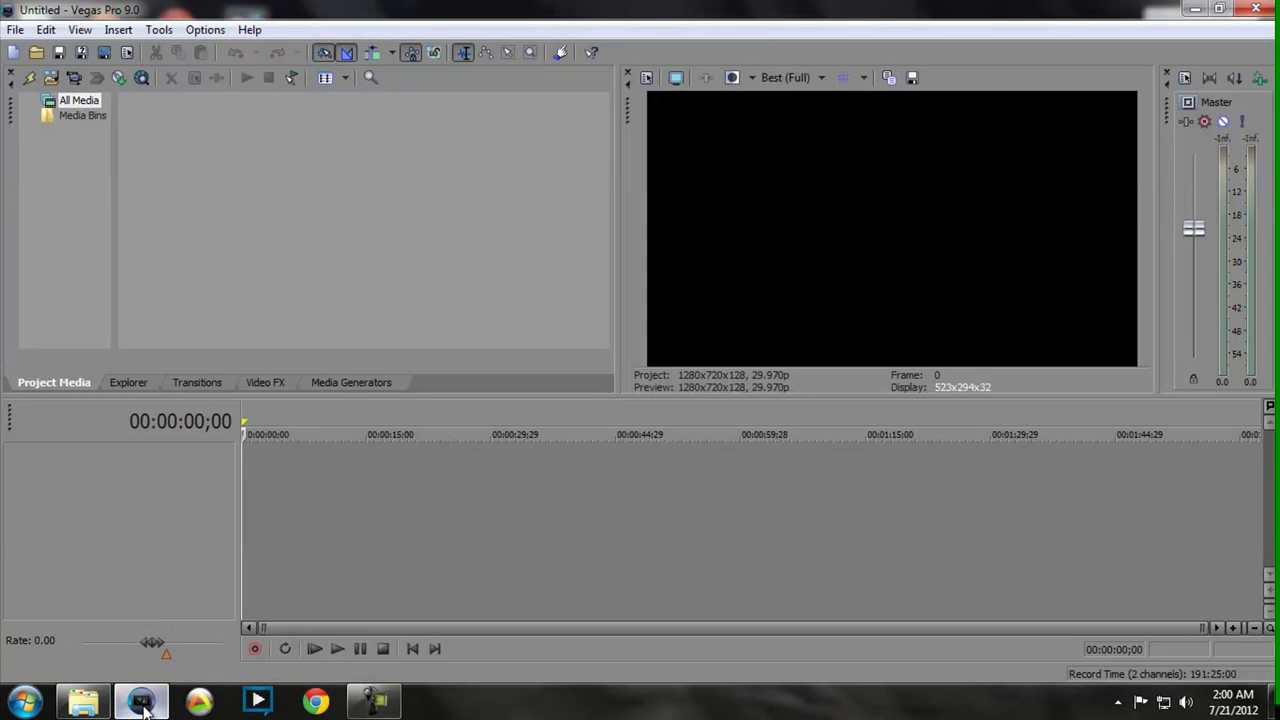
mouse_move(477, 361)
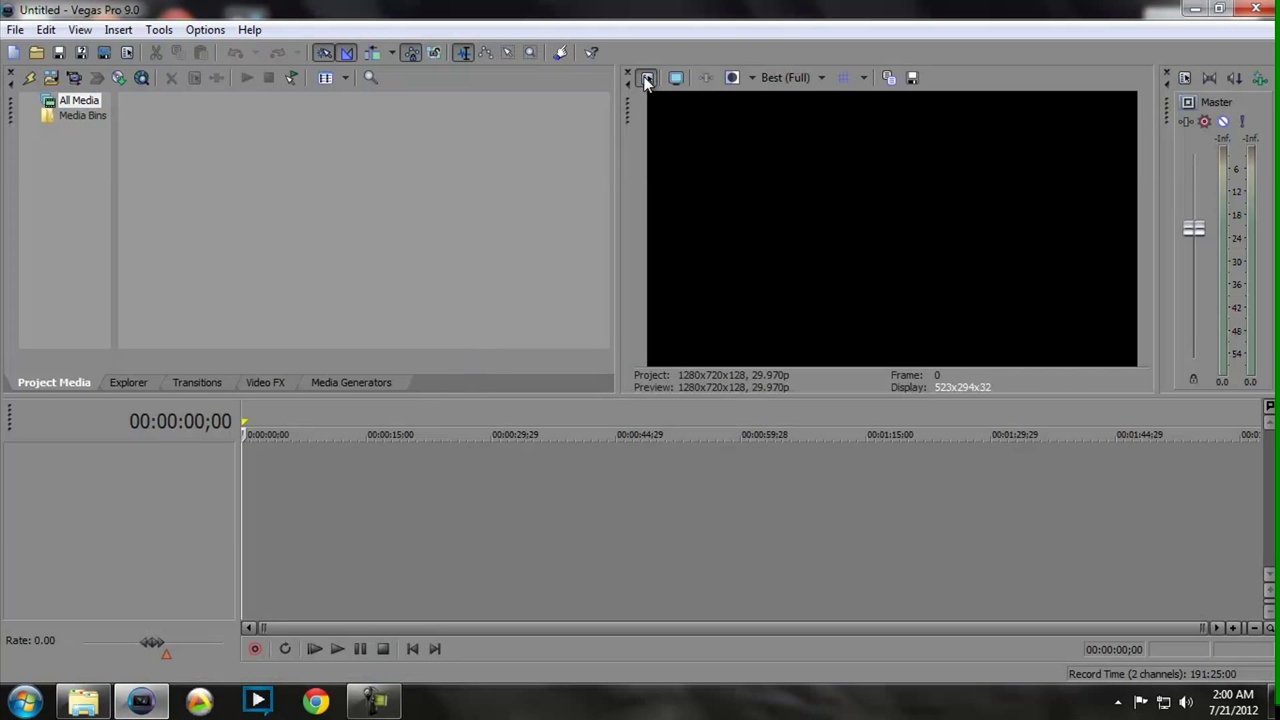
- Re-save the HD Capture Card (30fps) template at 1280x720, 29.970 fps and apply it
left_click(645, 78)
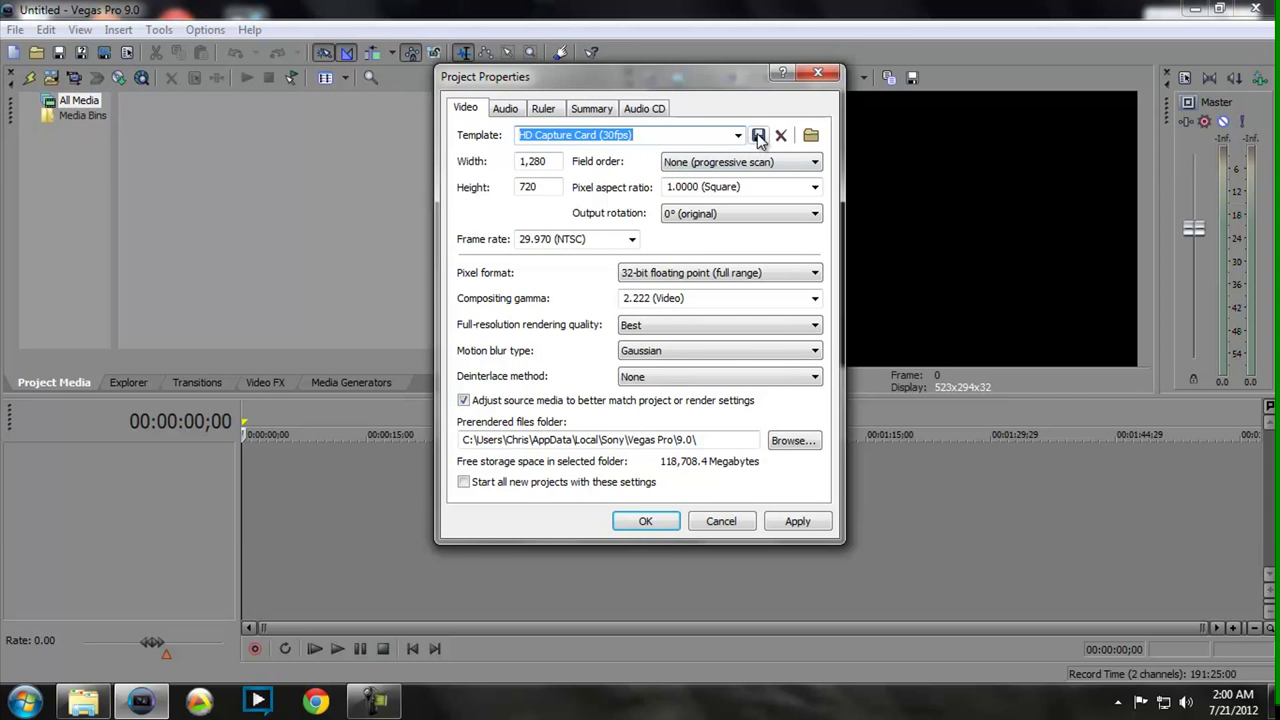
left_click(758, 135)
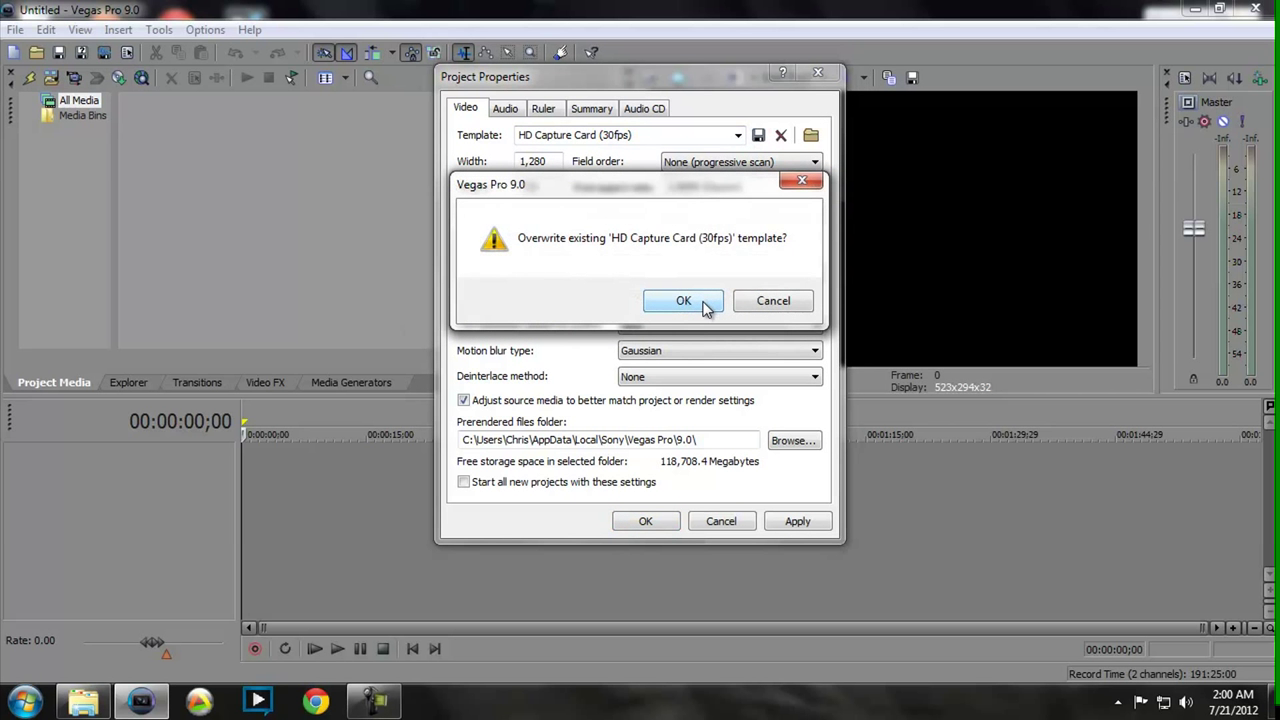
left_click(683, 300)
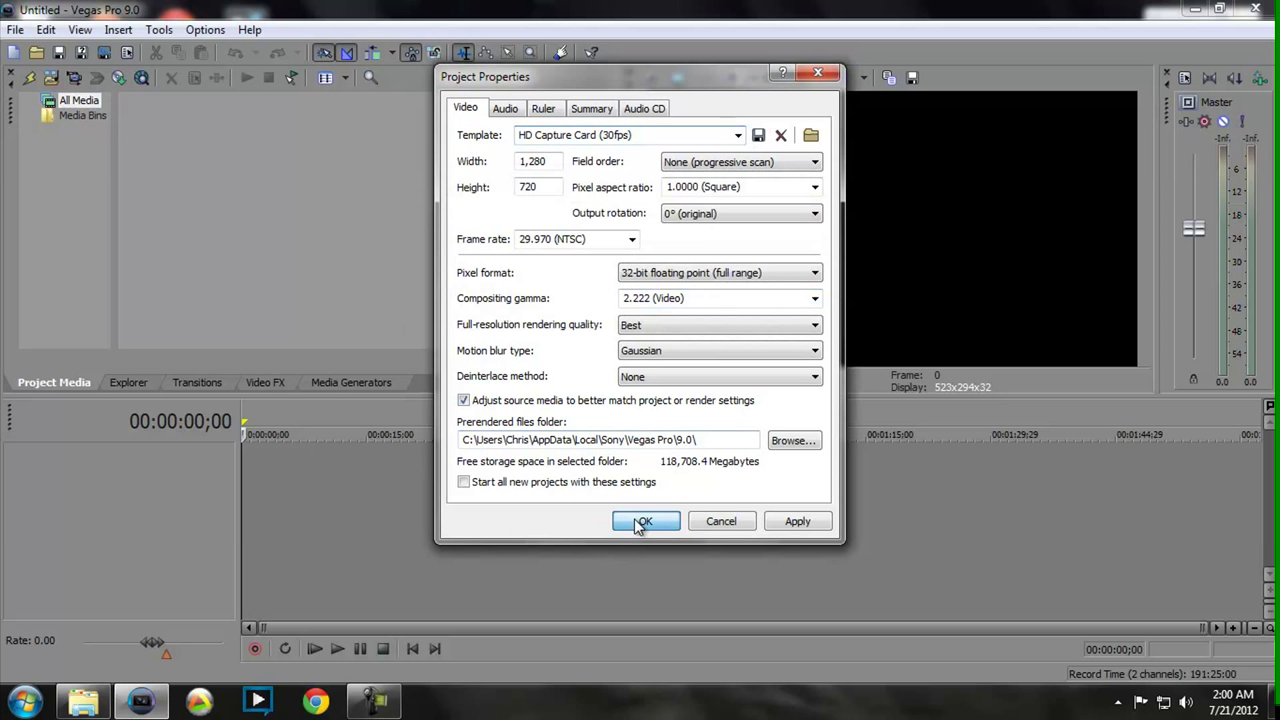
left_click(643, 521)
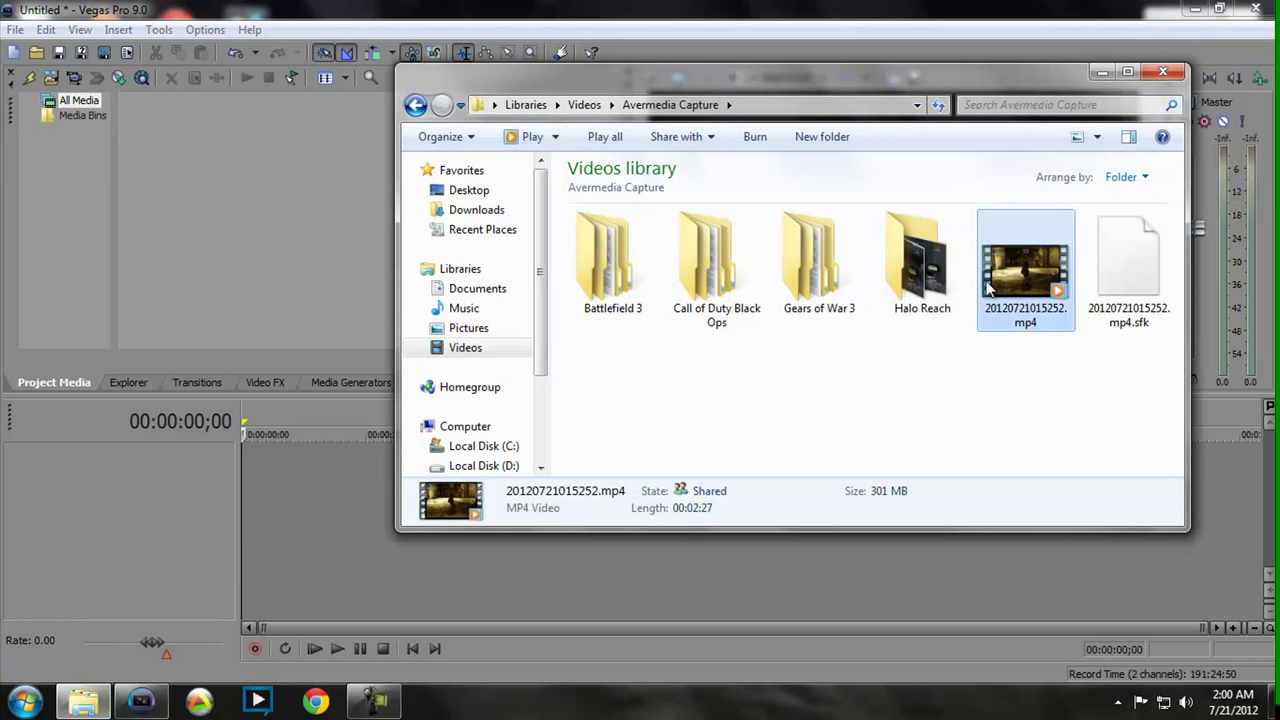
- Drag the captured MP4 onto the timeline and disable resample for its event
left_click_drag(1025, 265, 177, 145)
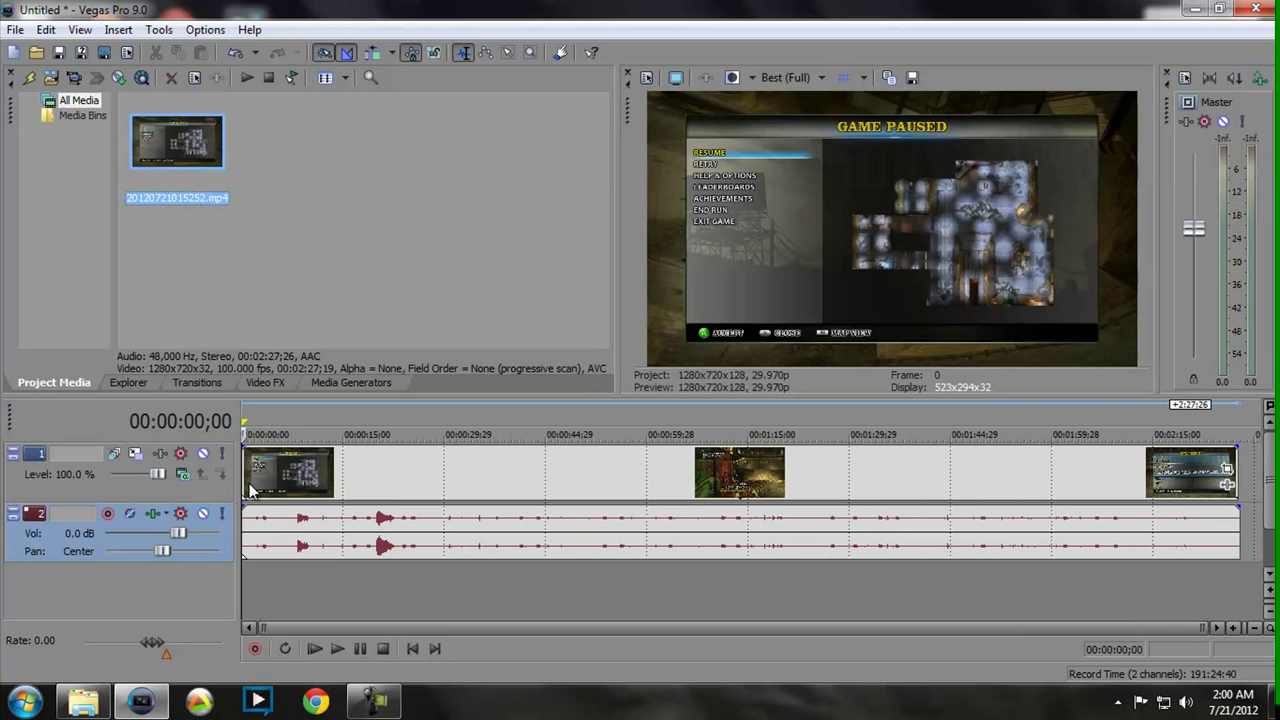
mouse_move(358, 487)
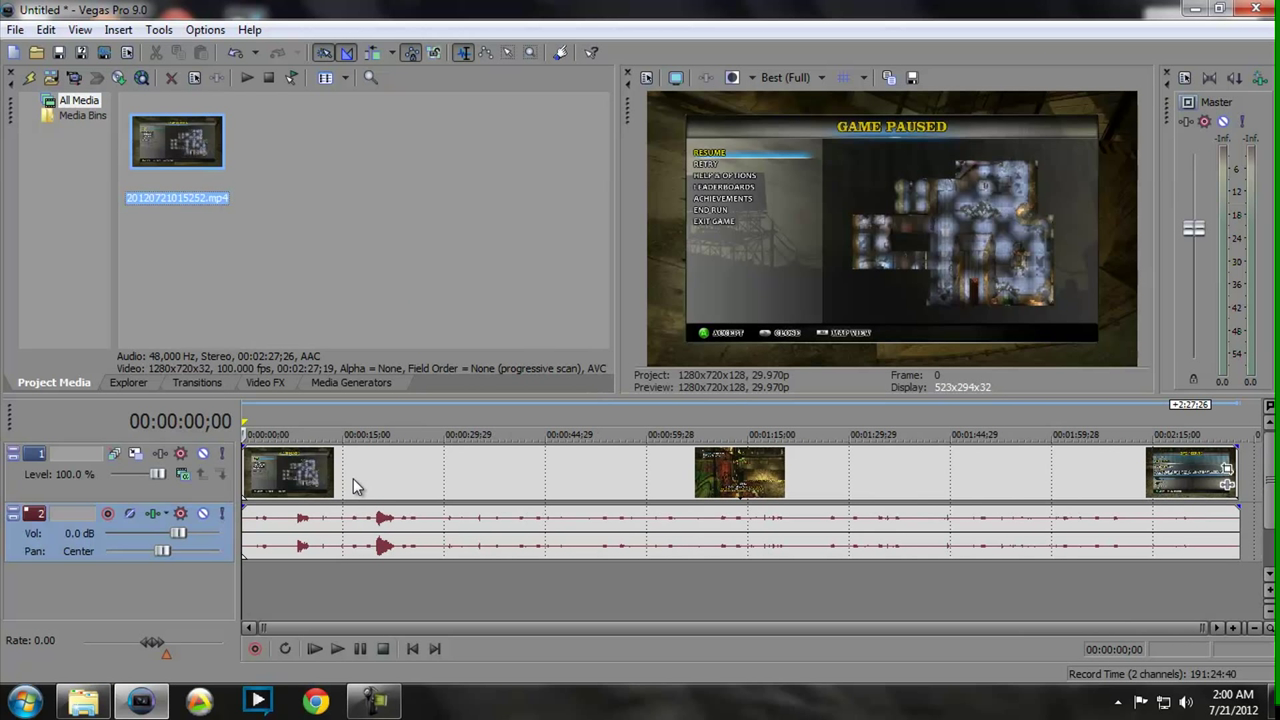
left_click(314, 648)
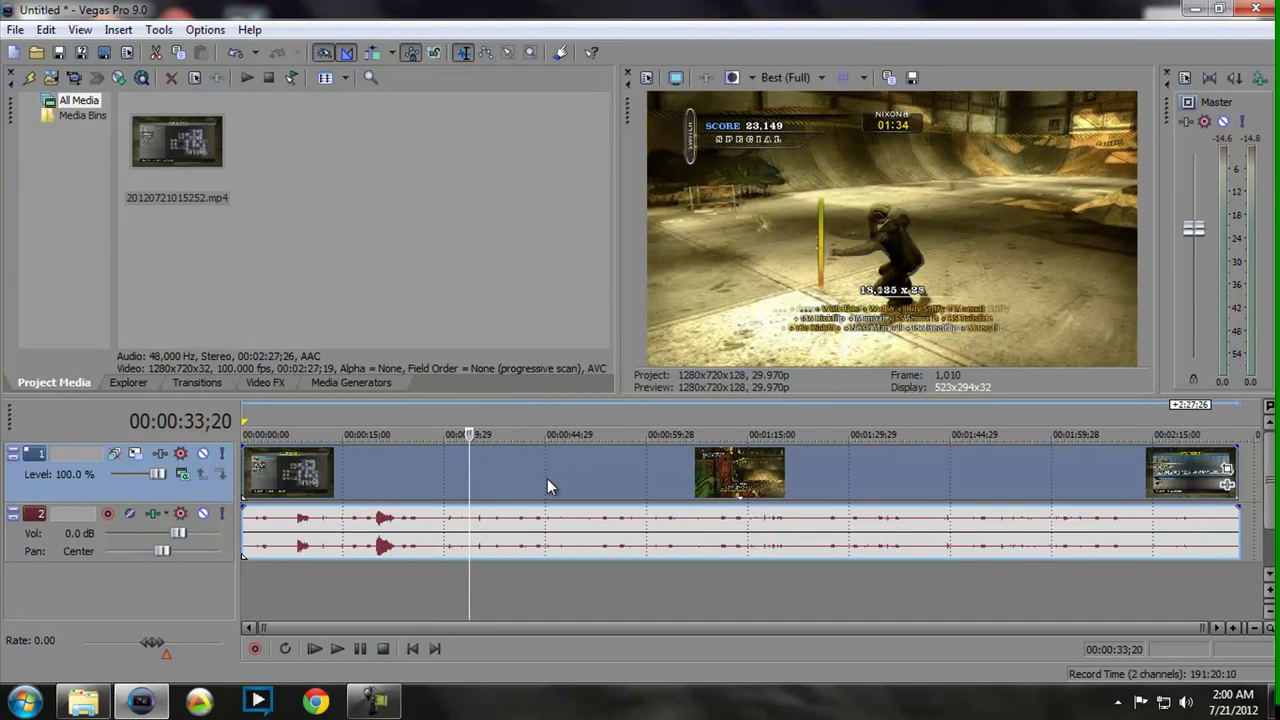
right_click(548, 487)
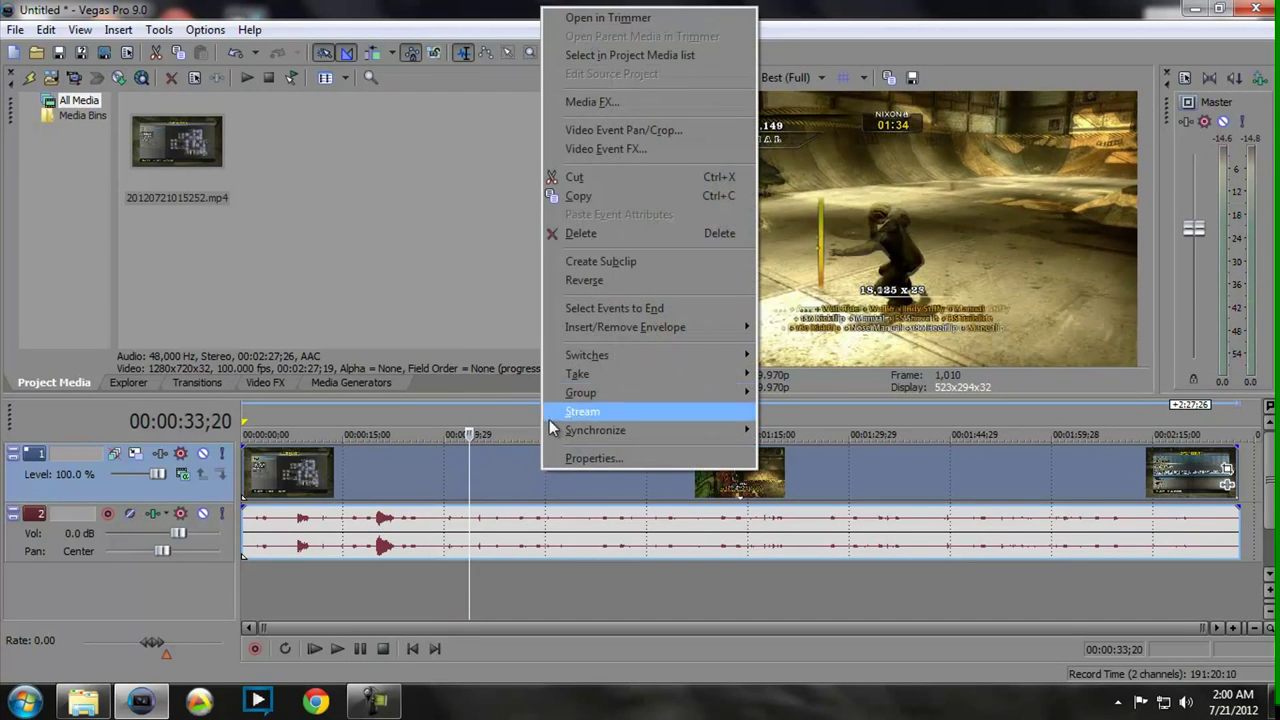
mouse_move(587, 355)
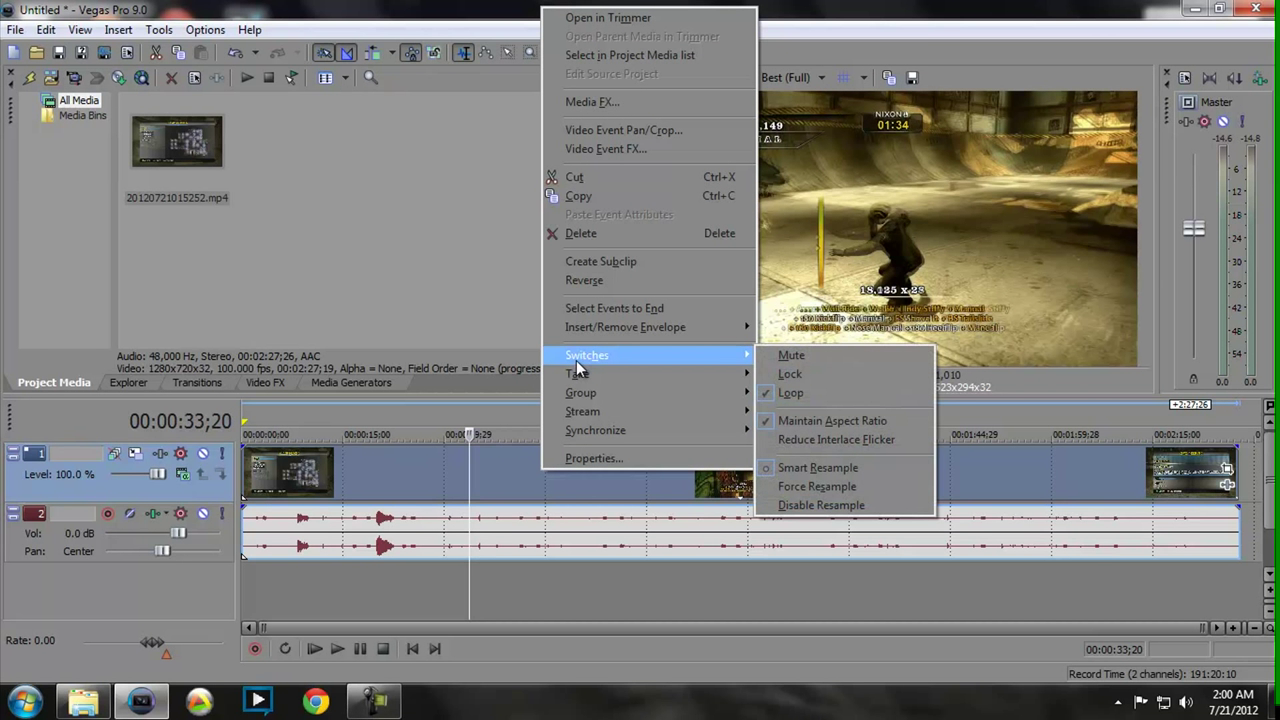
mouse_move(820, 505)
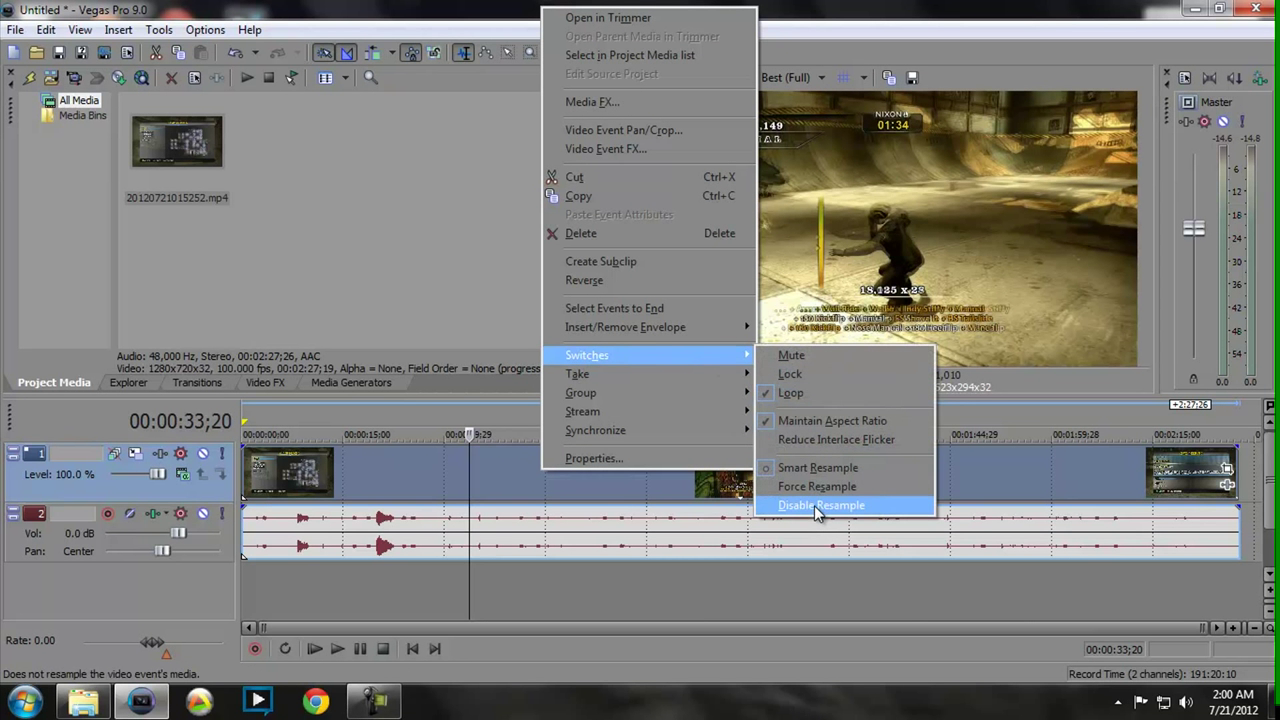
left_click(821, 505)
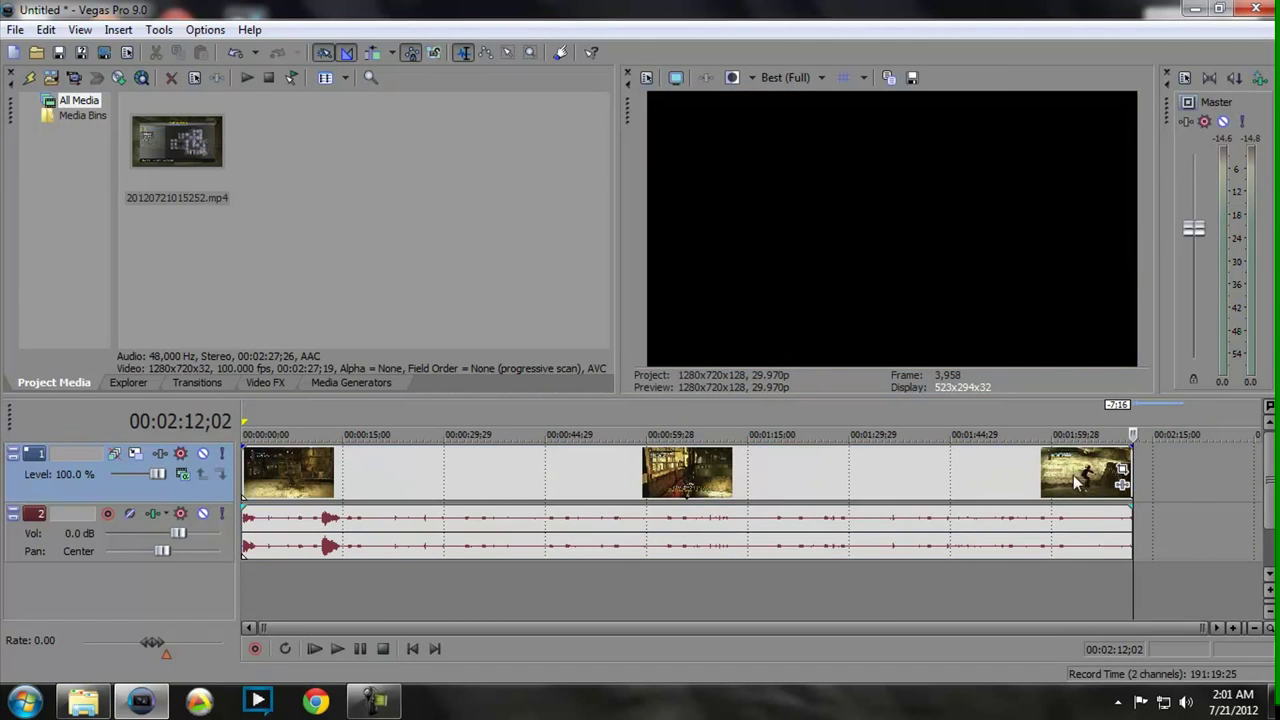
mouse_move(105, 52)
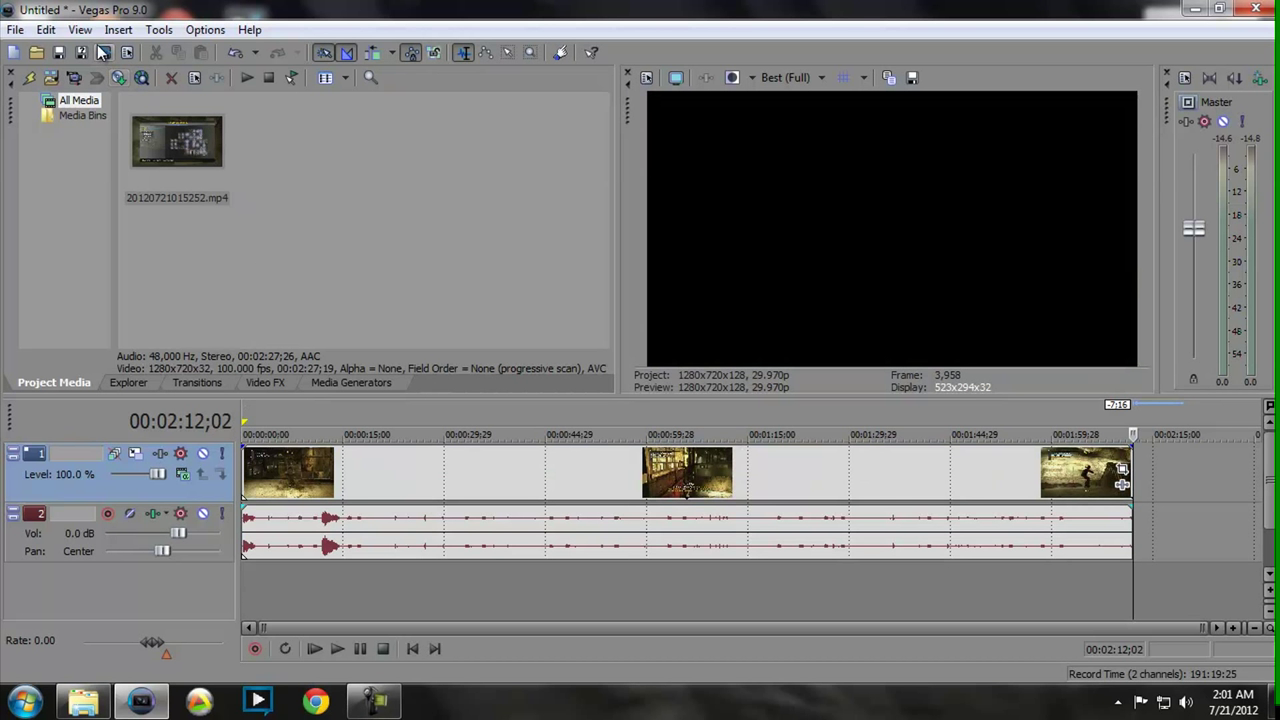
mouse_move(104, 52)
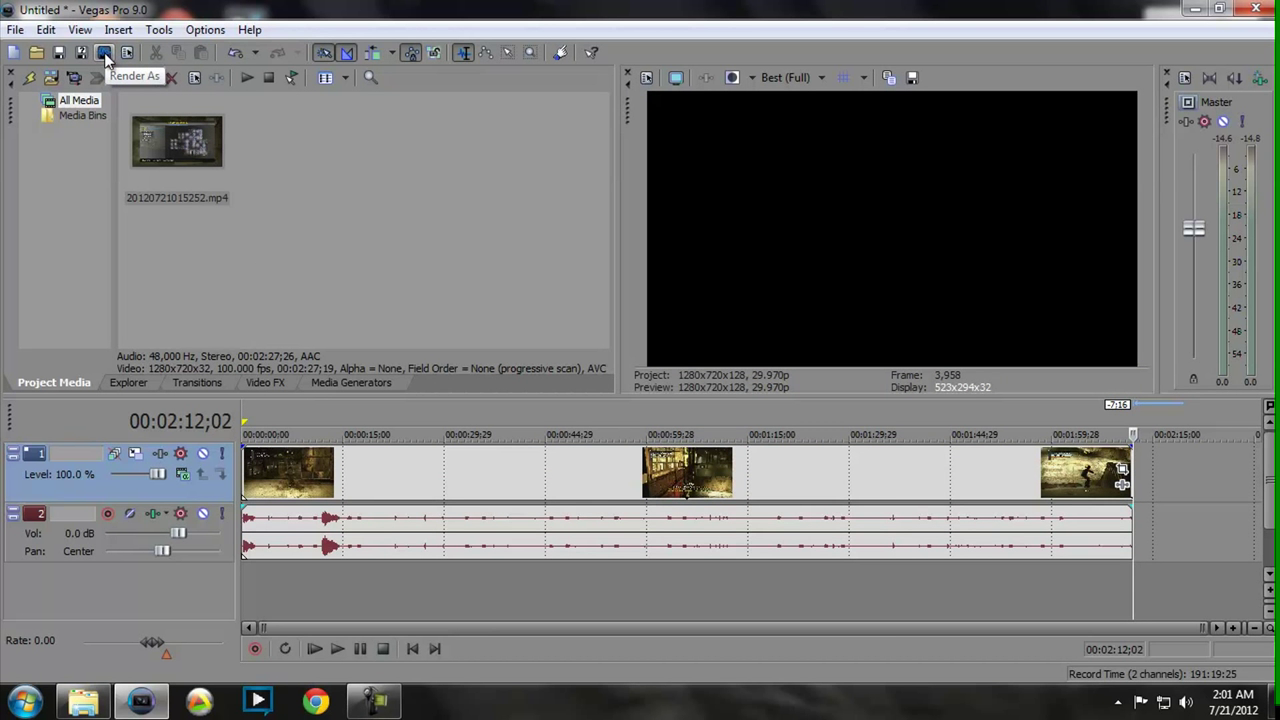
- Set Render As to MainConcept AVC/AAC MP4, HD PVR template (1280x720, 29.970 fps, 14 Mbps)
left_click(104, 52)
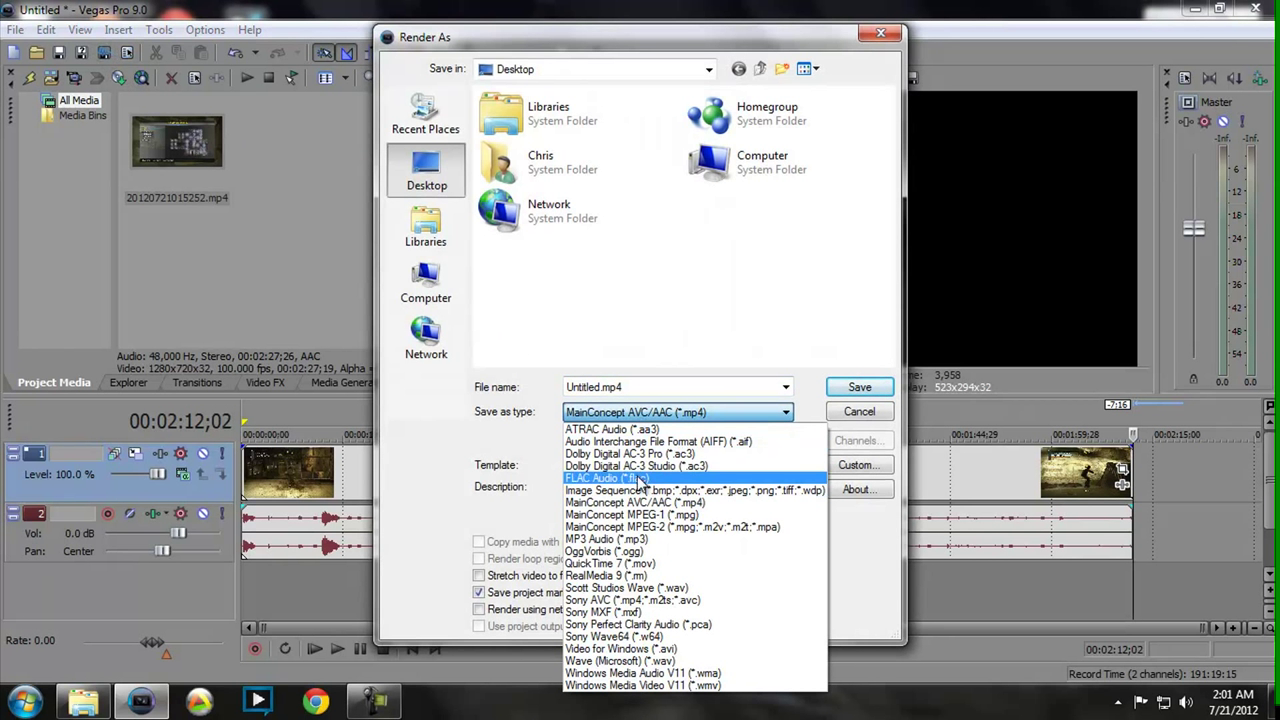
left_click(636, 411)
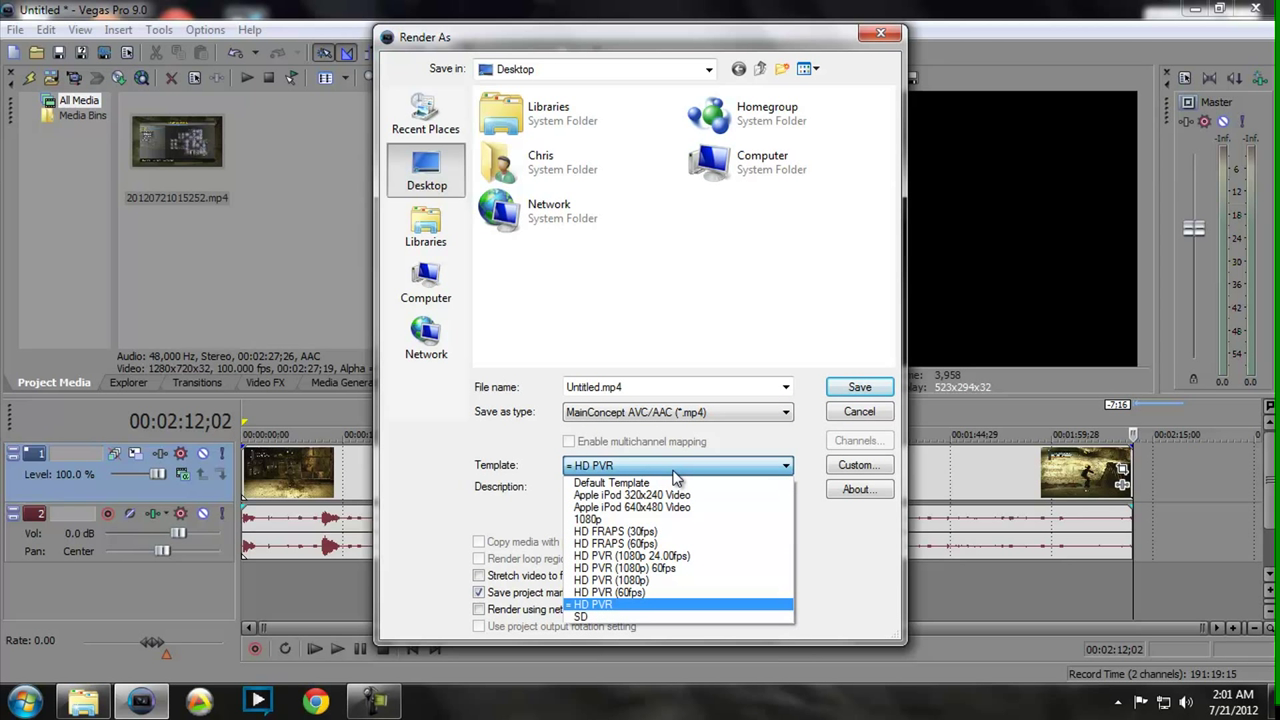
left_click(591, 604)
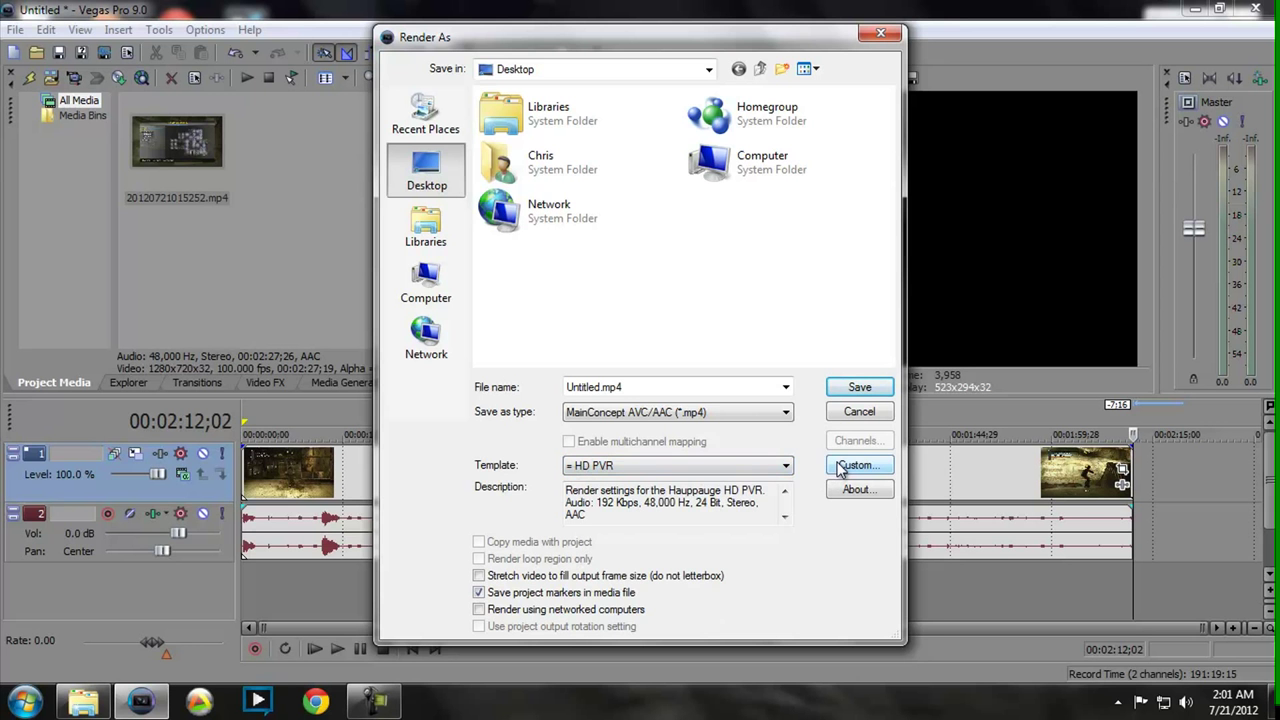
left_click(857, 465)
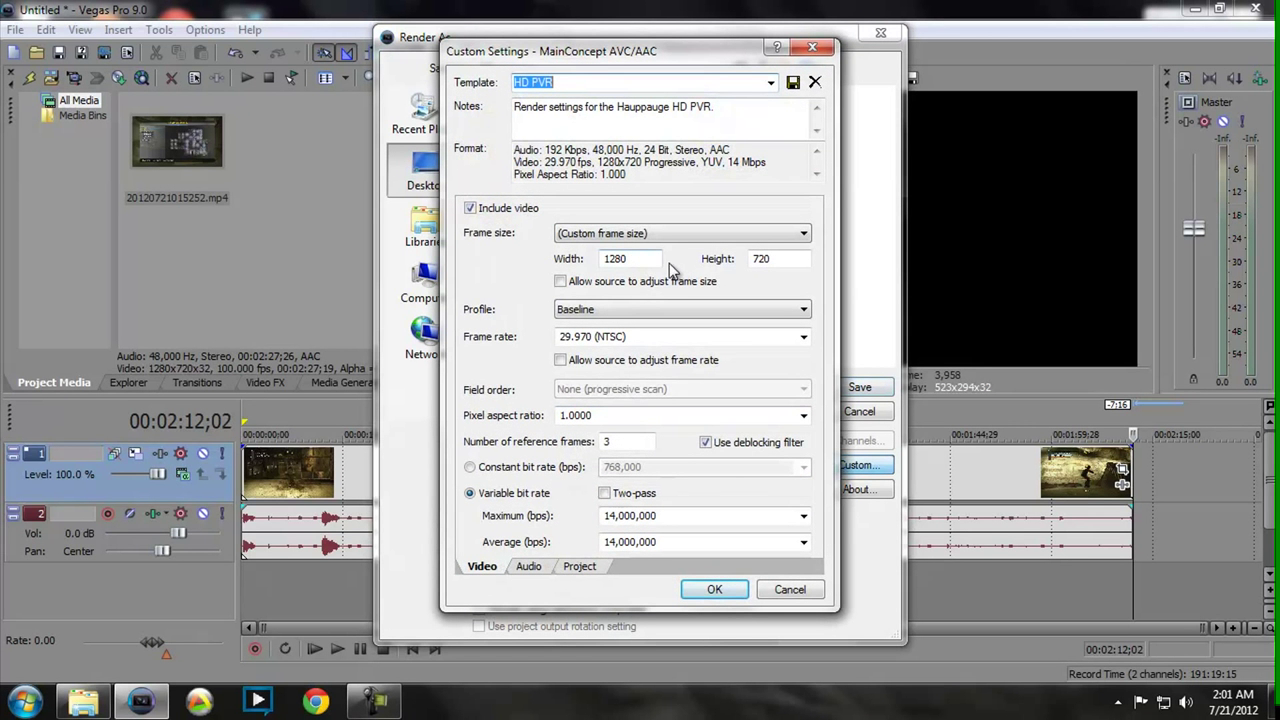
mouse_move(520, 285)
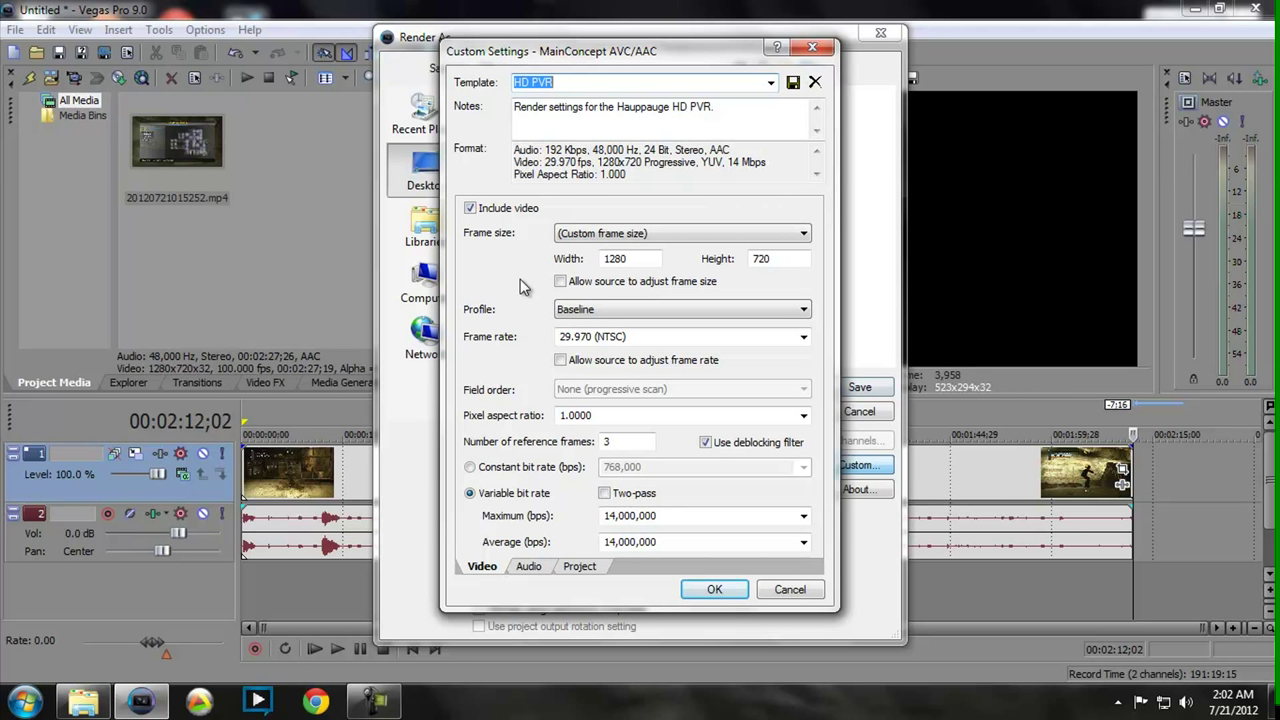
mouse_move(535, 570)
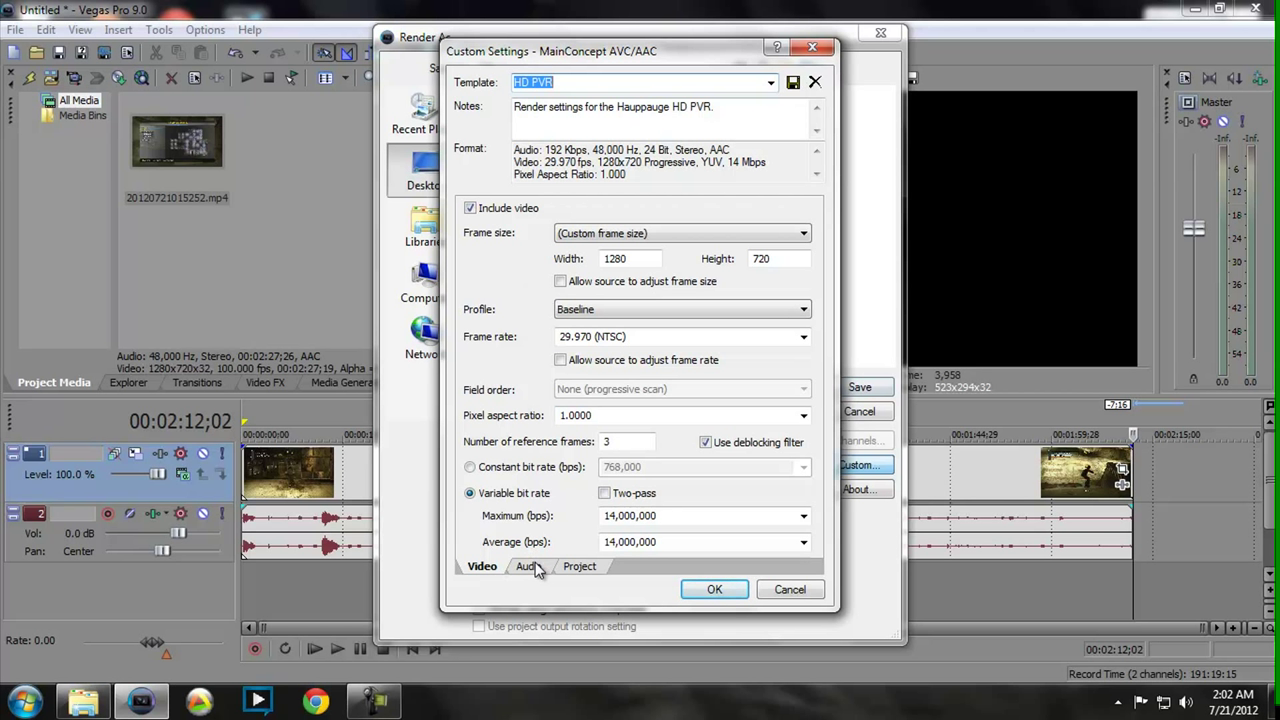
left_click(529, 566)
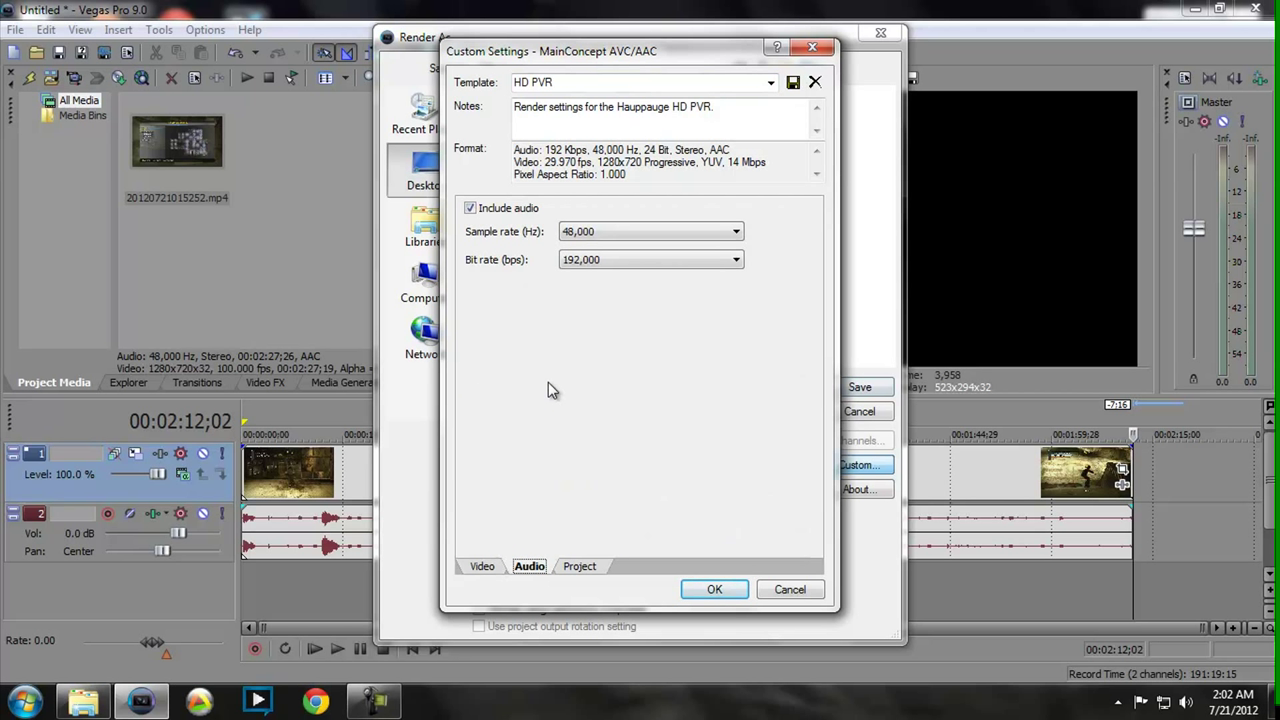
mouse_move(560, 414)
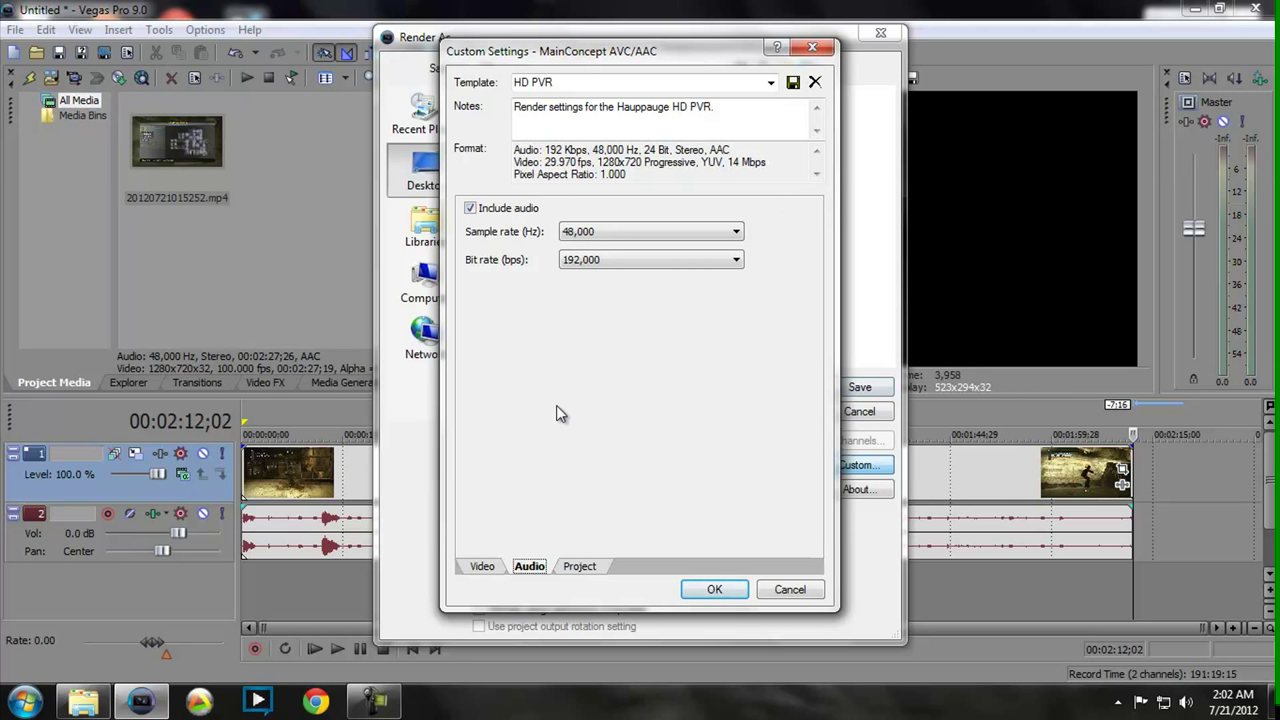
left_click(579, 566)
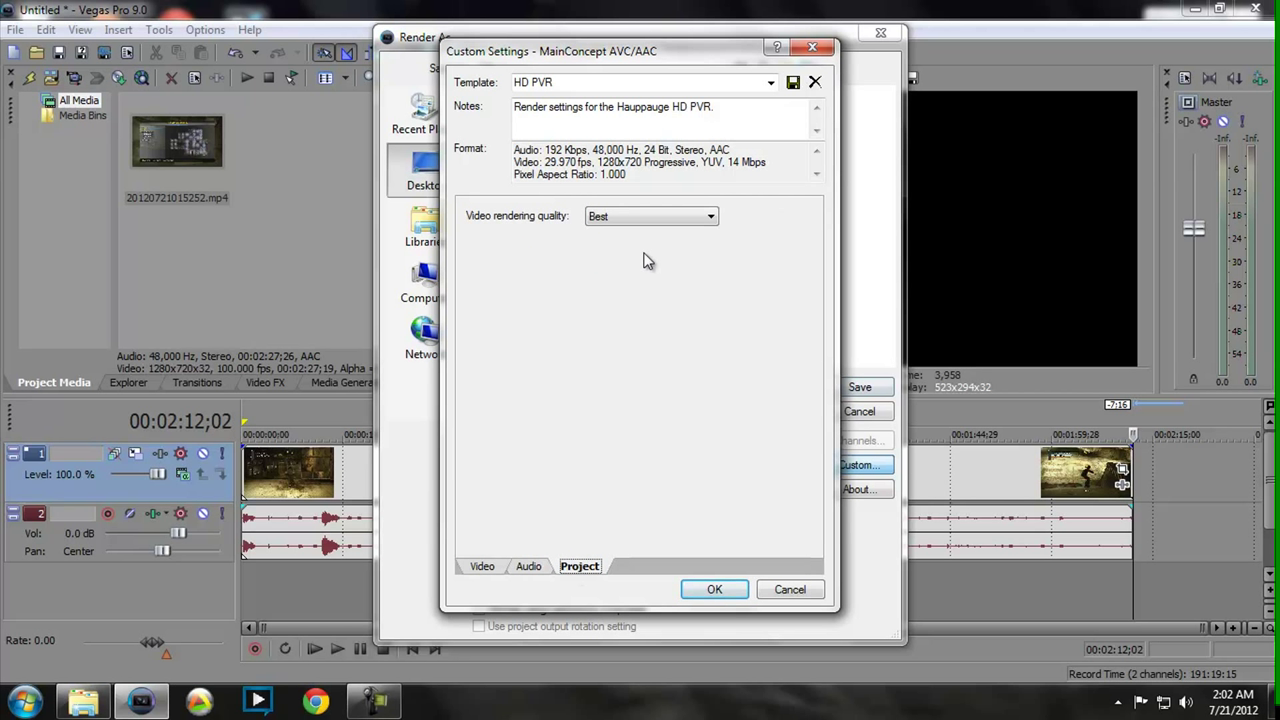
mouse_move(643, 291)
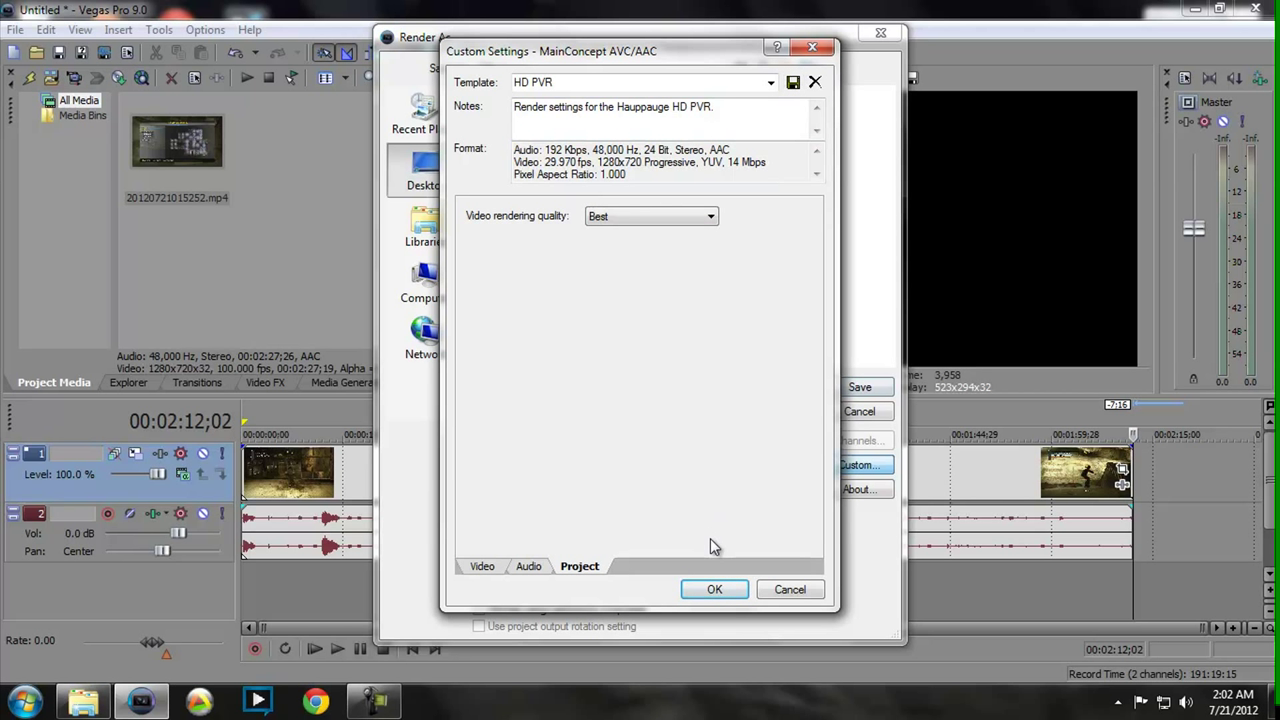
left_click(714, 589)
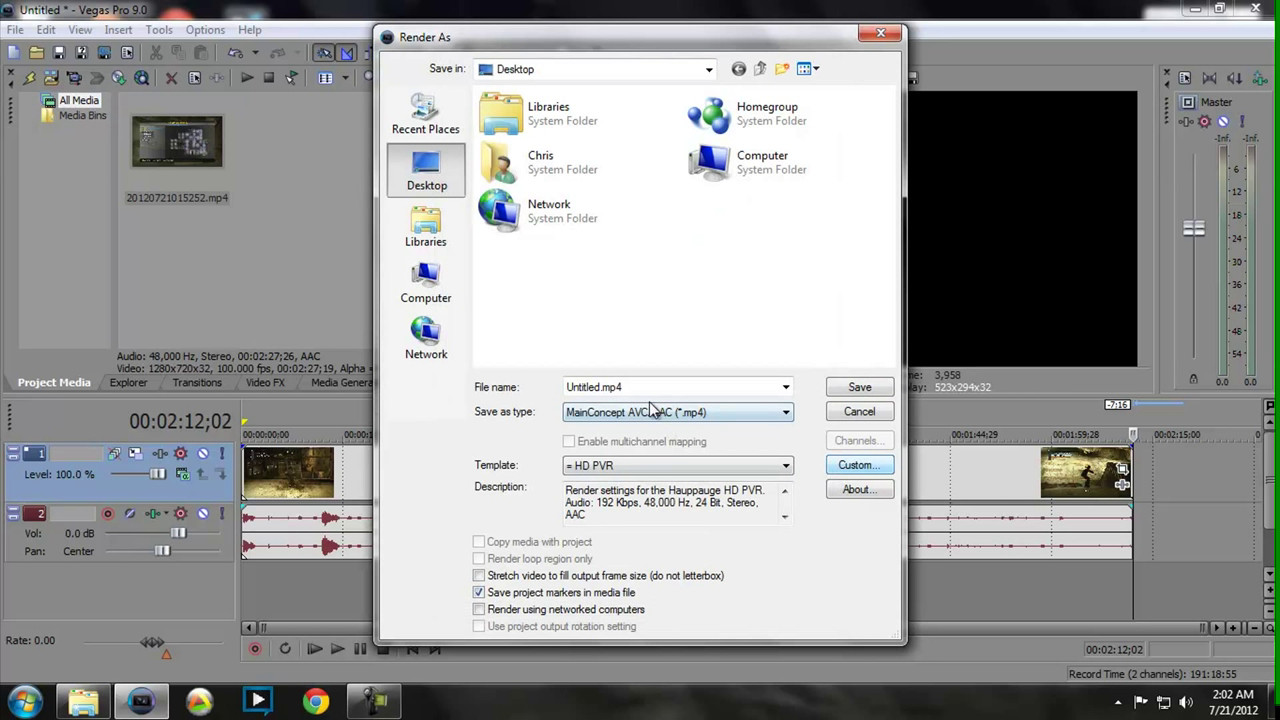
- Name the output 'tony hawk' and render it as an MP4 to the desktop
left_click(670, 387)
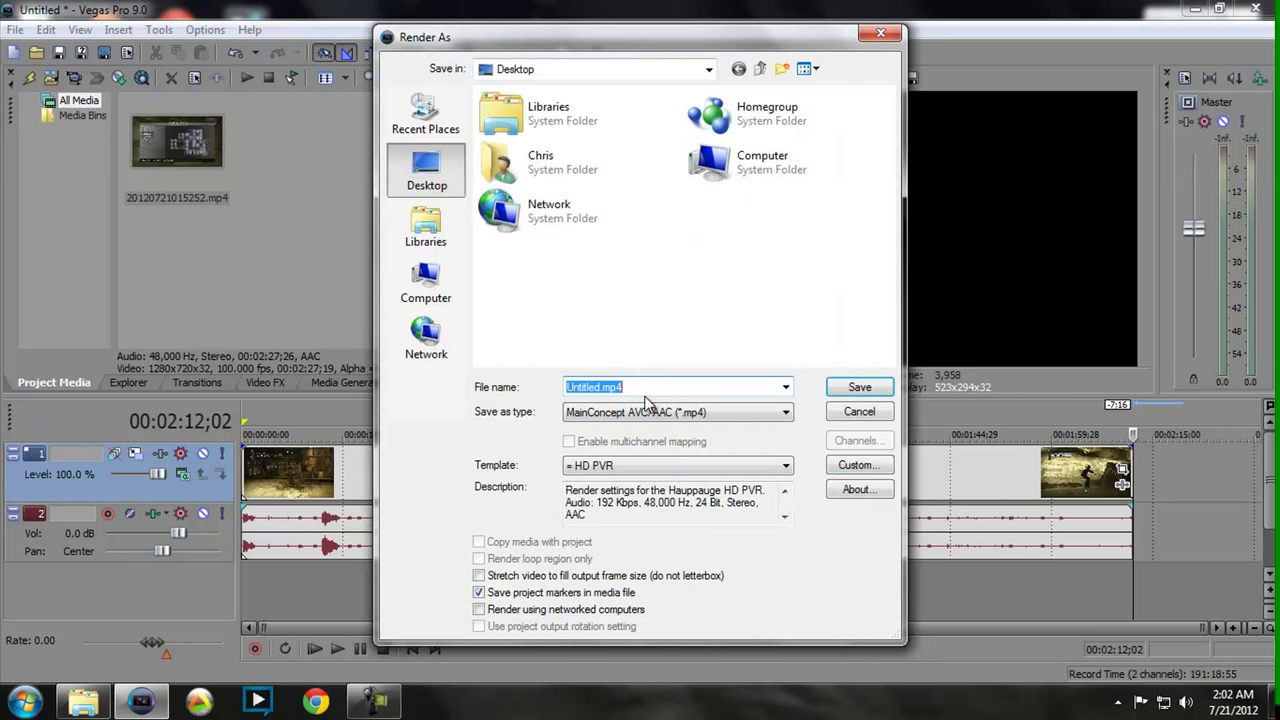
type("tony hawk")
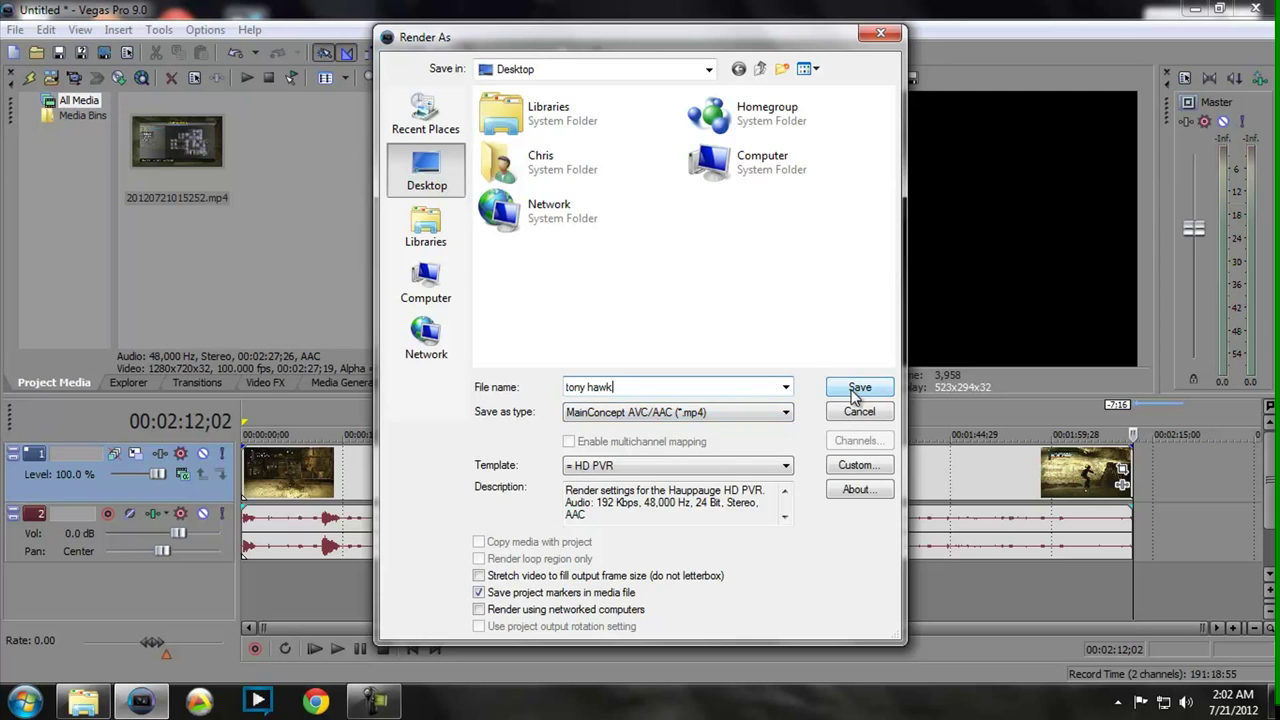
left_click(858, 388)
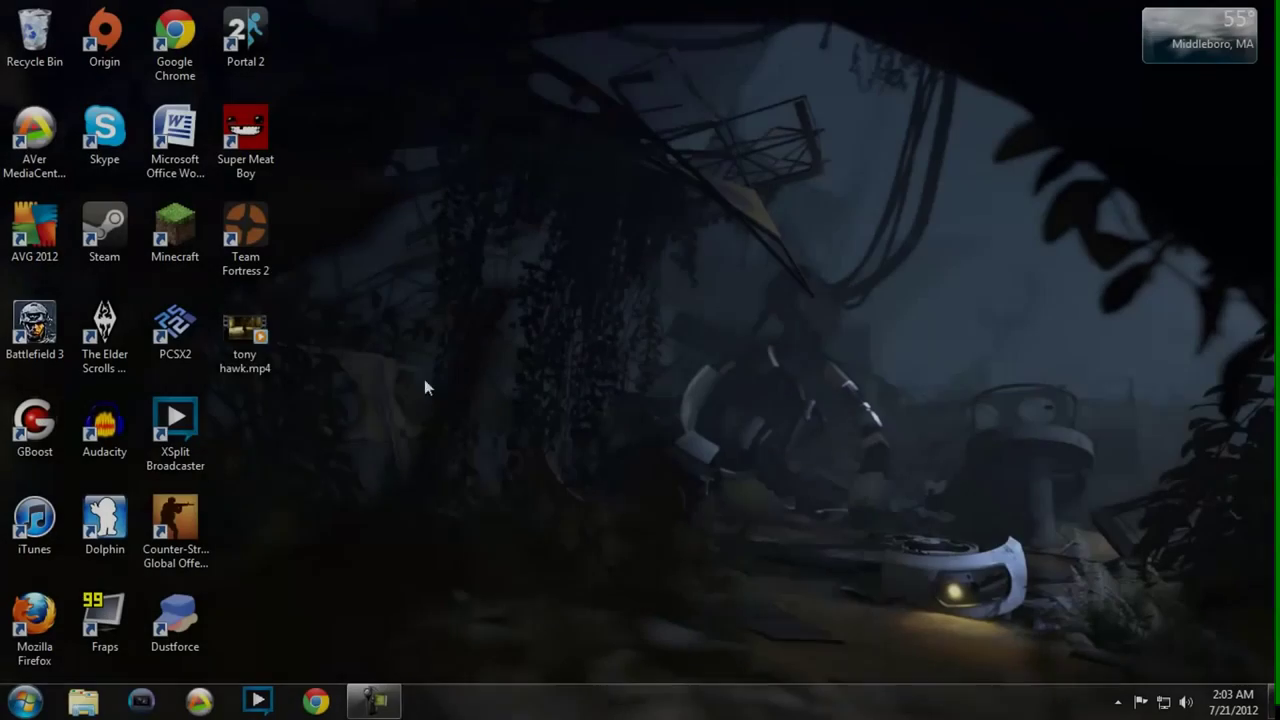
left_click_drag(245, 335, 456, 335)
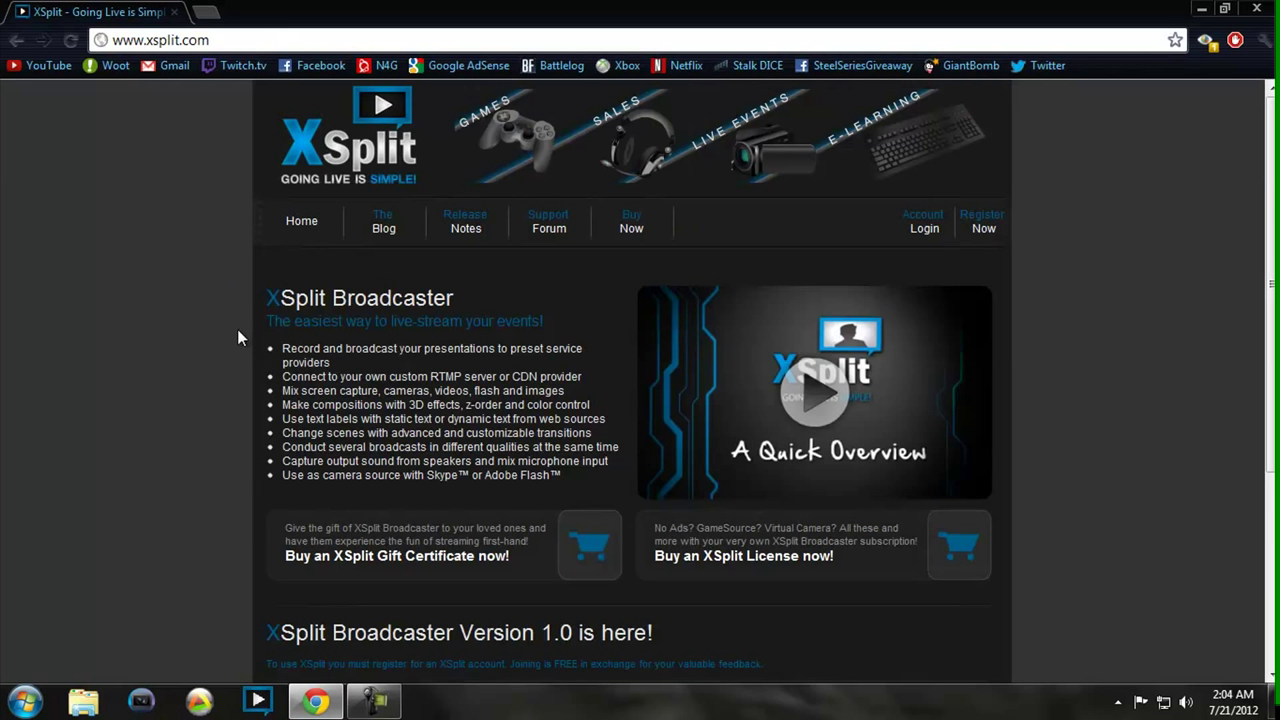
- Download XSplit 1.0 Final from the registered-user download page
scroll("down", 3)
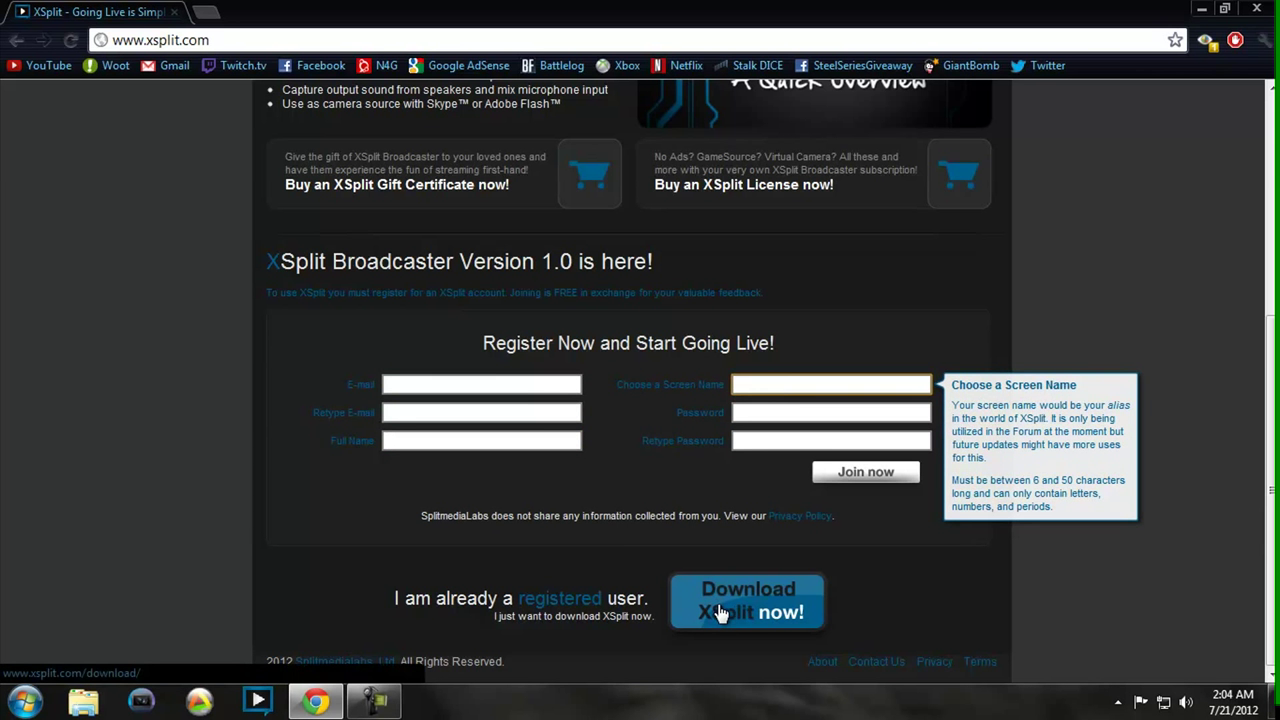
left_click(747, 601)
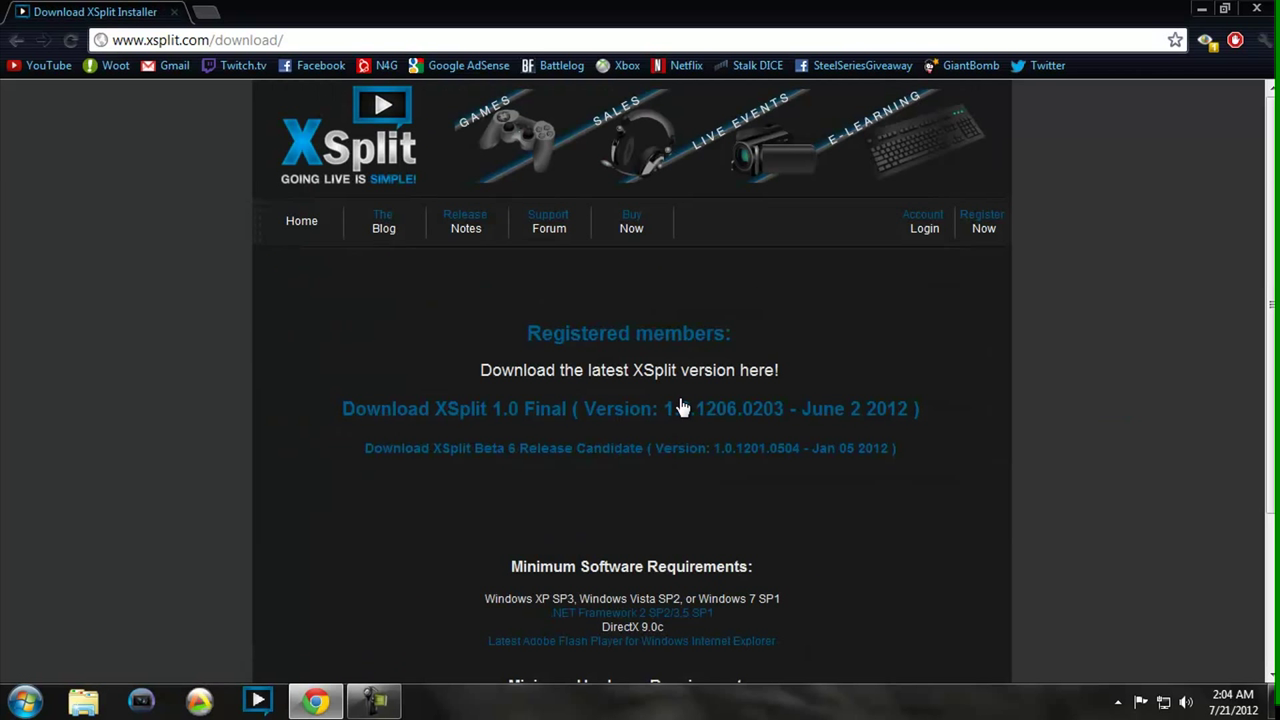
left_click(629, 408)
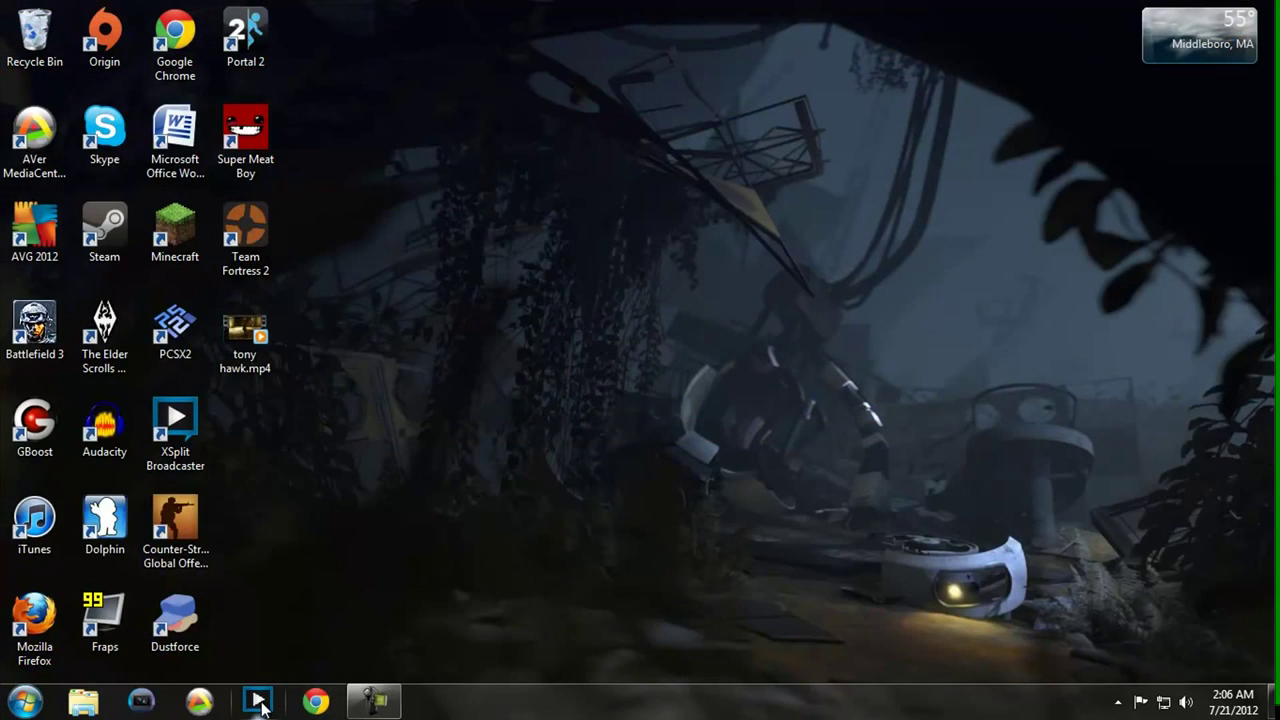
- Launch XSplit, log on, and add an AVerMedia HD Capture source to the scene
left_click(258, 700)
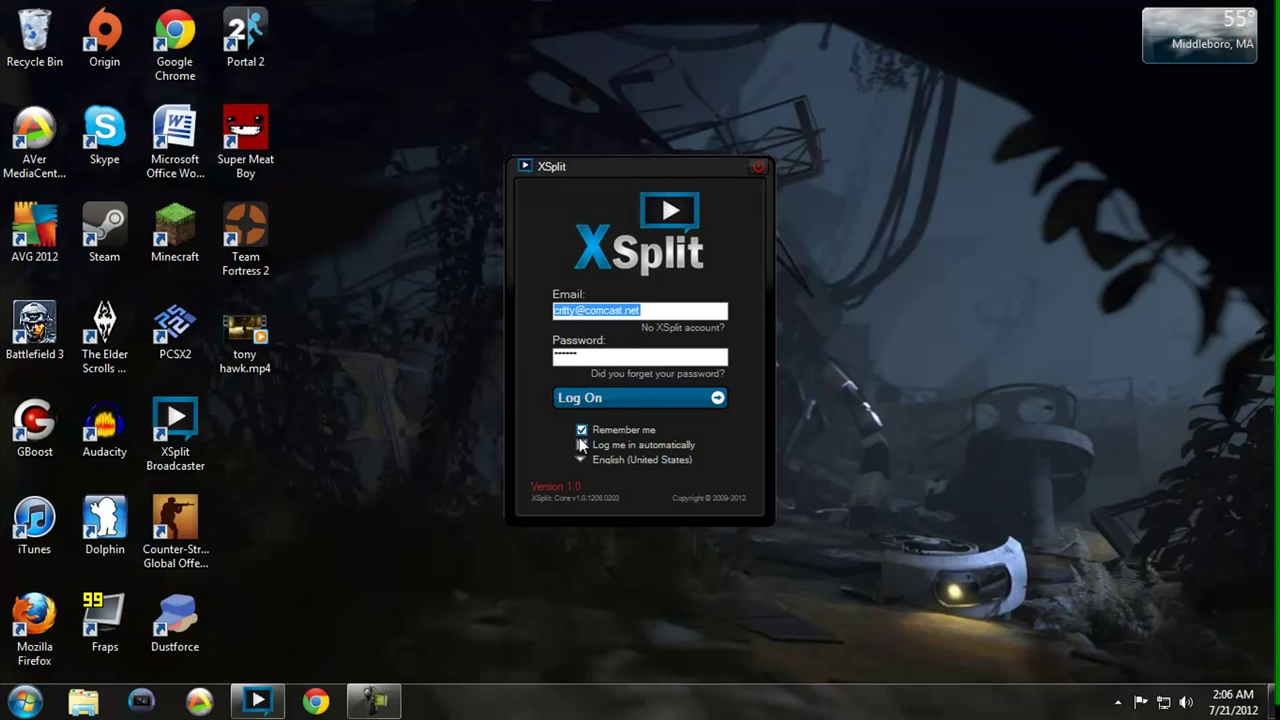
left_click(581, 445)
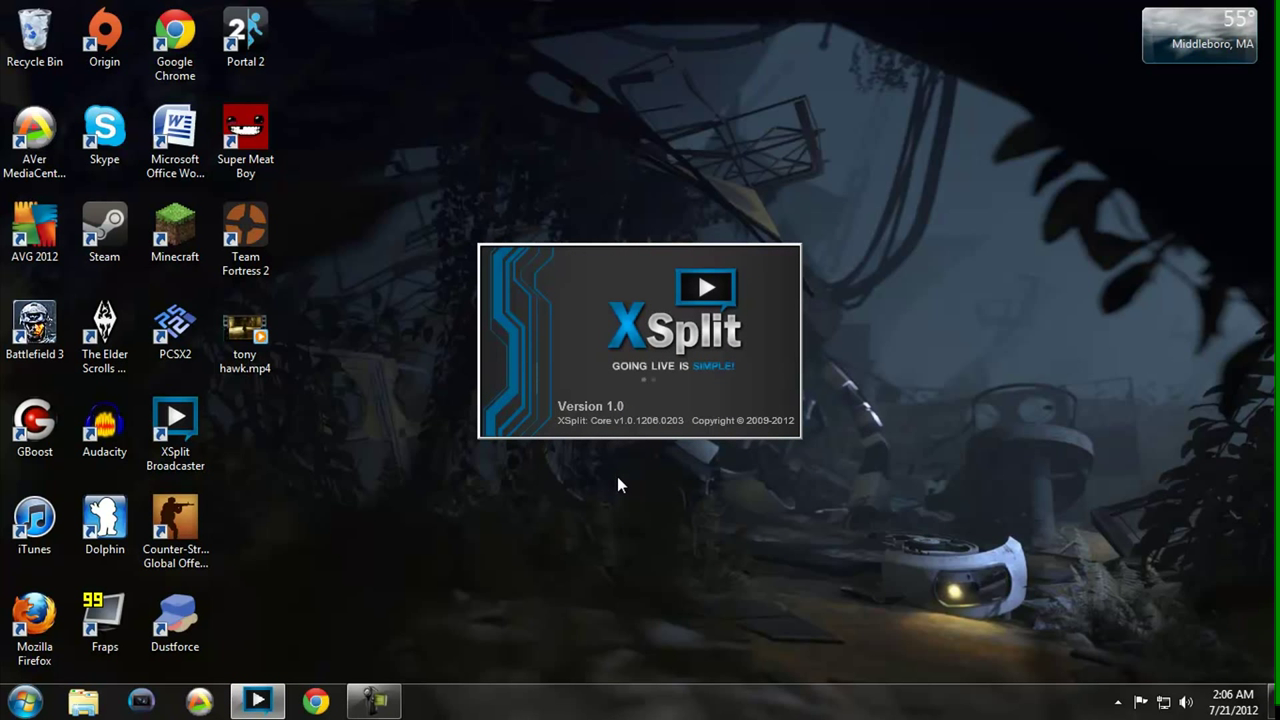
mouse_move(604, 515)
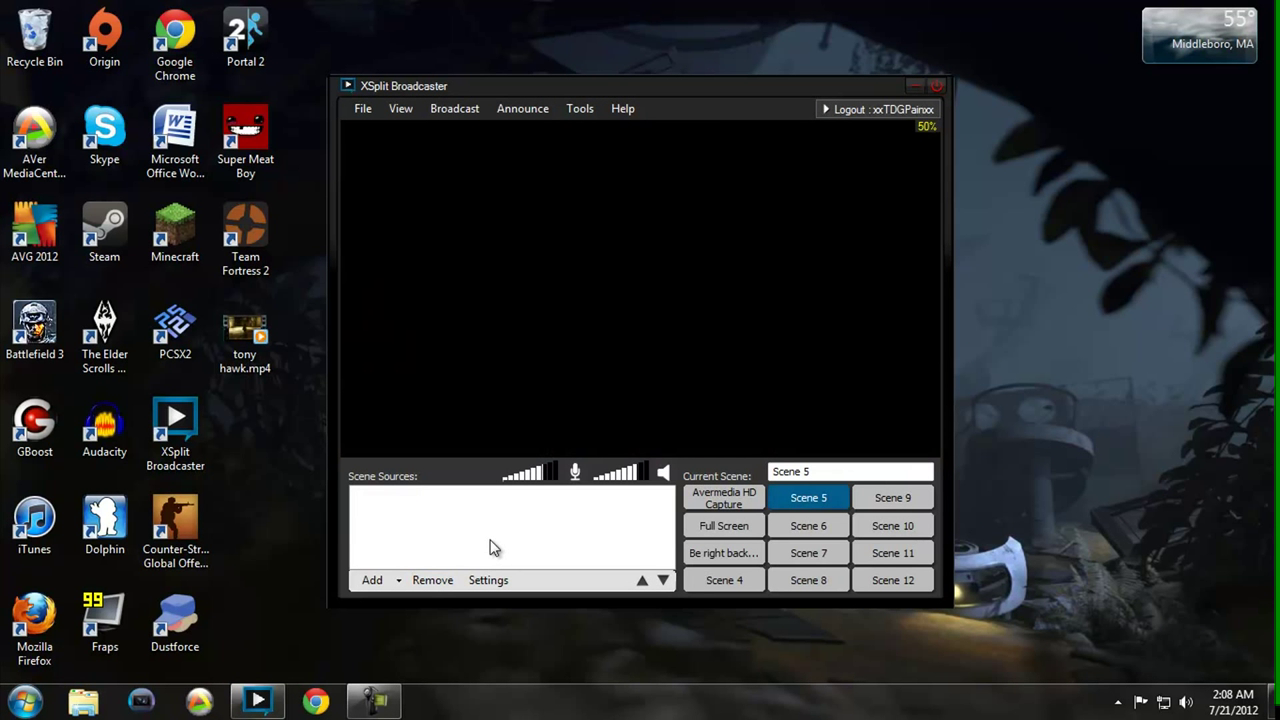
left_click(372, 580)
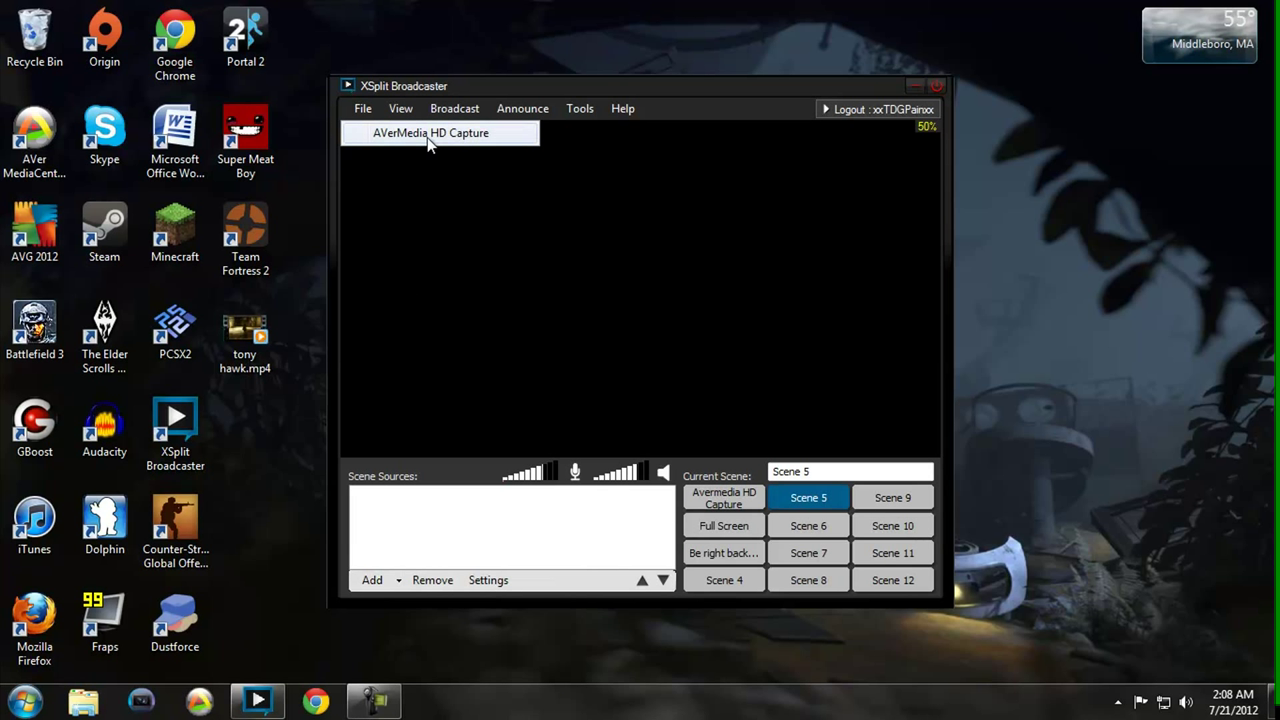
left_click(430, 132)
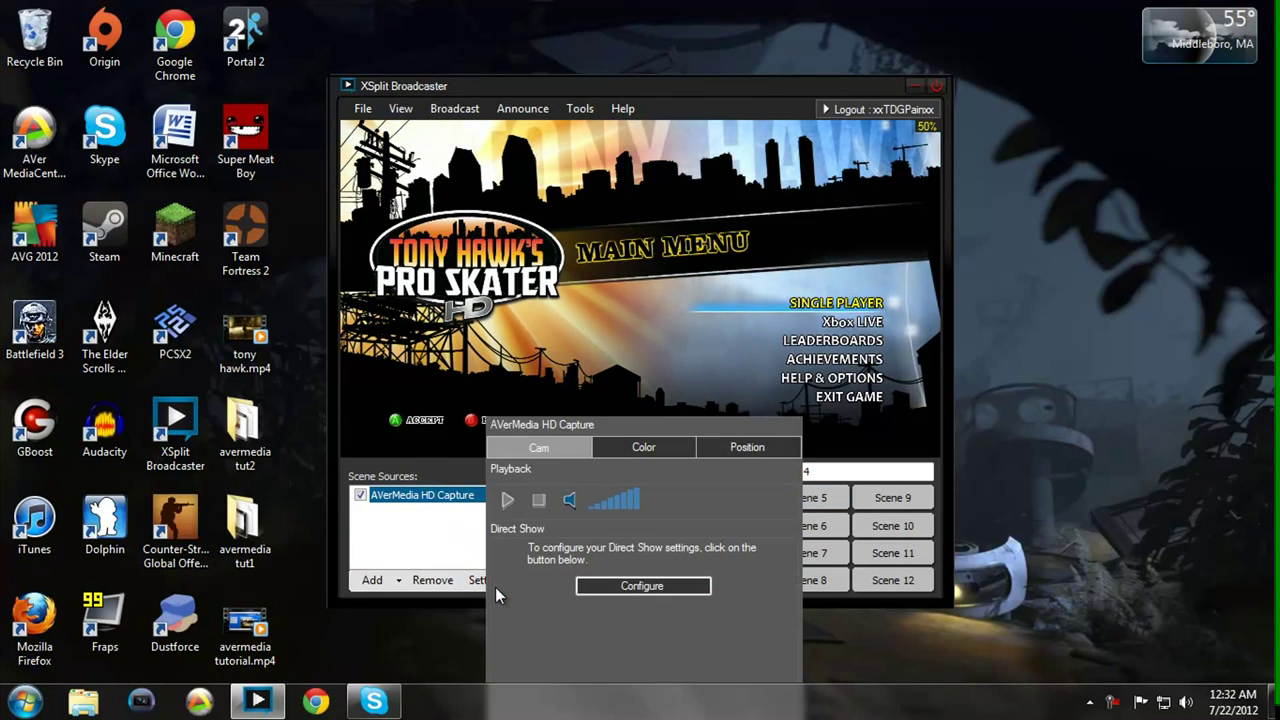
- Set the AVerMedia video capture format output size to 1280 x 720
left_click(641, 585)
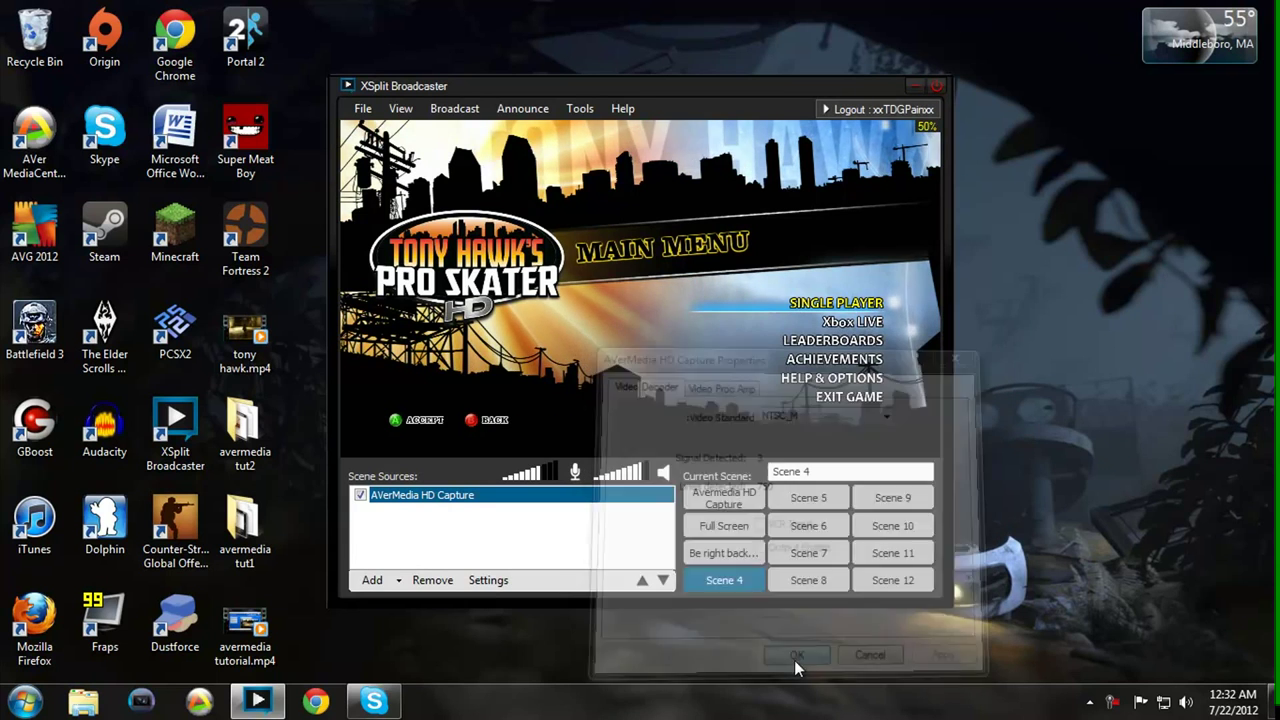
left_click(797, 655)
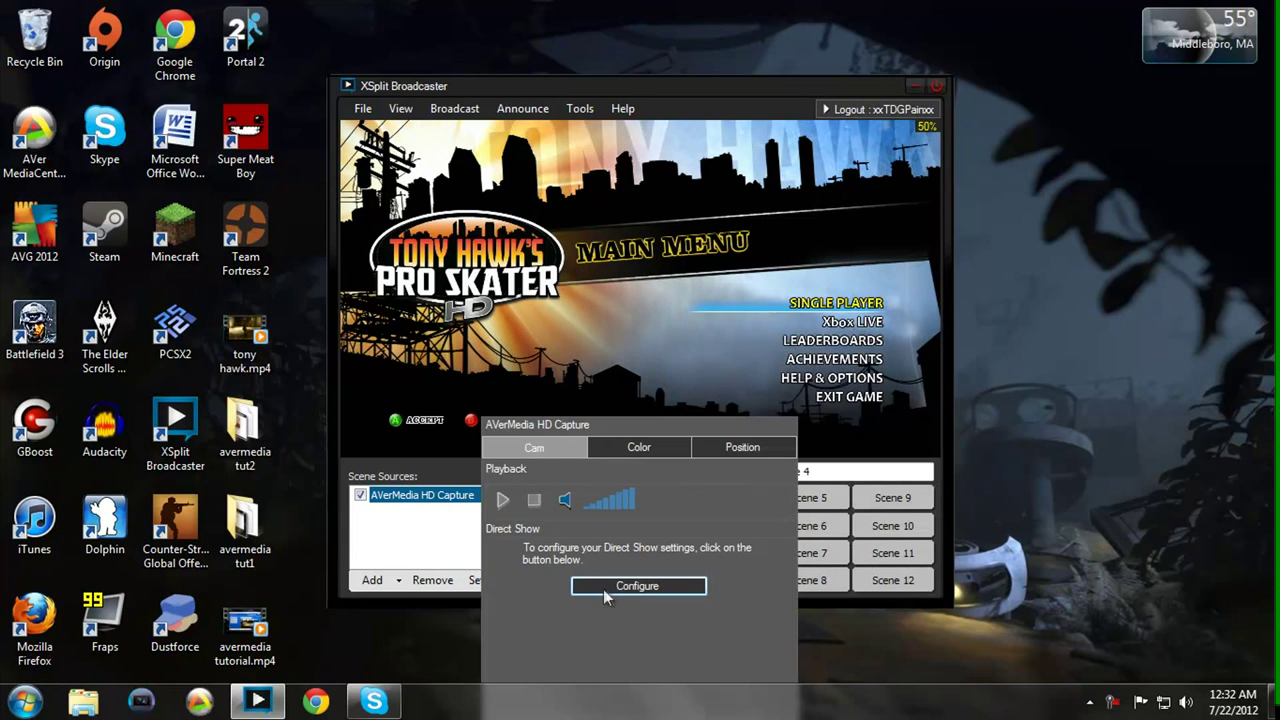
left_click(637, 585)
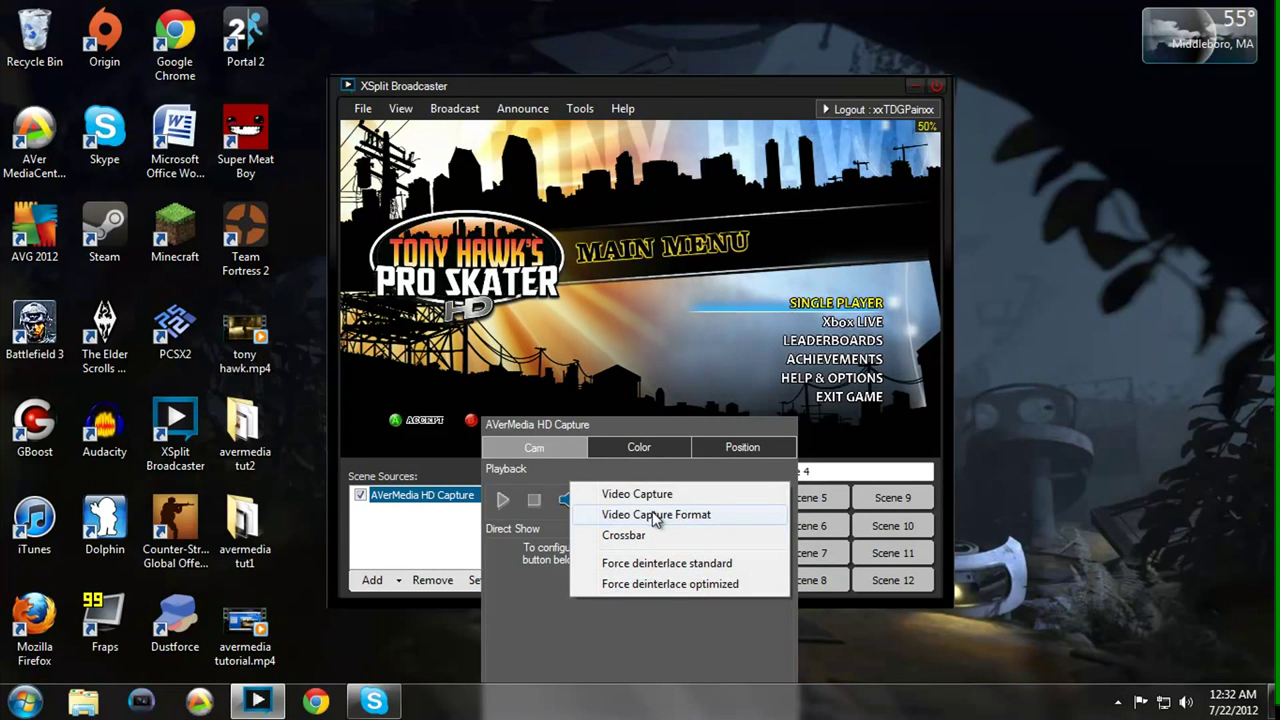
left_click(656, 514)
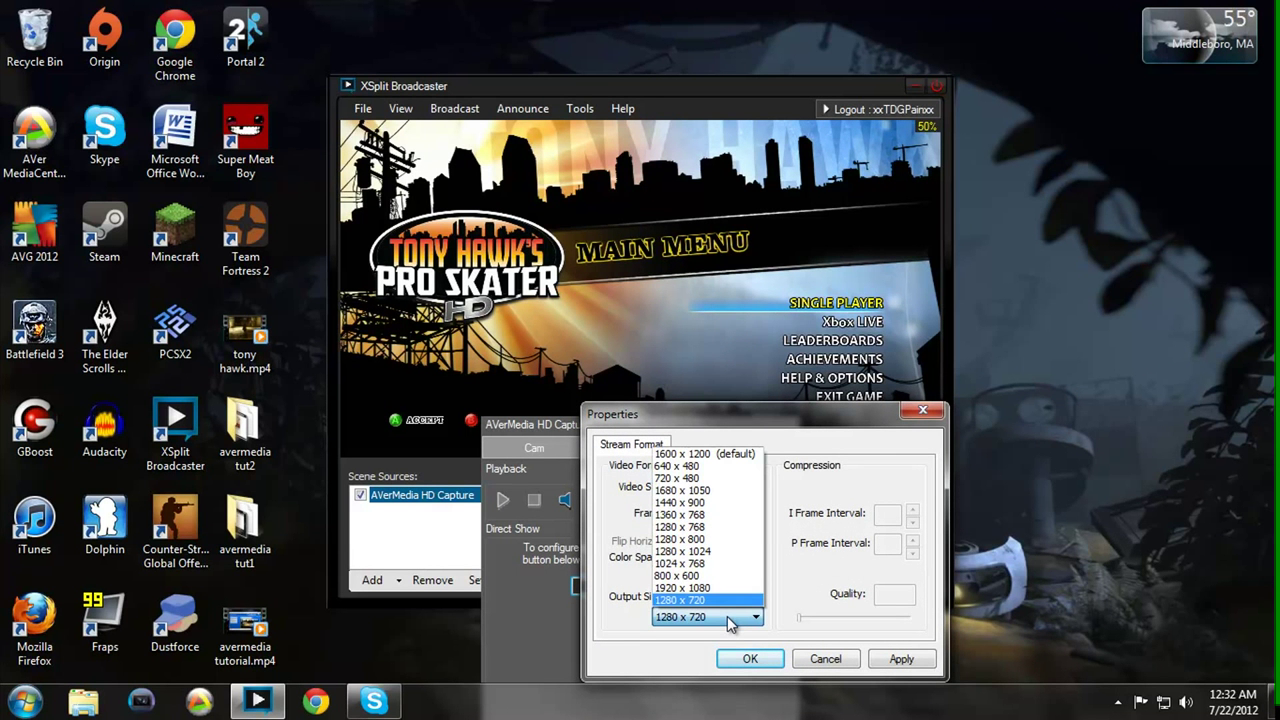
mouse_move(718, 590)
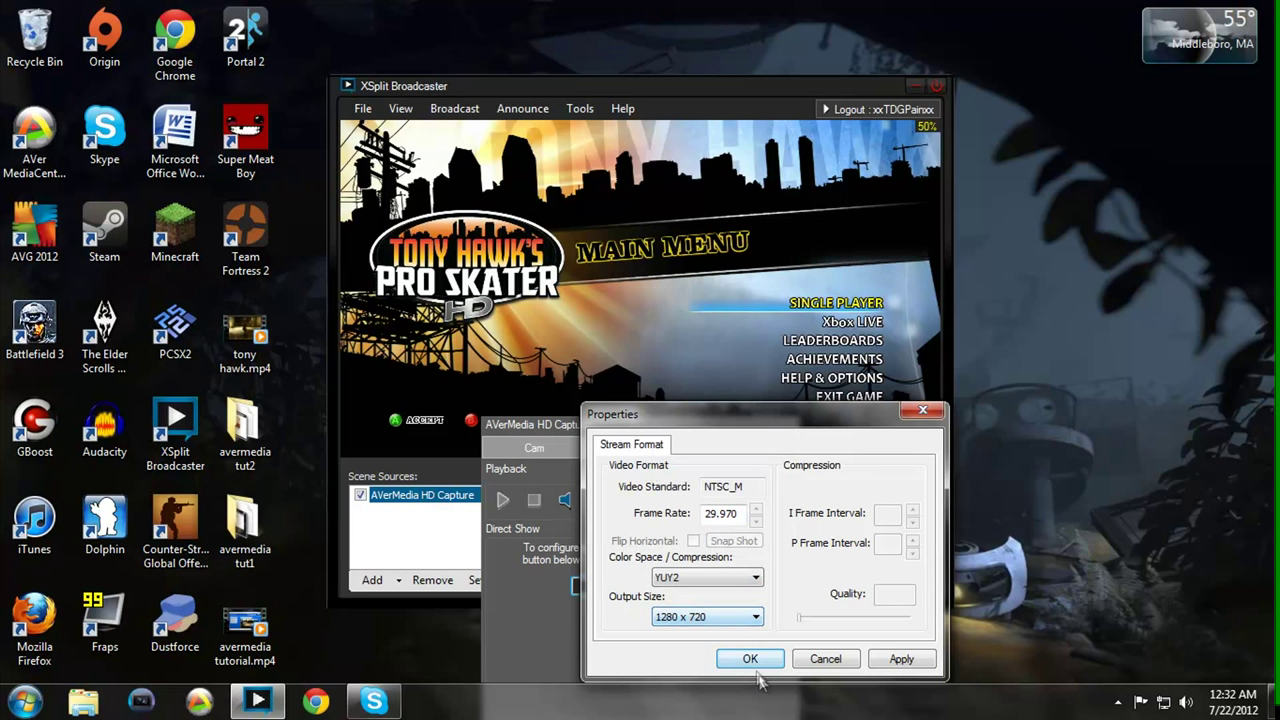
left_click(750, 658)
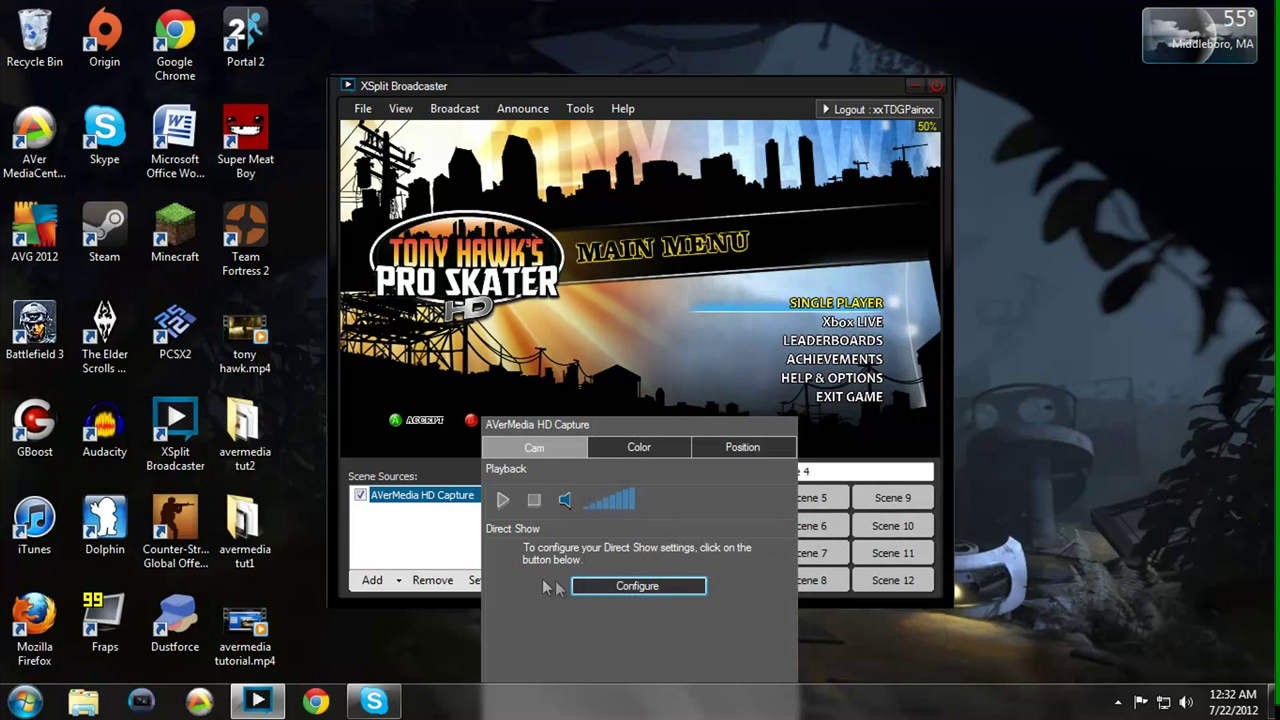
- Set the crossbar input to Video SerialDigital In
left_click(637, 585)
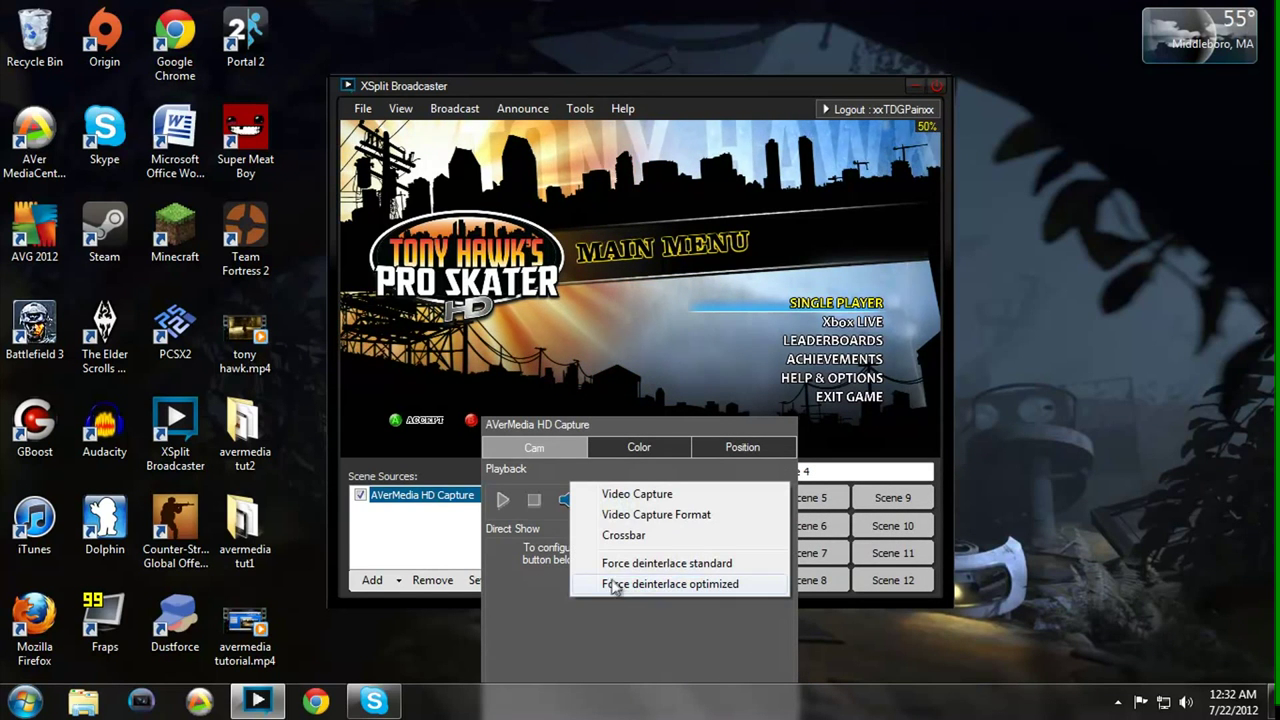
left_click(623, 535)
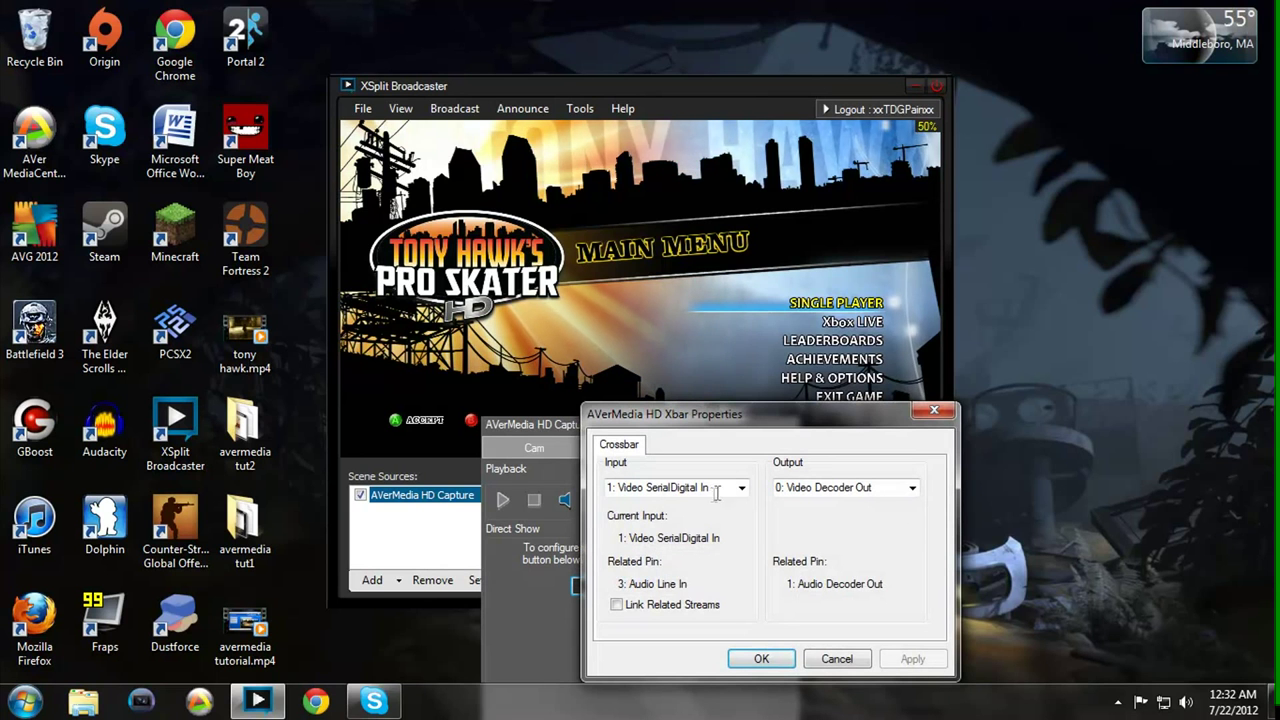
left_click(741, 487)
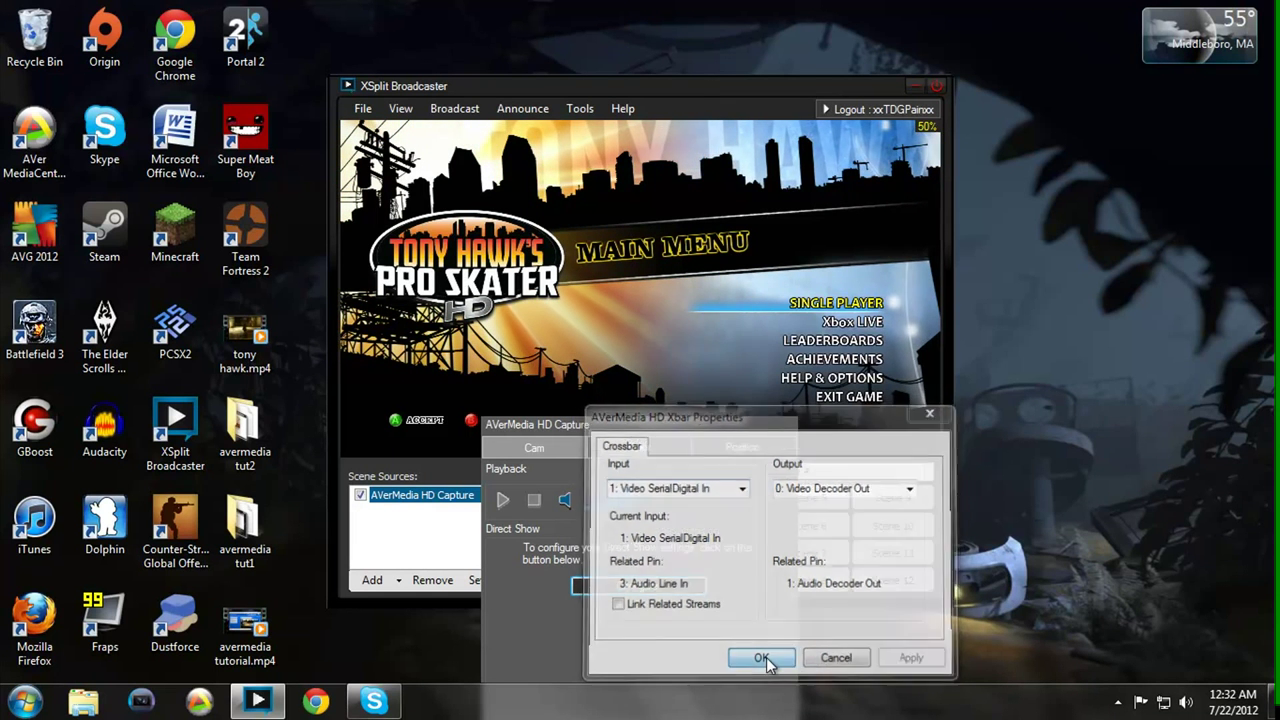
- Confirm the crossbar input, then review the Gaming Twitch channel's properties in Settings
left_click(762, 657)
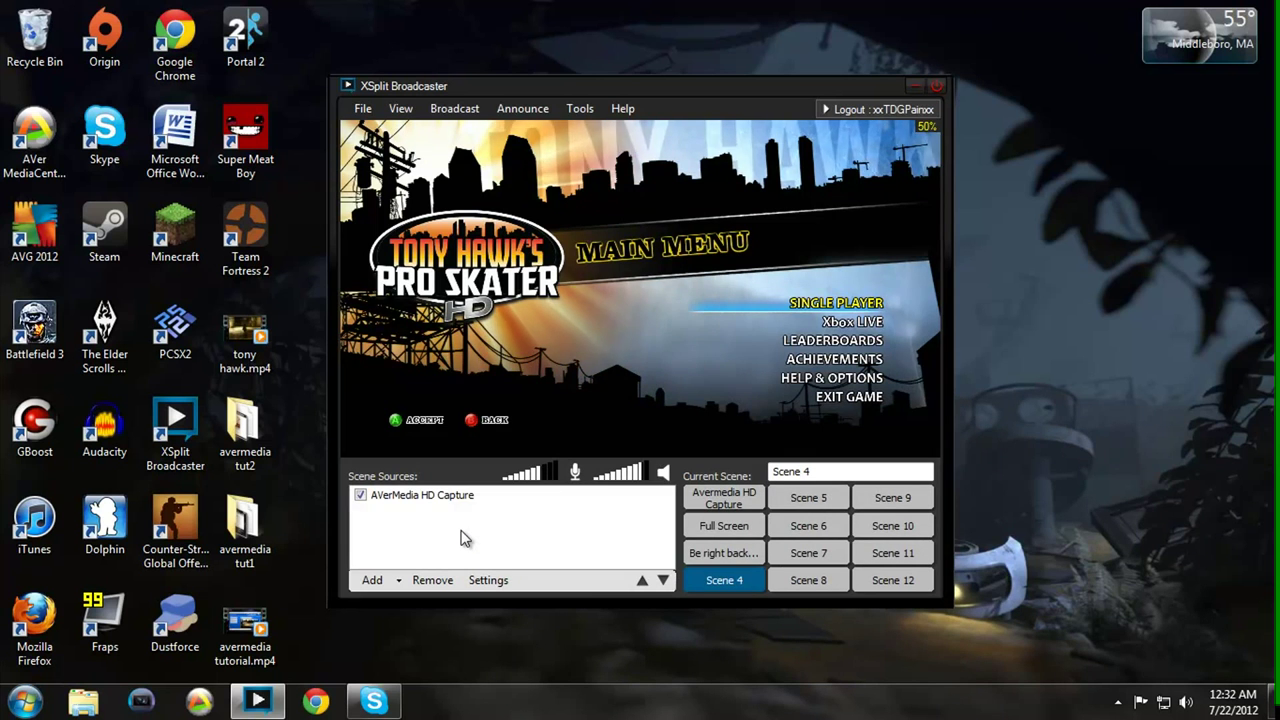
left_click(454, 108)
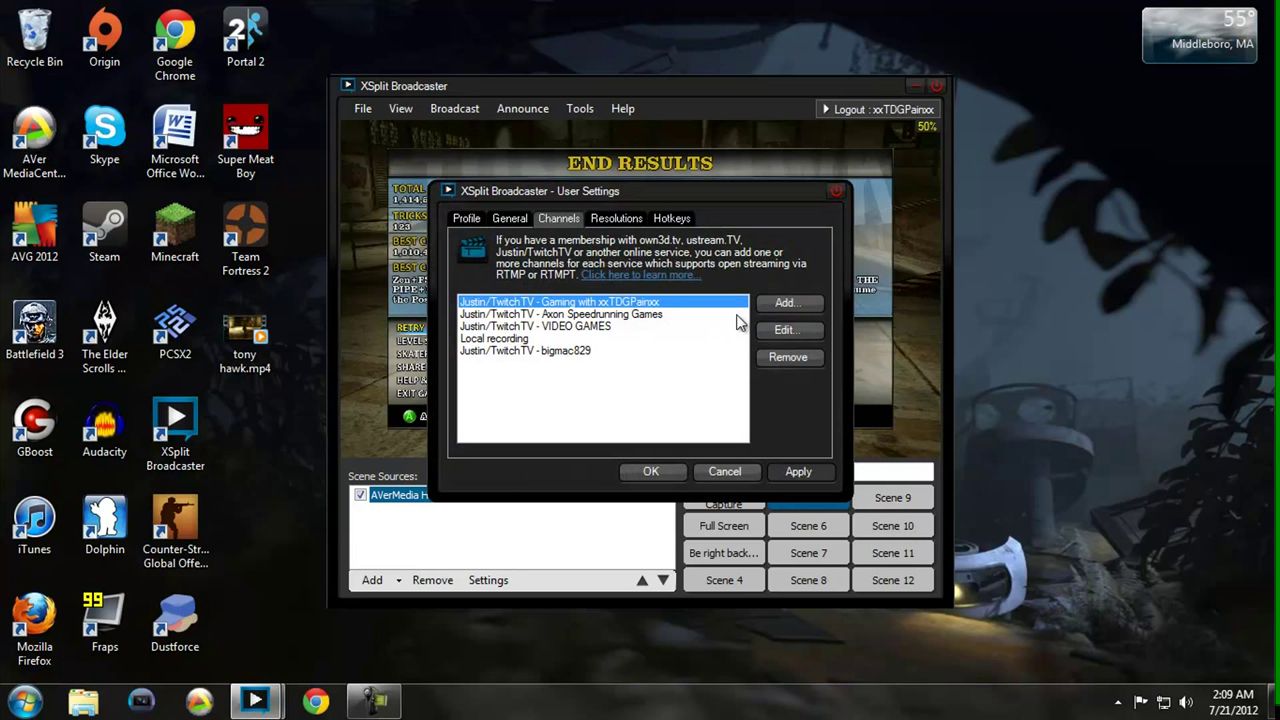
left_click(787, 302)
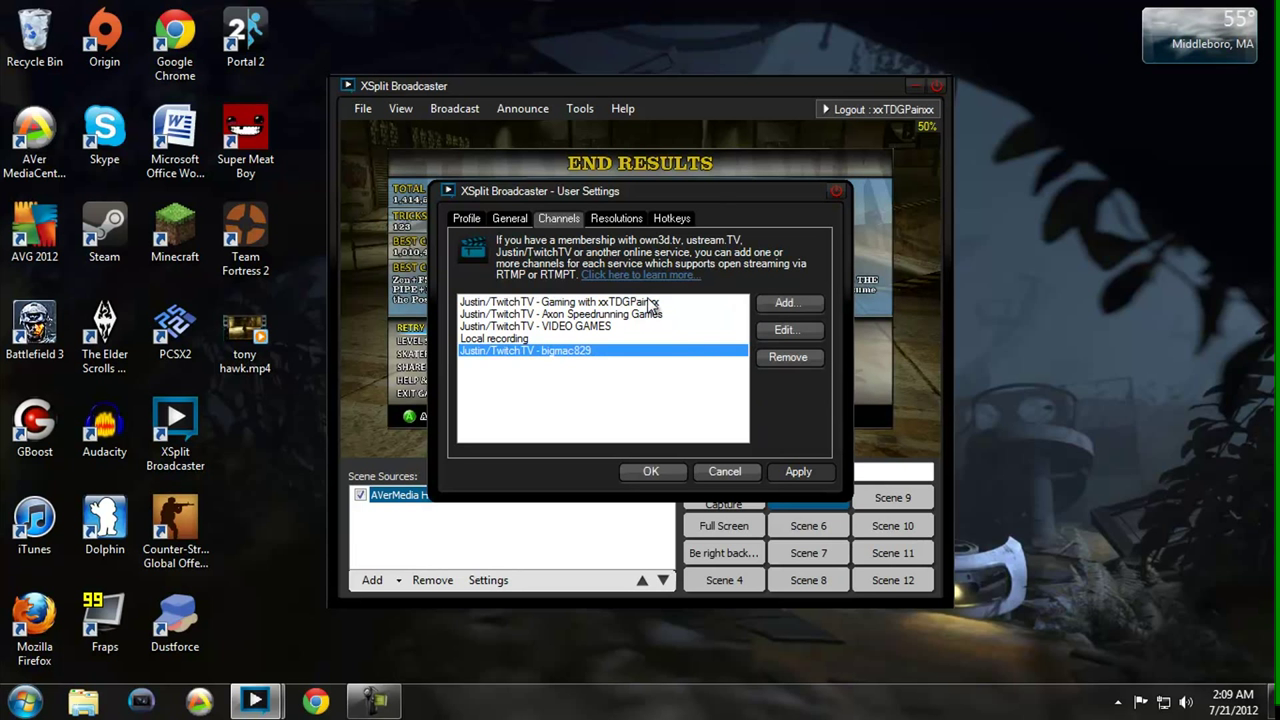
left_click(559, 302)
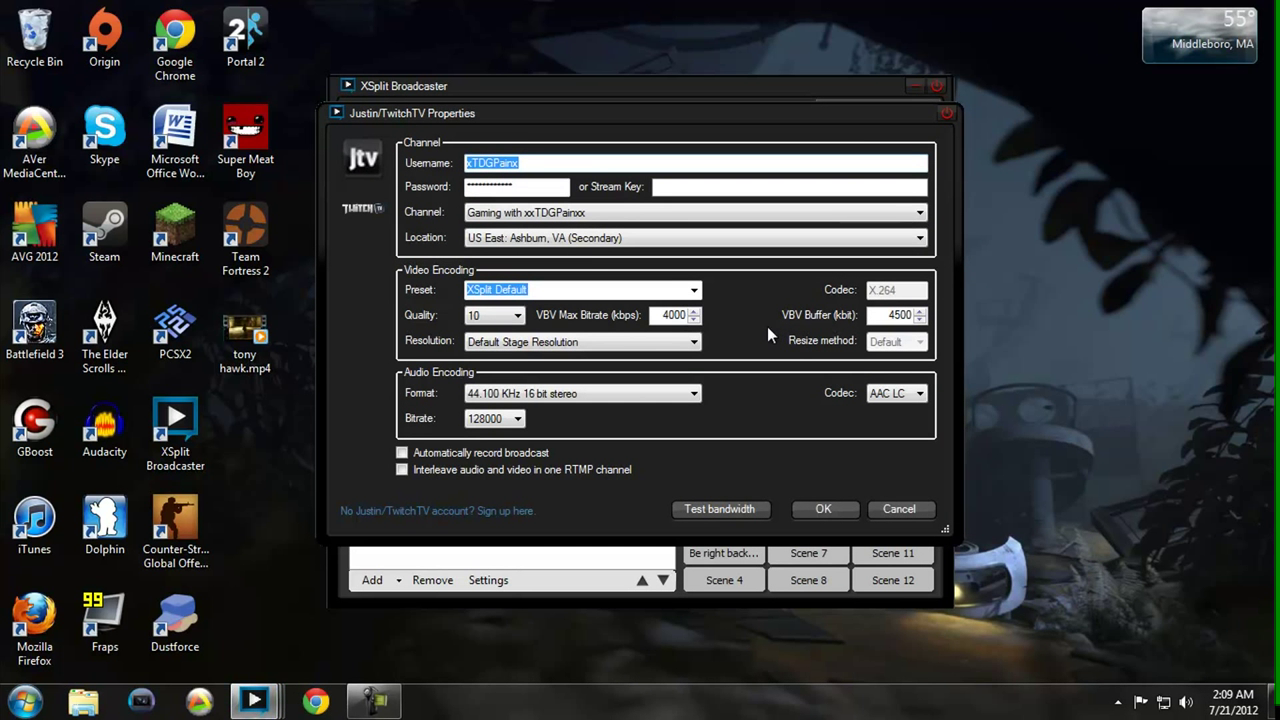
mouse_move(753, 332)
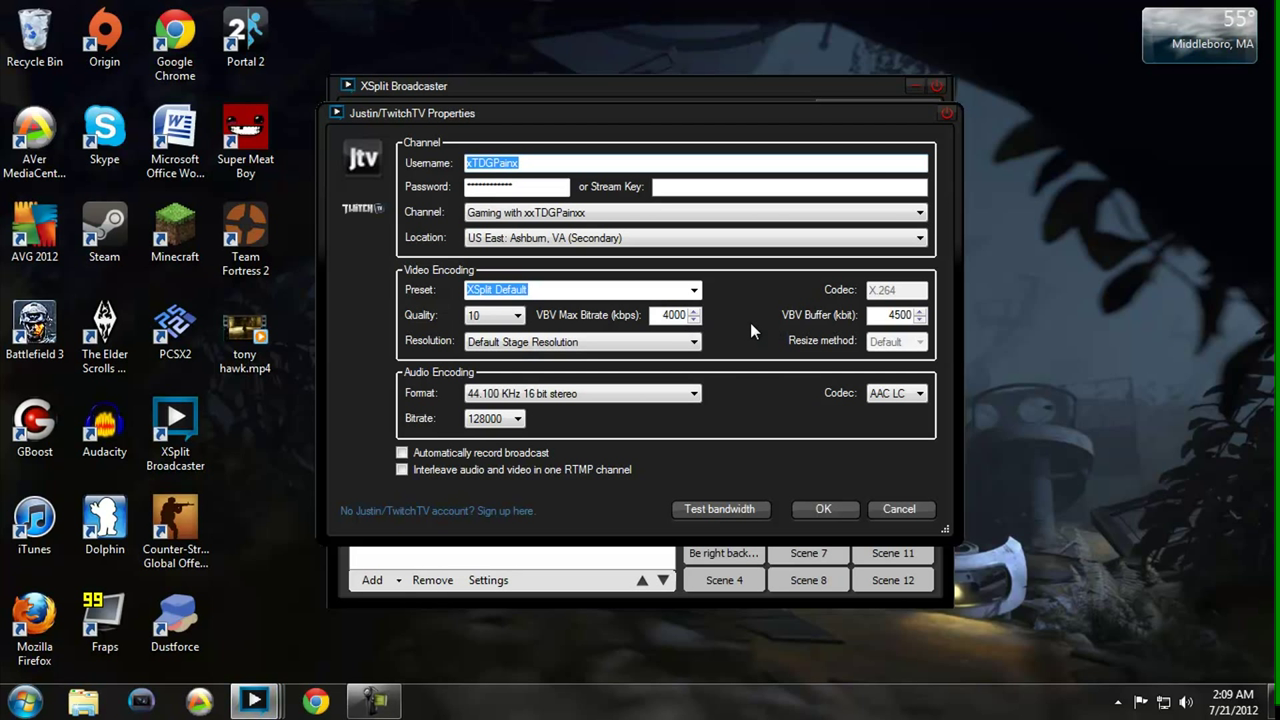
mouse_move(717, 286)
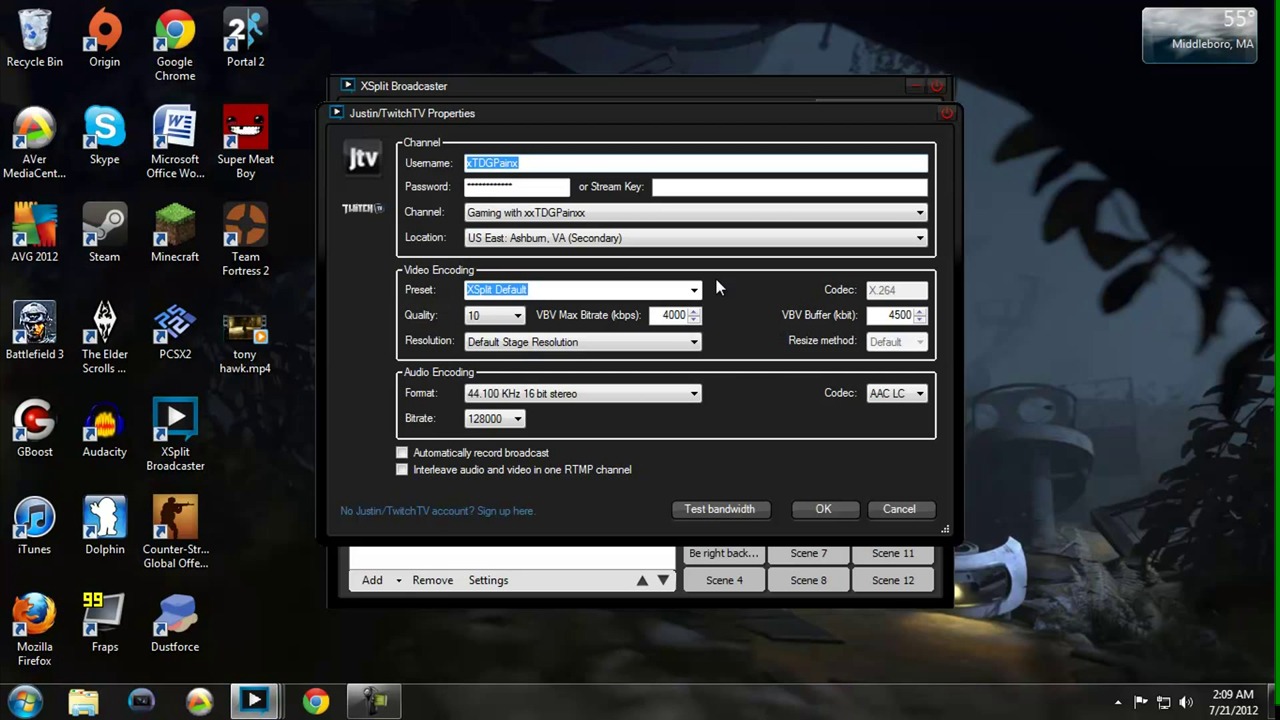
mouse_move(615, 287)
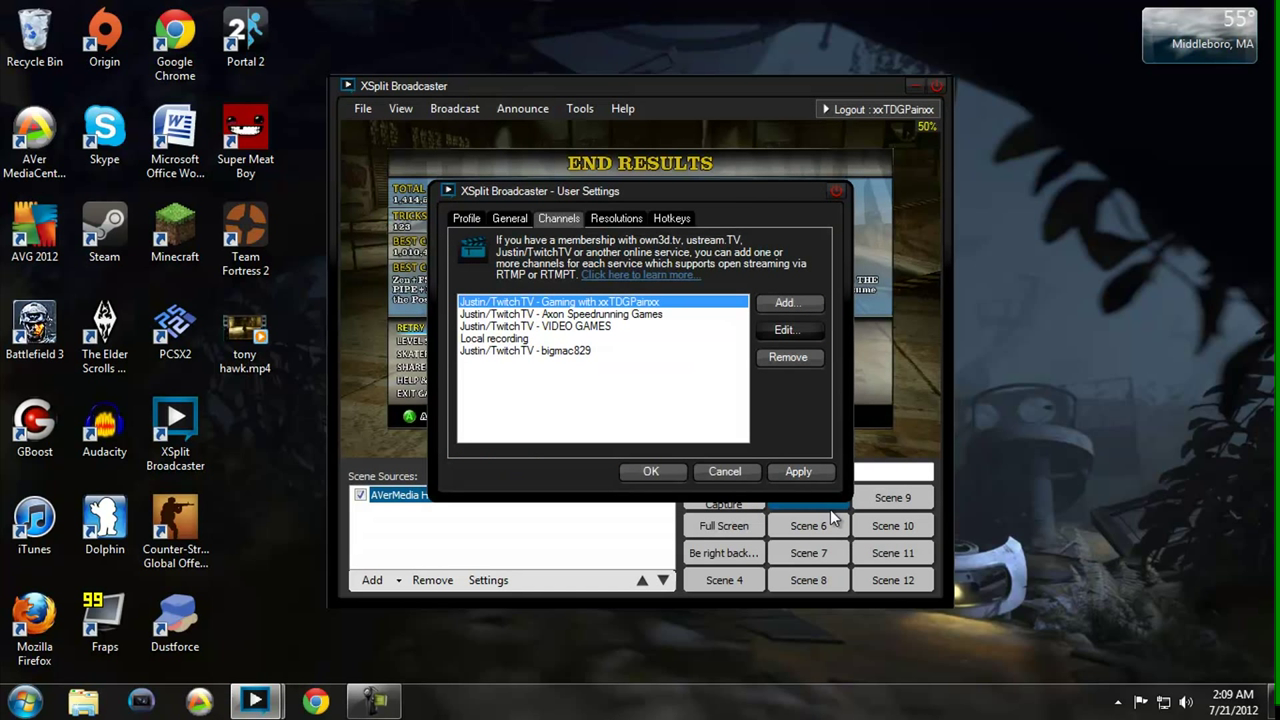
- Choose the Realtek High Definition microphone in General settings and save with OK
left_click(510, 218)
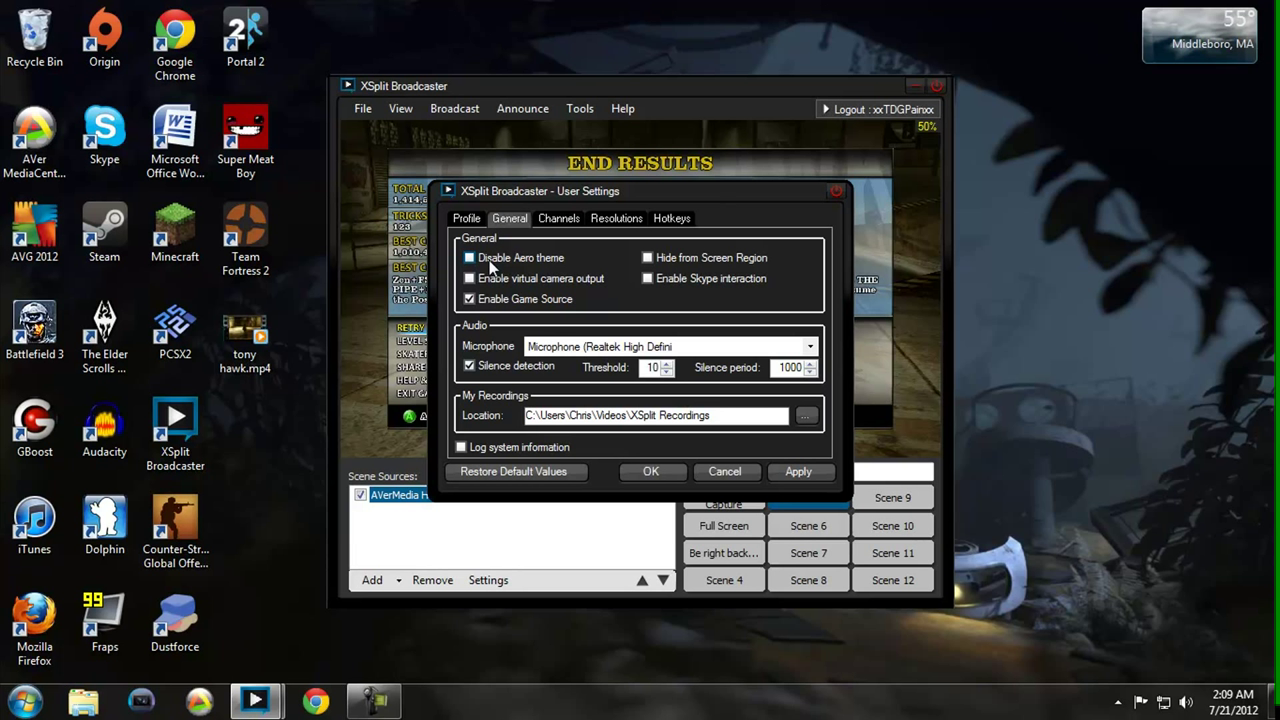
mouse_move(535, 272)
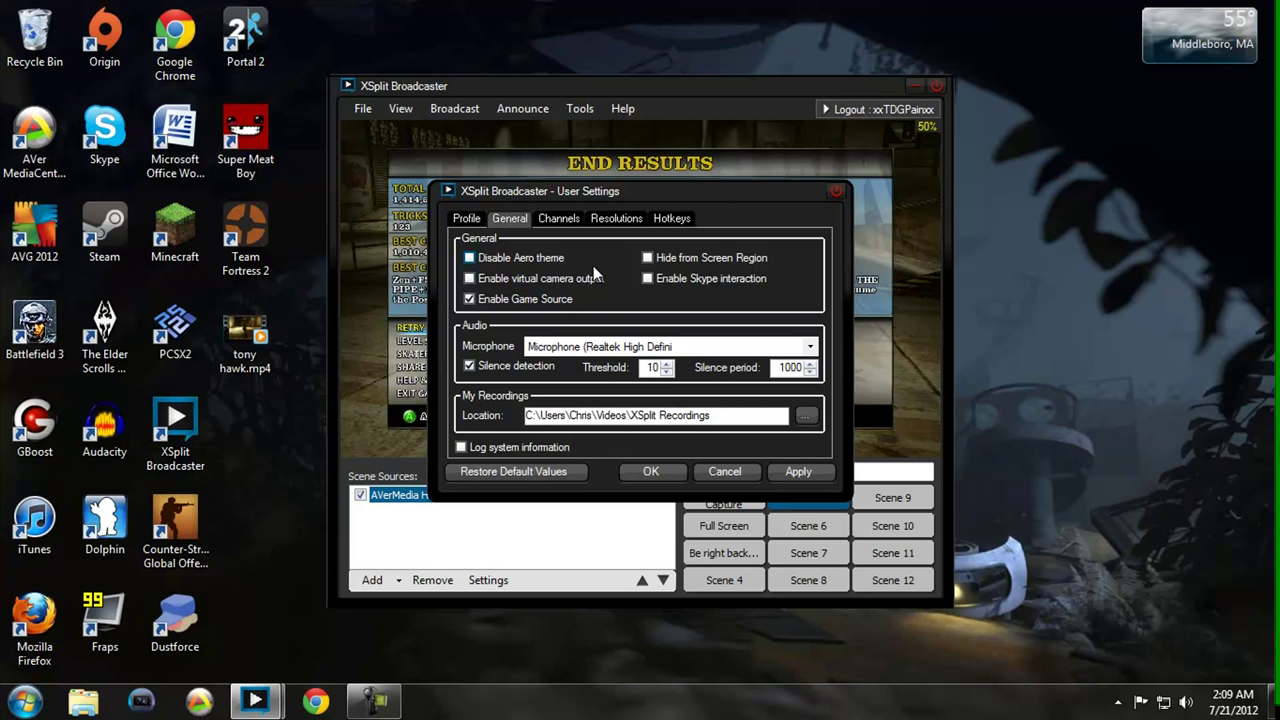
left_click(808, 346)
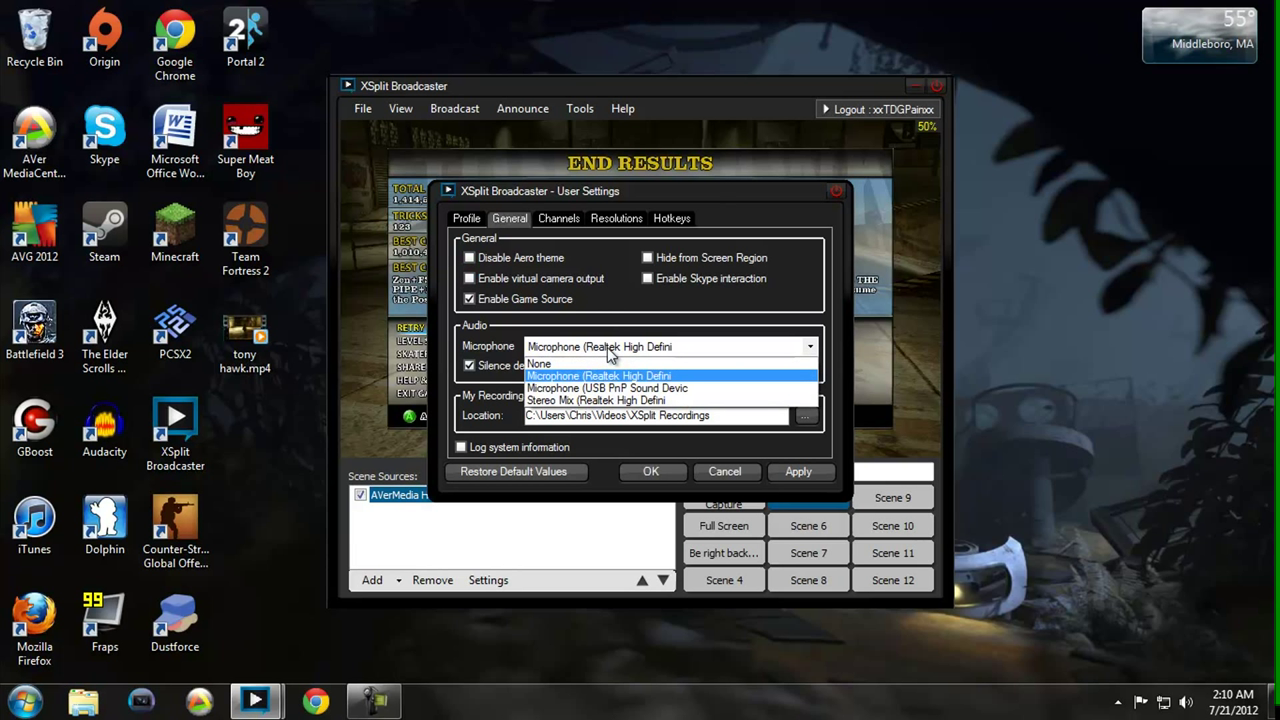
left_click(598, 375)
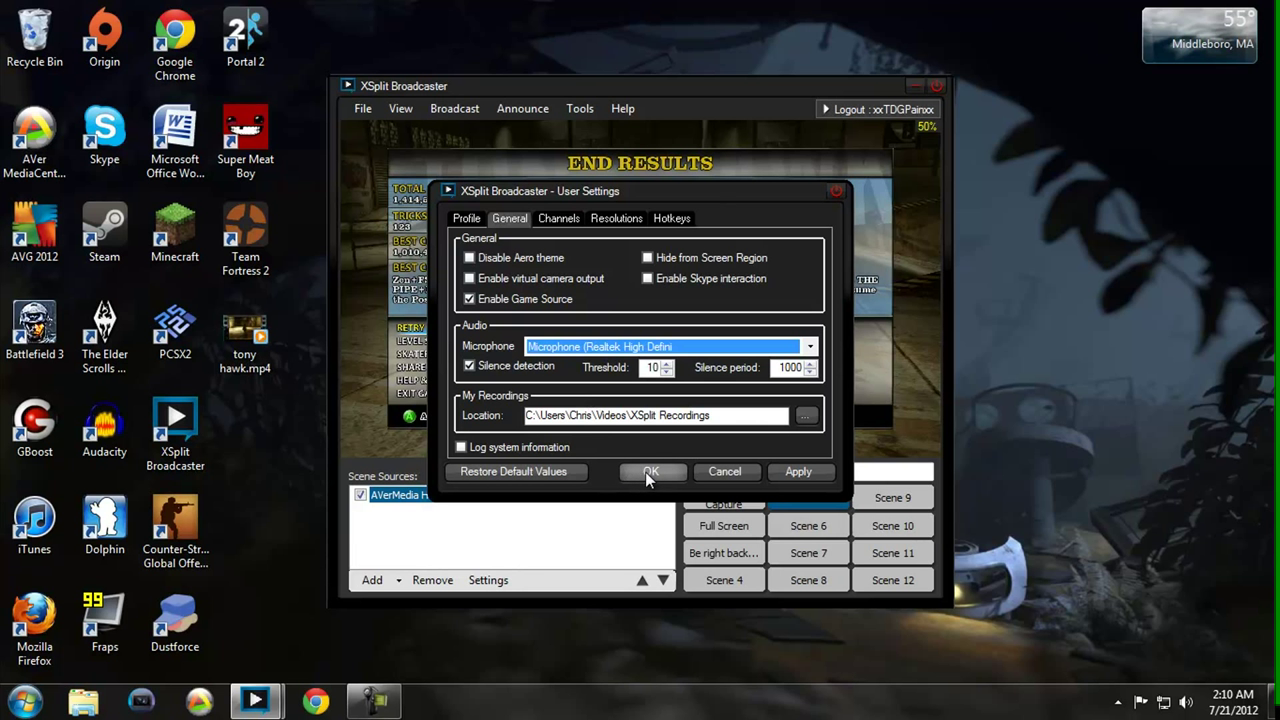
mouse_move(663, 483)
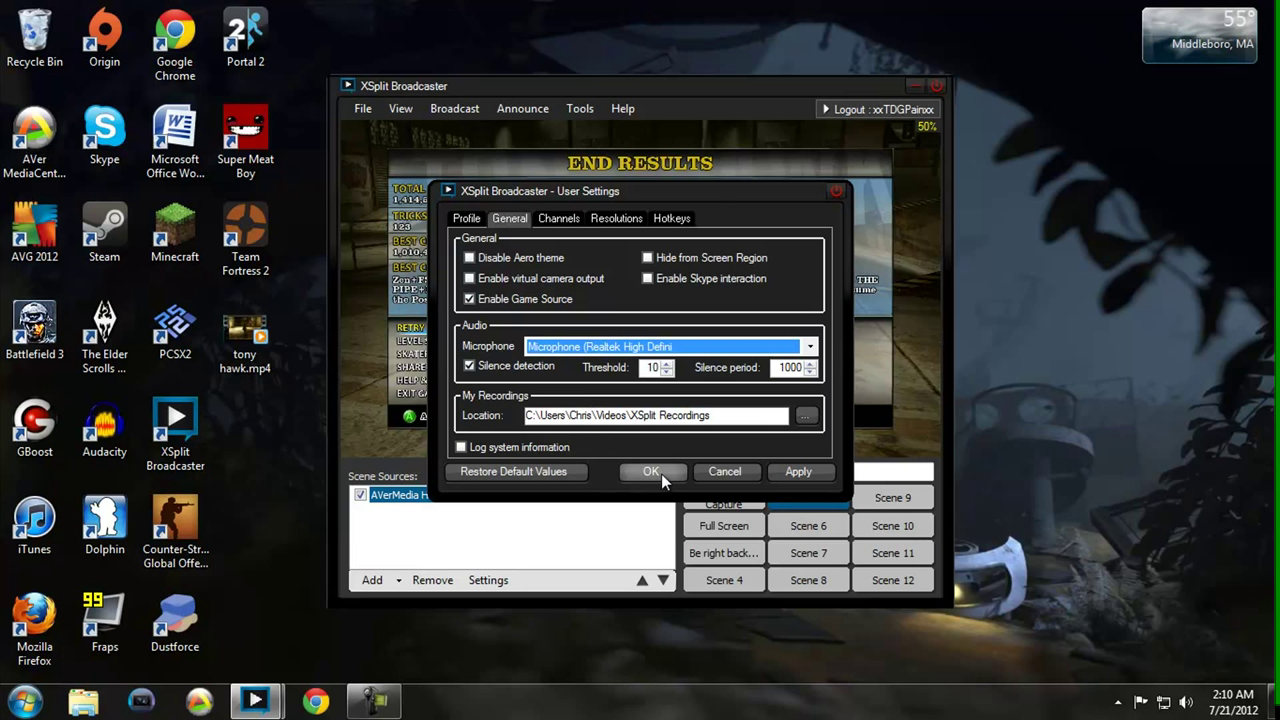
left_click(651, 471)
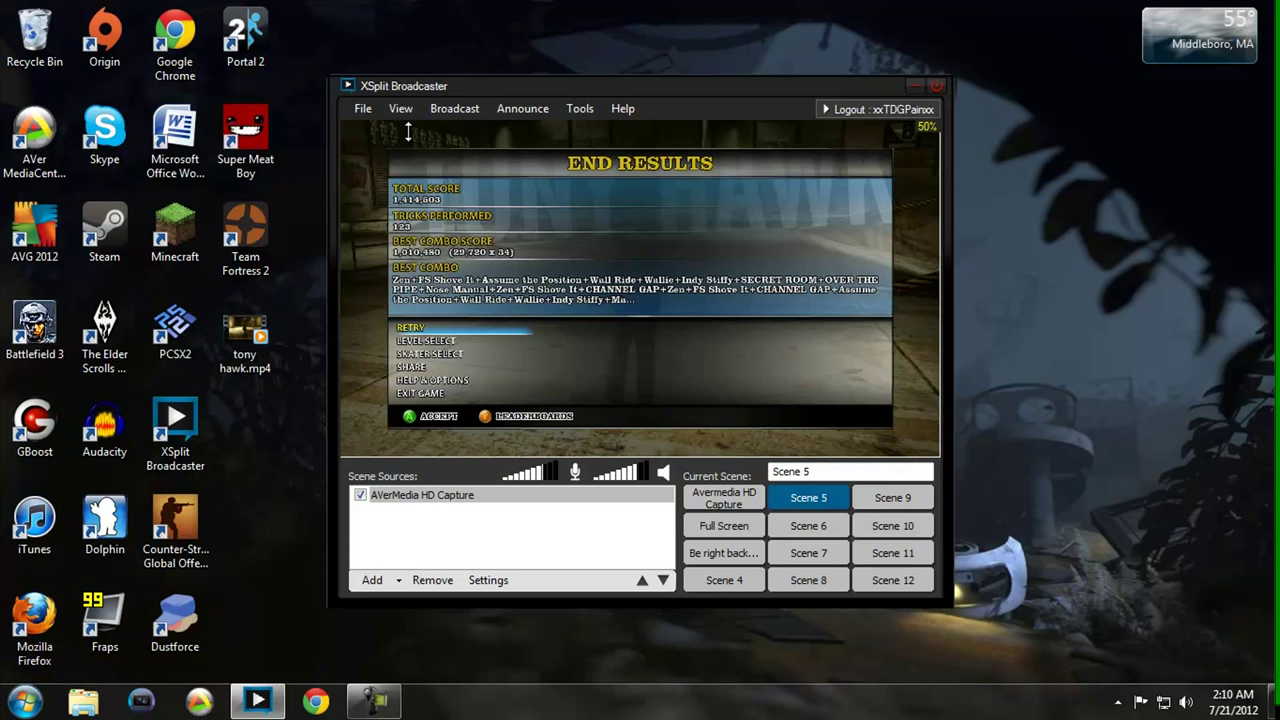
- Set a custom broadcast frame rate of 60 fps
left_click(400, 108)
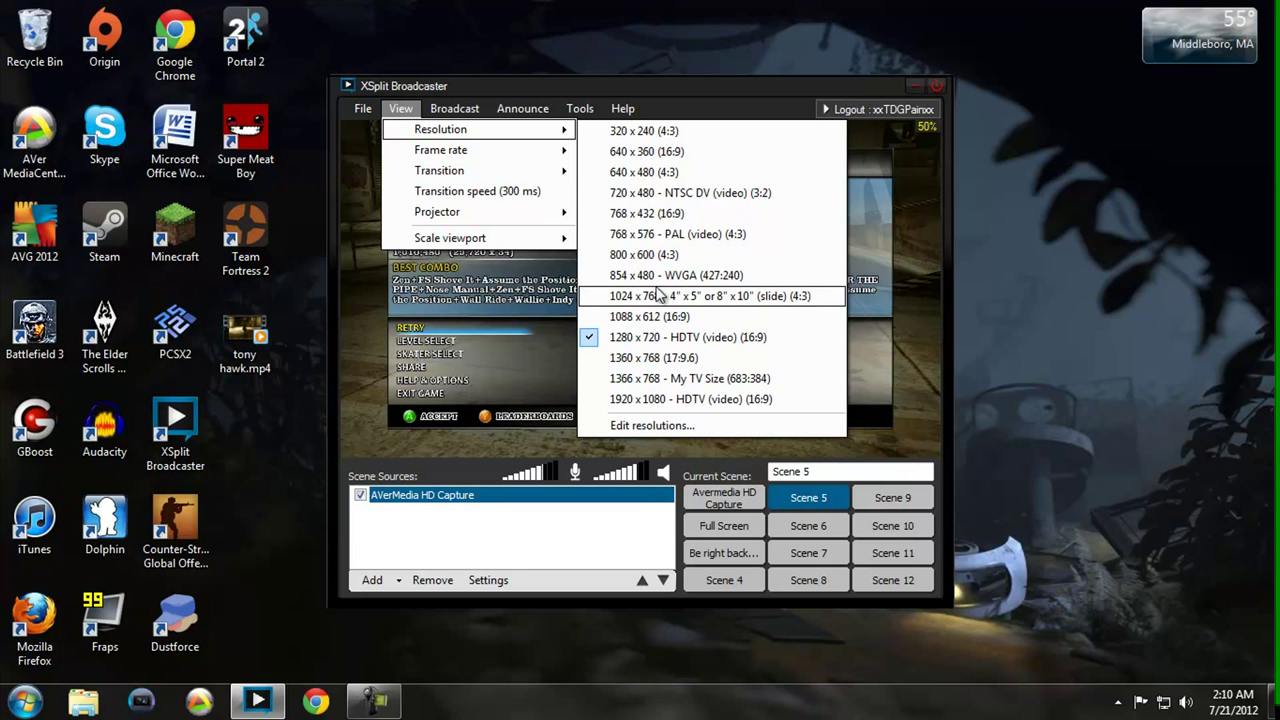
mouse_move(677, 172)
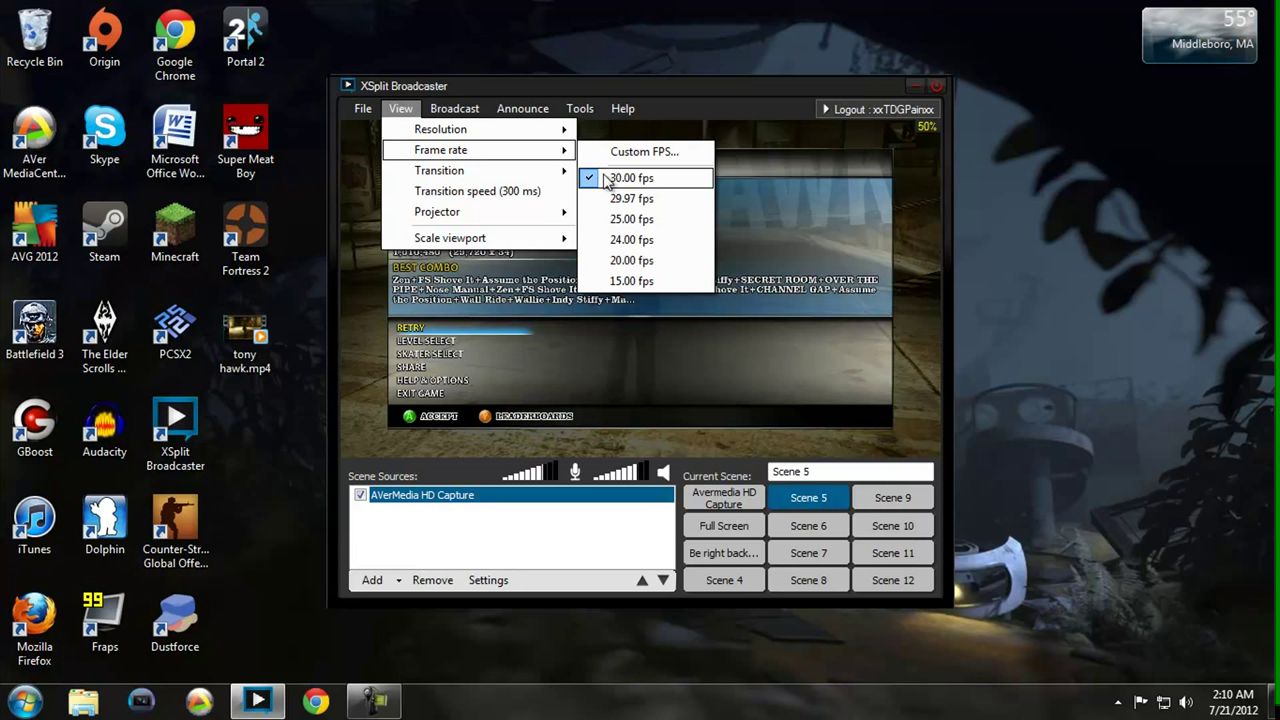
left_click(644, 151)
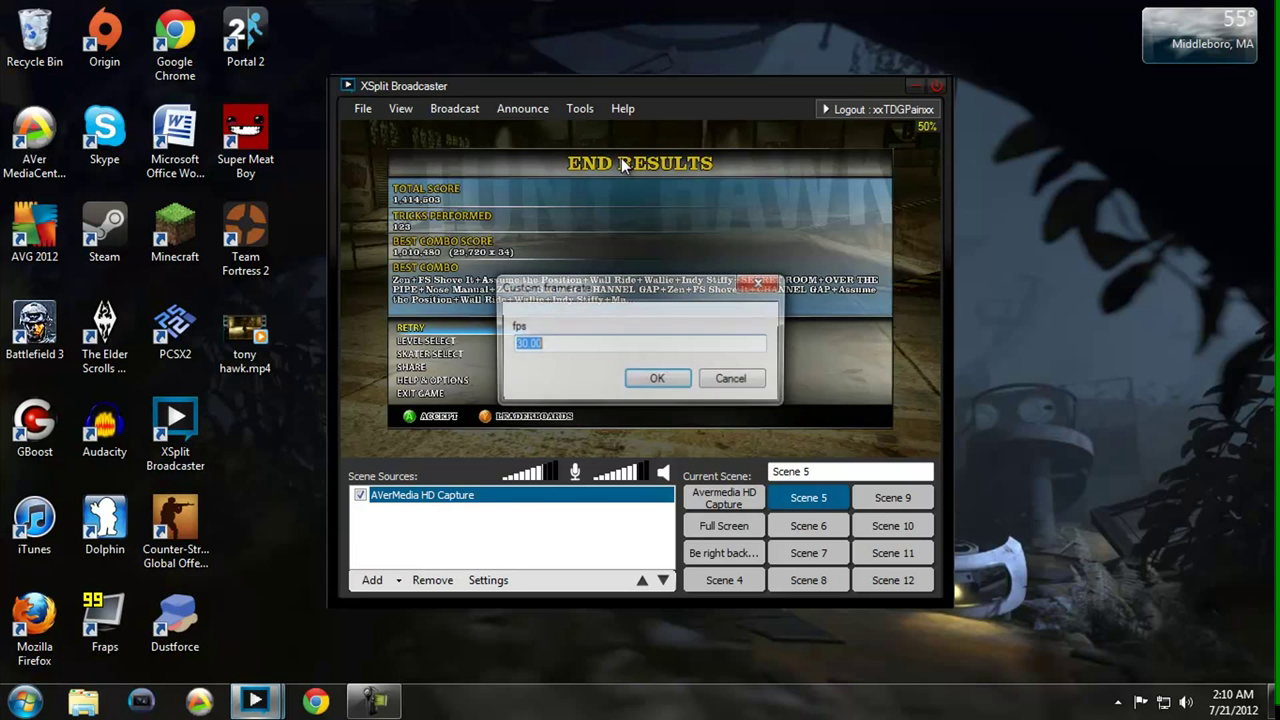
type("60")
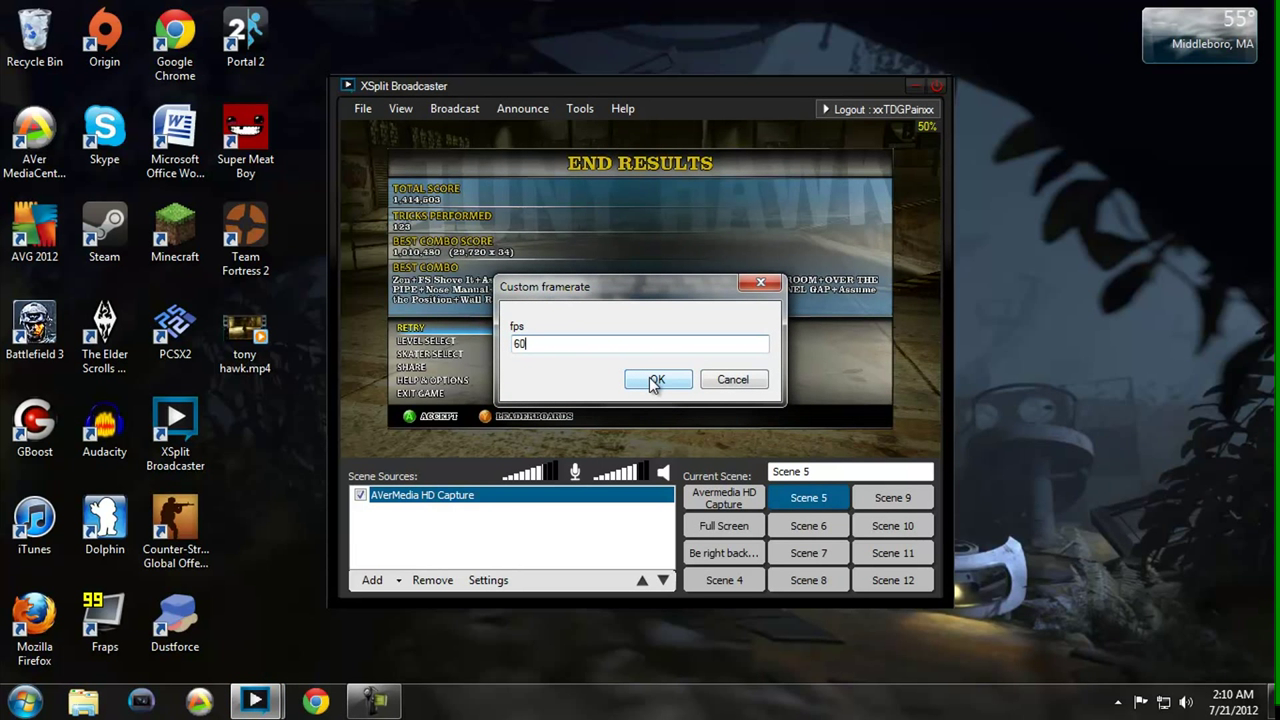
left_click(657, 379)
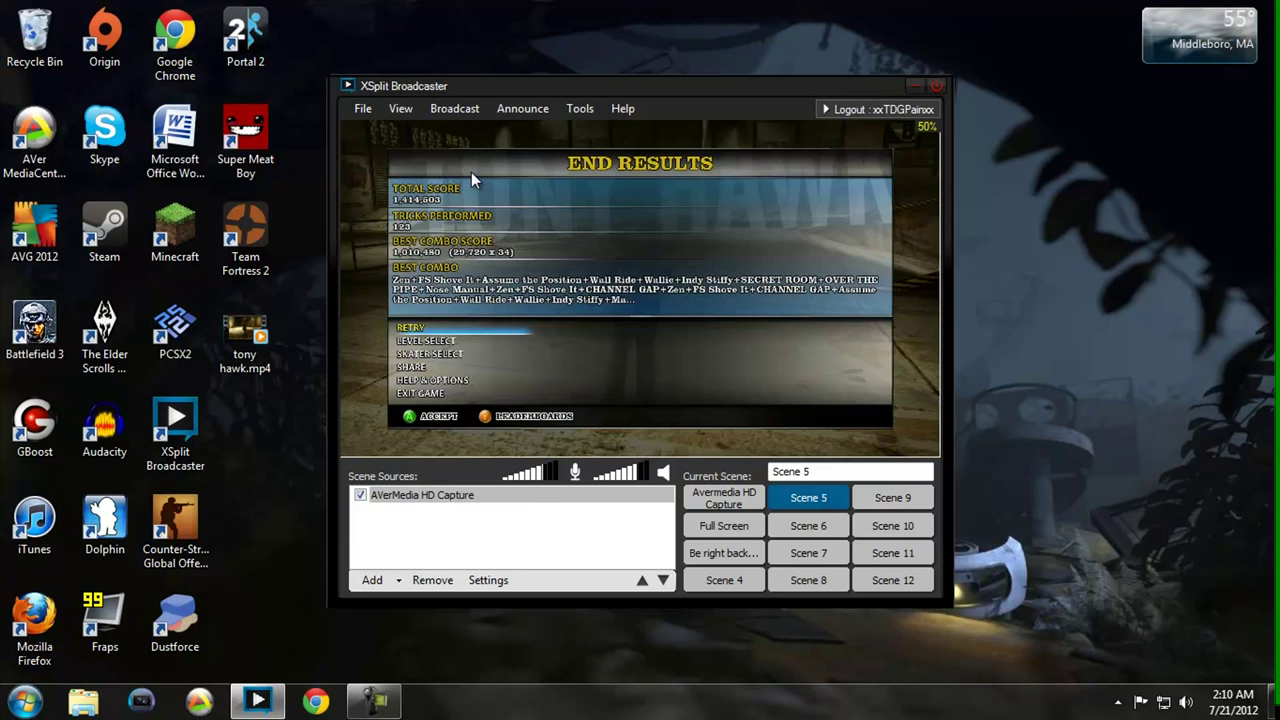
- Scale the viewport to actual size, then return it to 50%
left_click(400, 108)
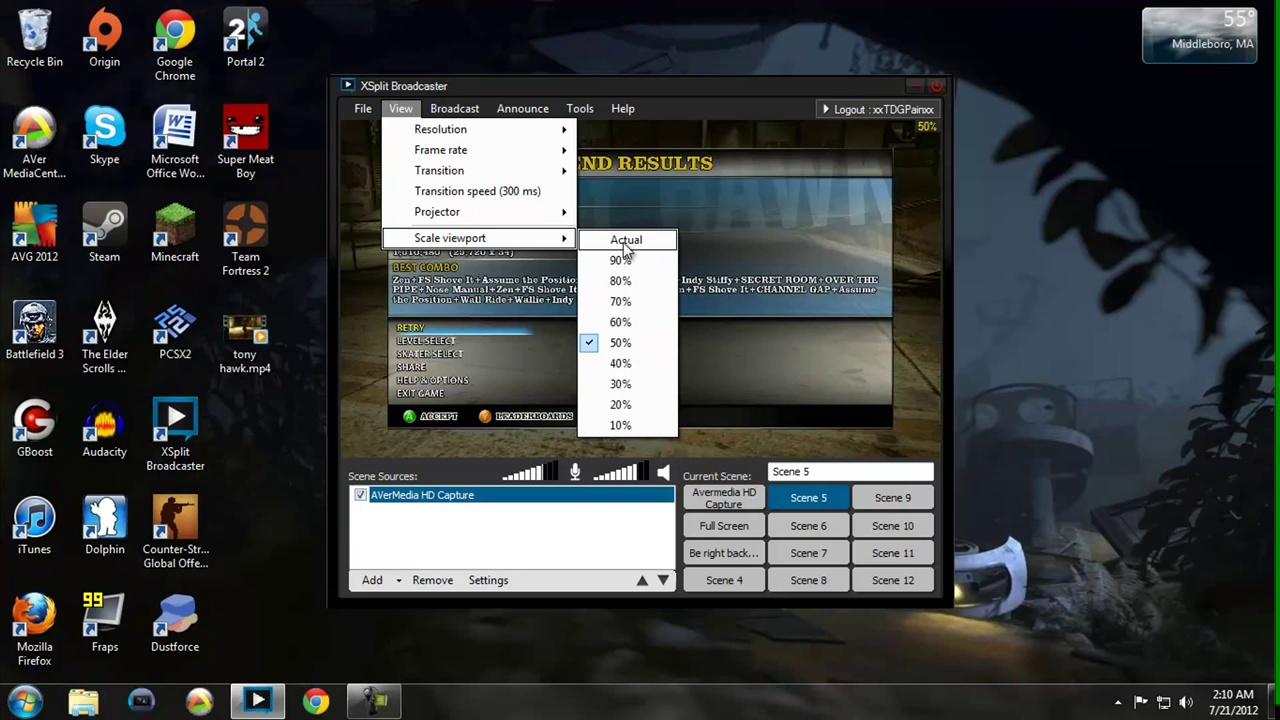
mouse_move(620, 363)
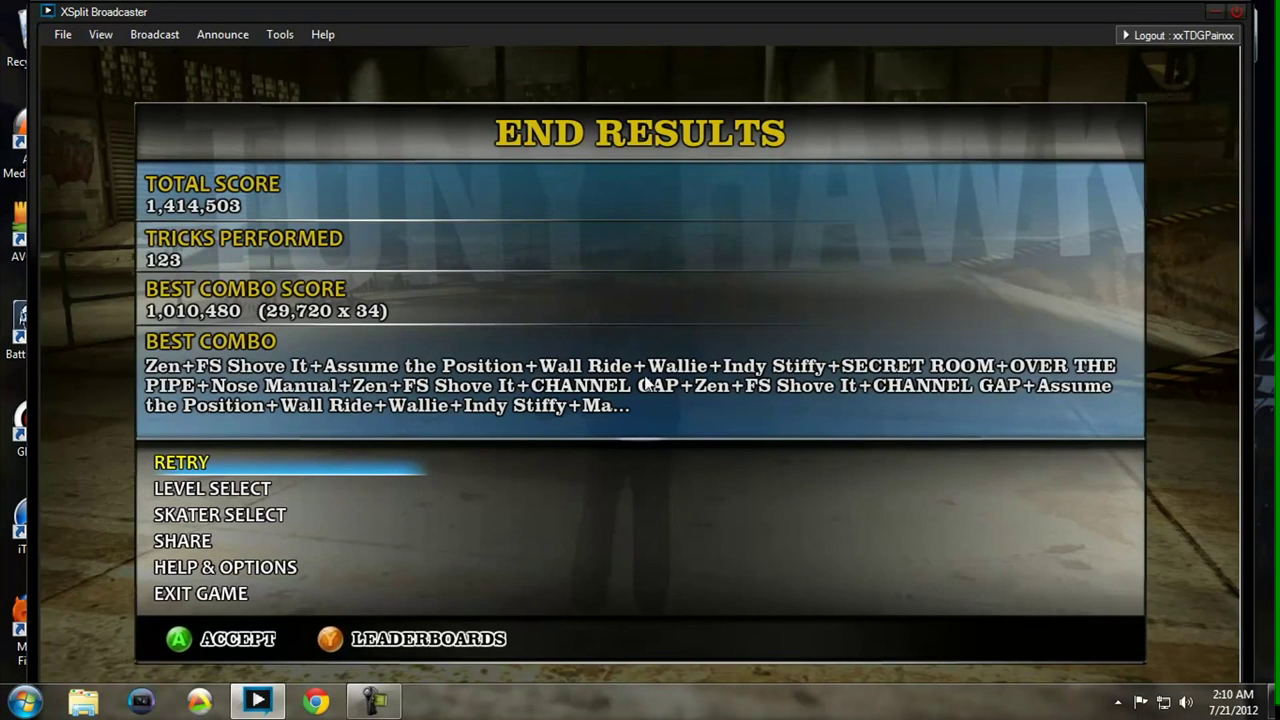
left_click(100, 34)
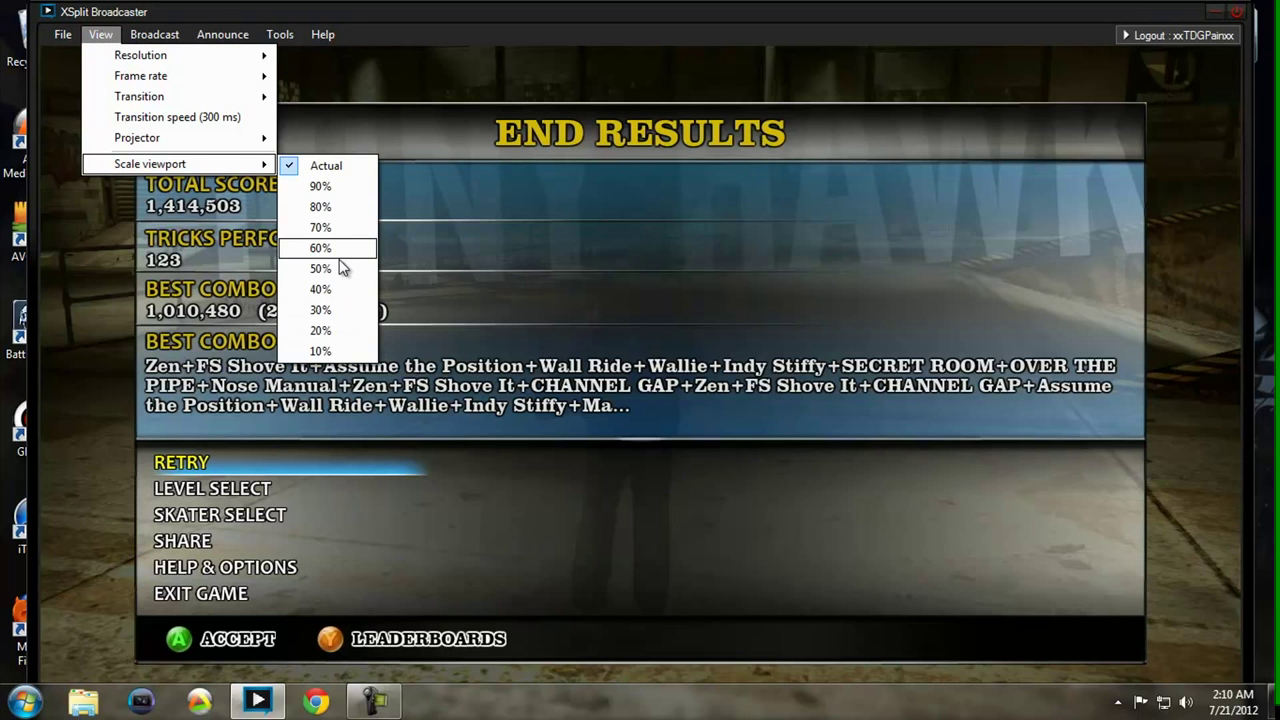
left_click(320, 268)
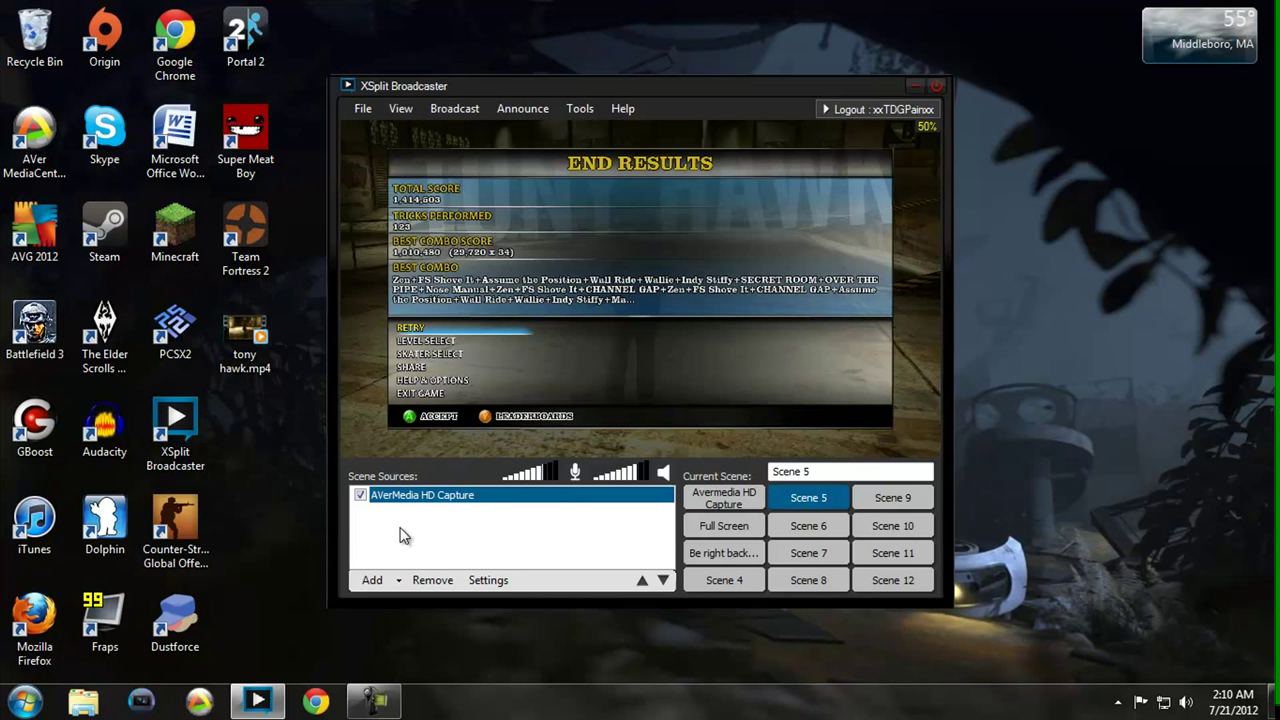
mouse_move(555, 477)
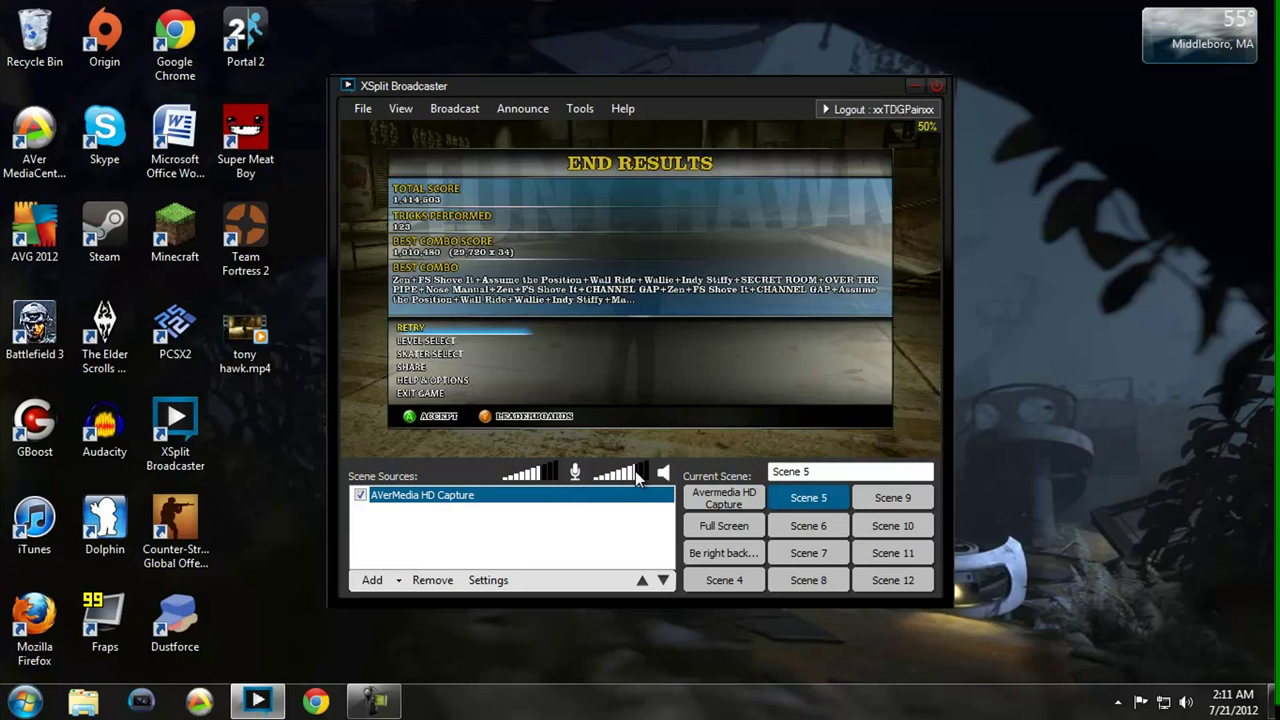
mouse_move(645, 565)
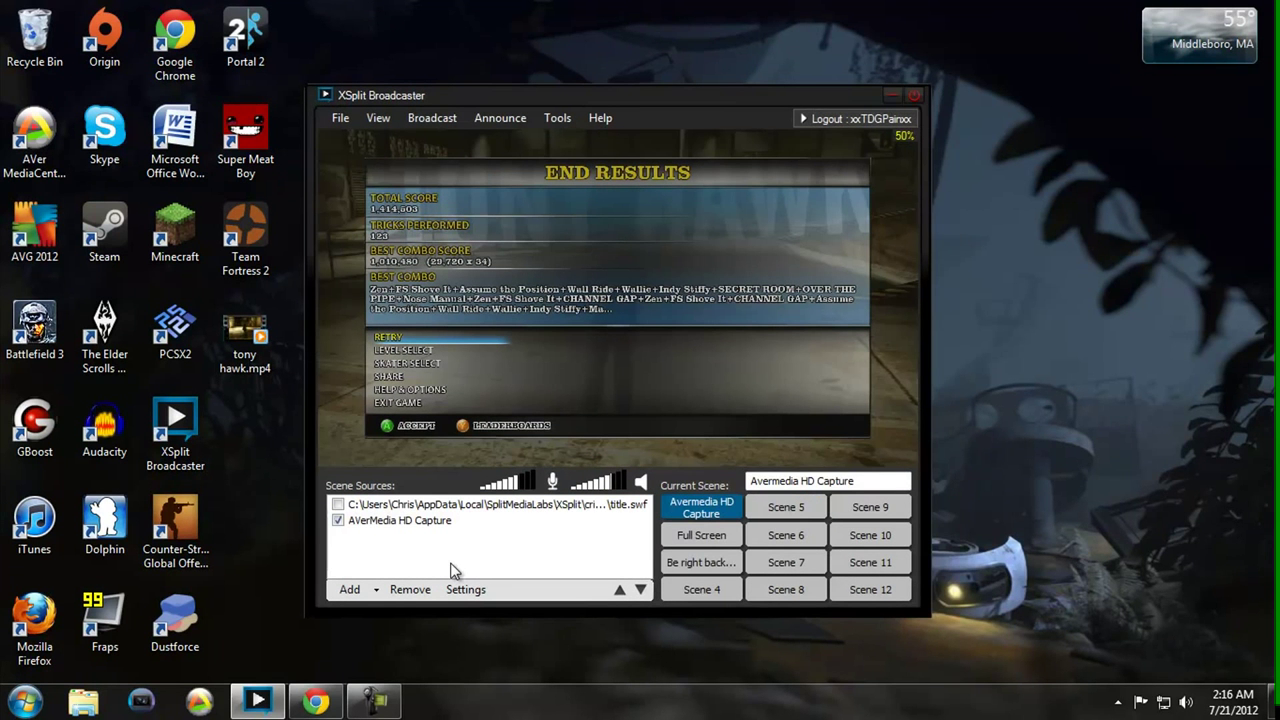
mouse_move(432, 117)
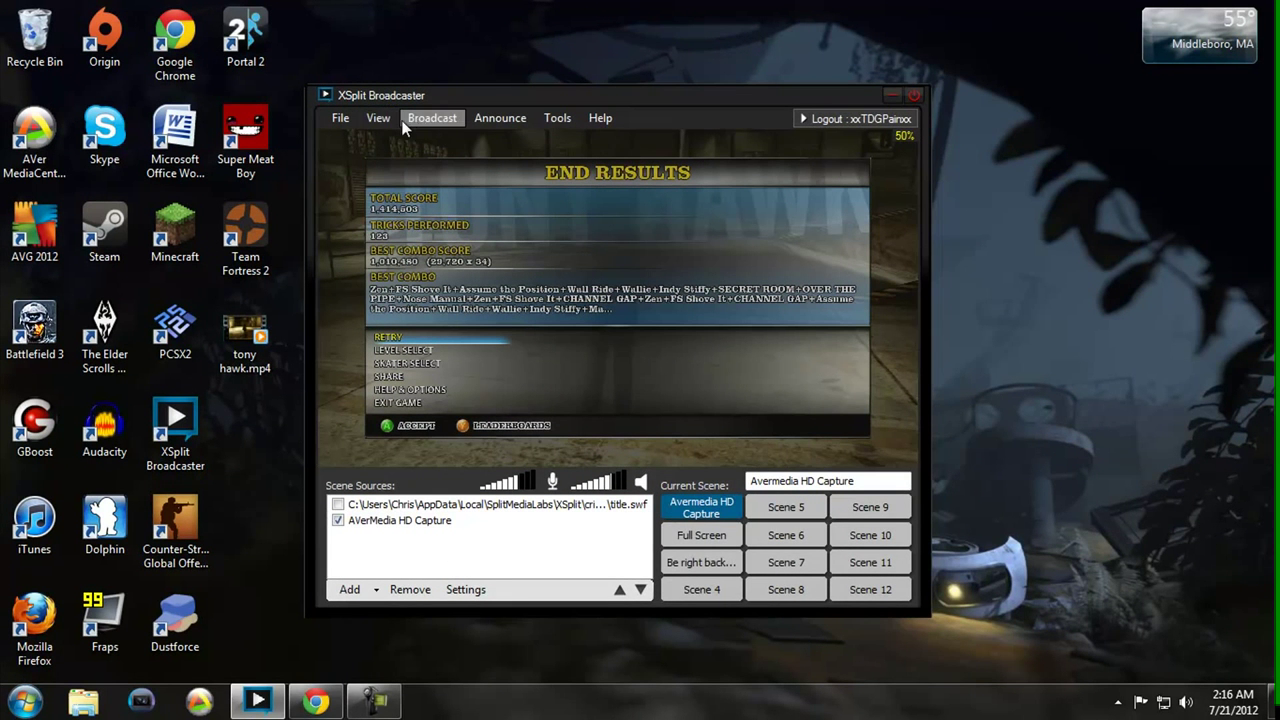
- Go live on the Justin/TwitchTV Gaming channel from the Broadcast menu
left_click(432, 118)
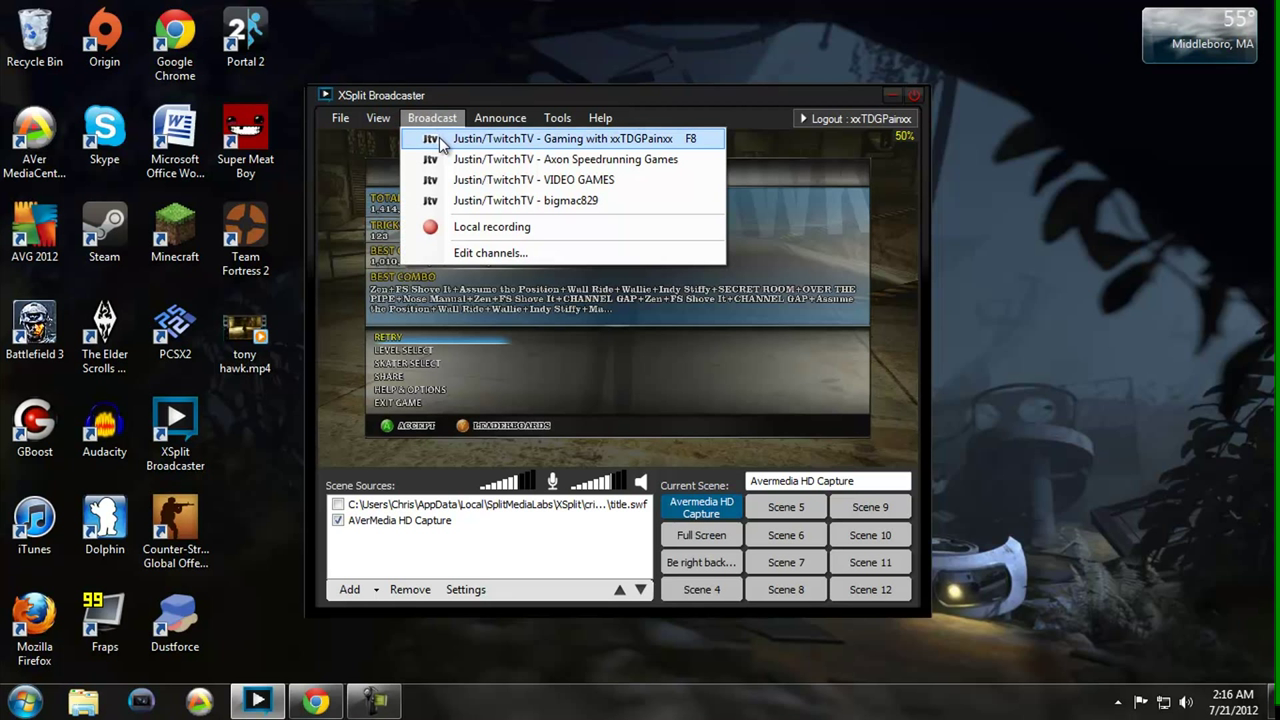
left_click(564, 138)
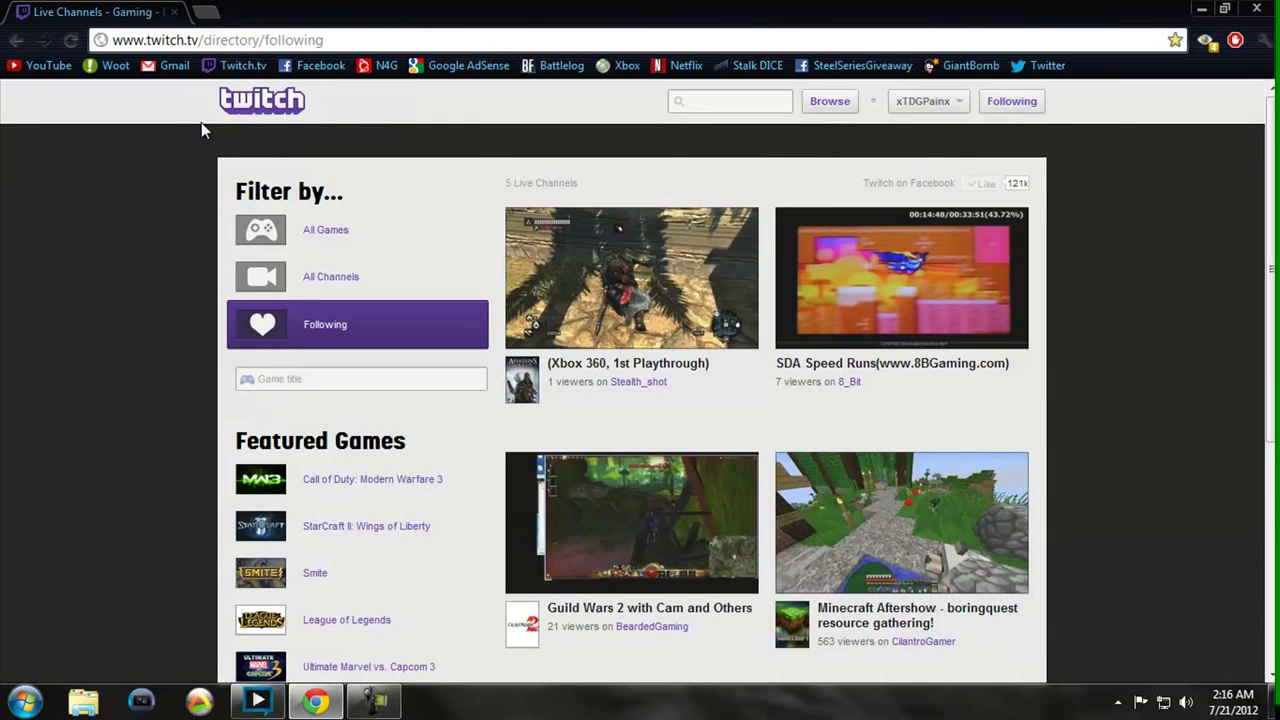
- Open the Twitch Broadcaster Dashboard from the account menu and hide the video preview
left_click(922, 100)
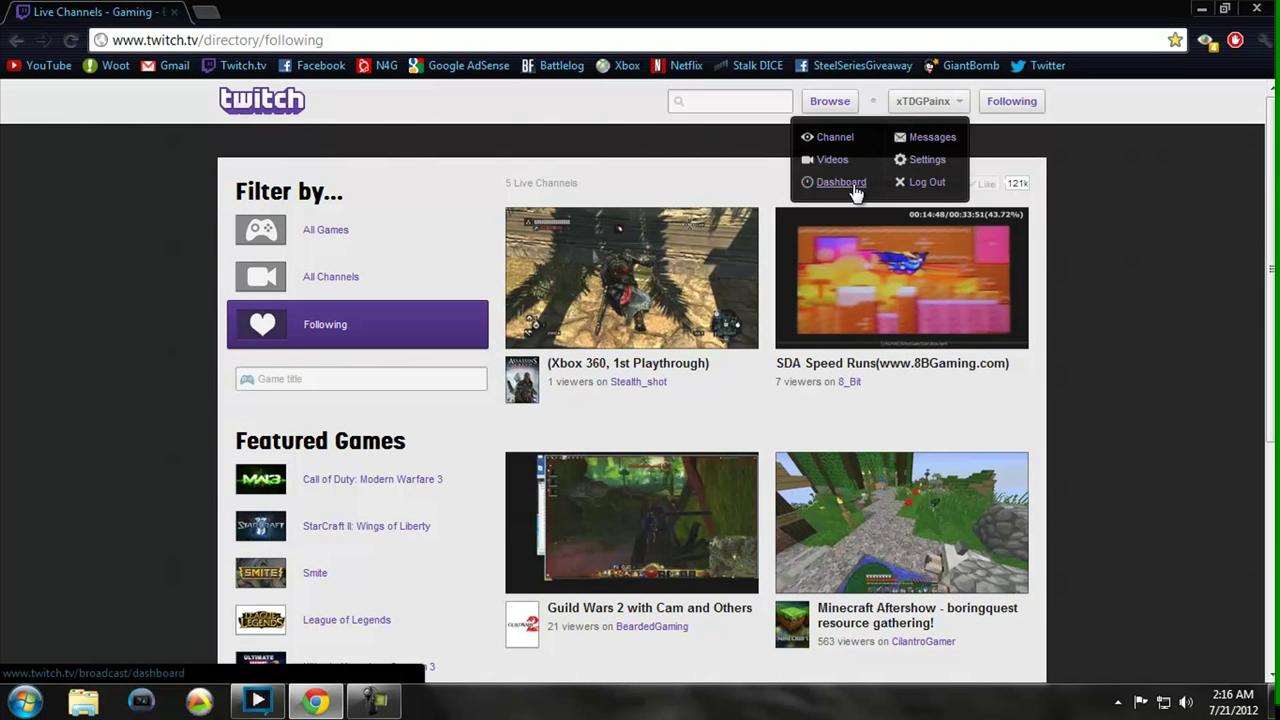
left_click(841, 182)
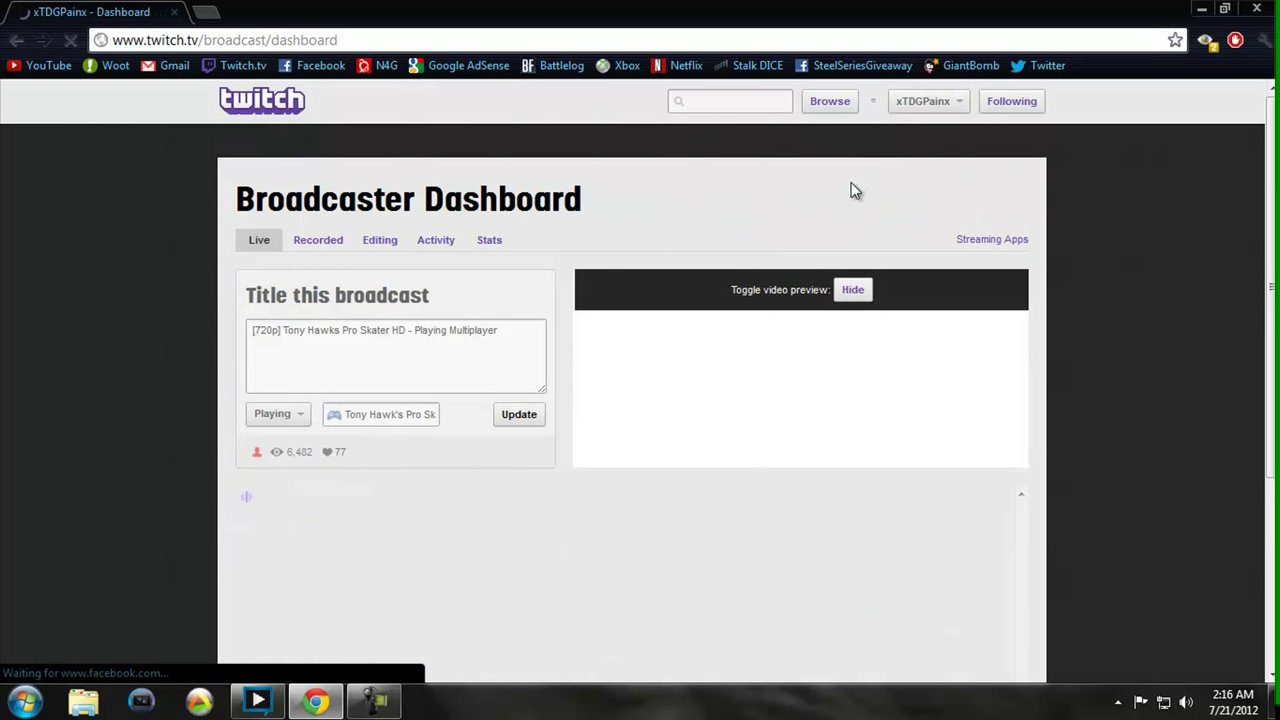
left_click(852, 289)
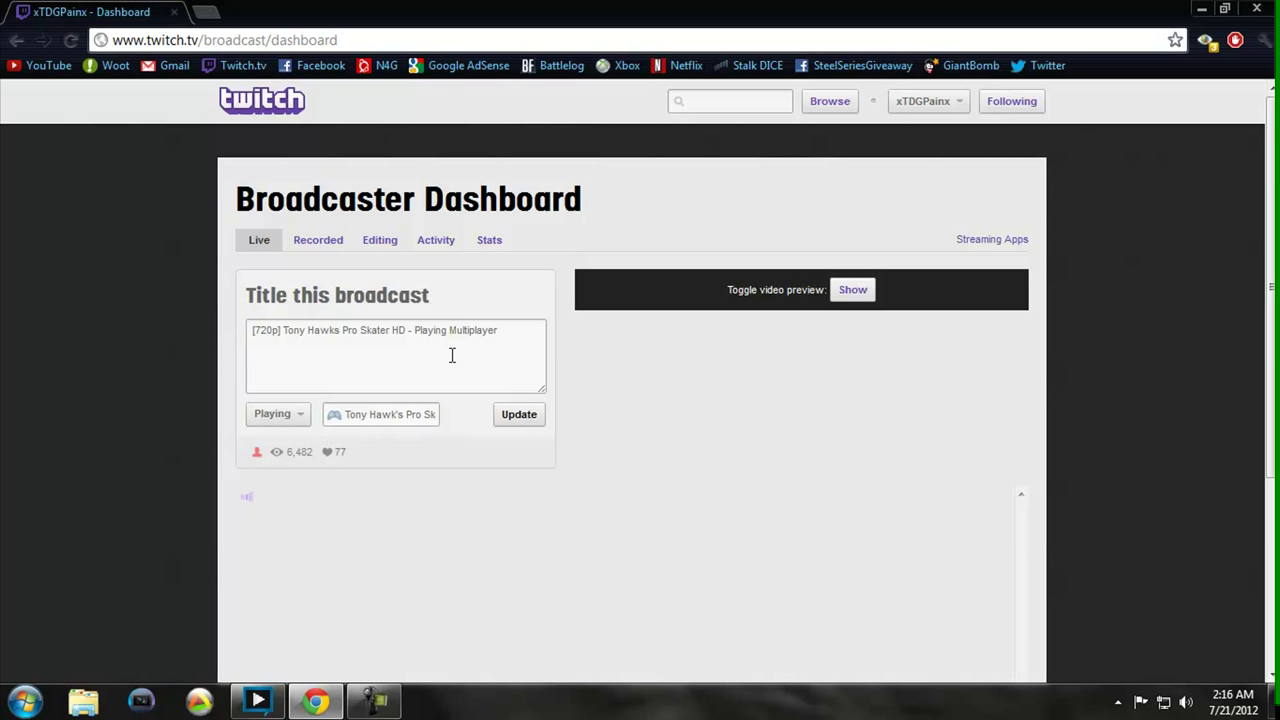
left_click(509, 331)
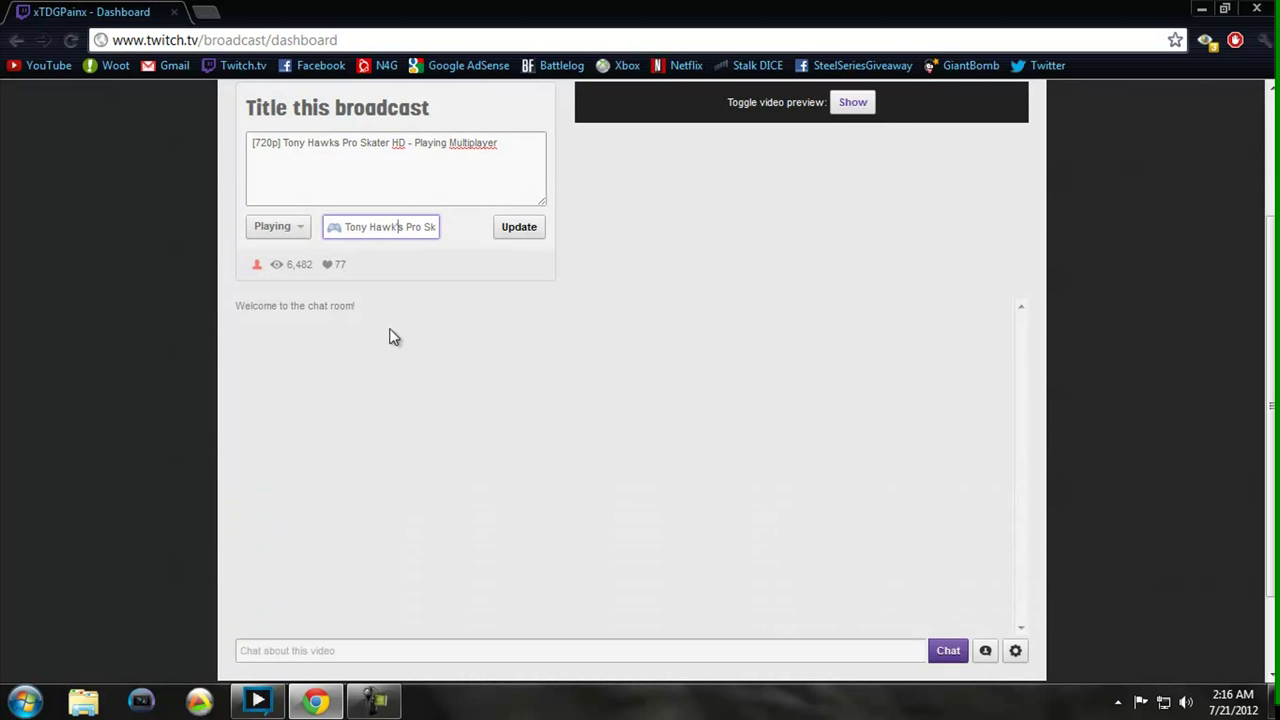
- Briefly show the live preview, hide it again, and scroll down to the chat room
scroll("up", 3)
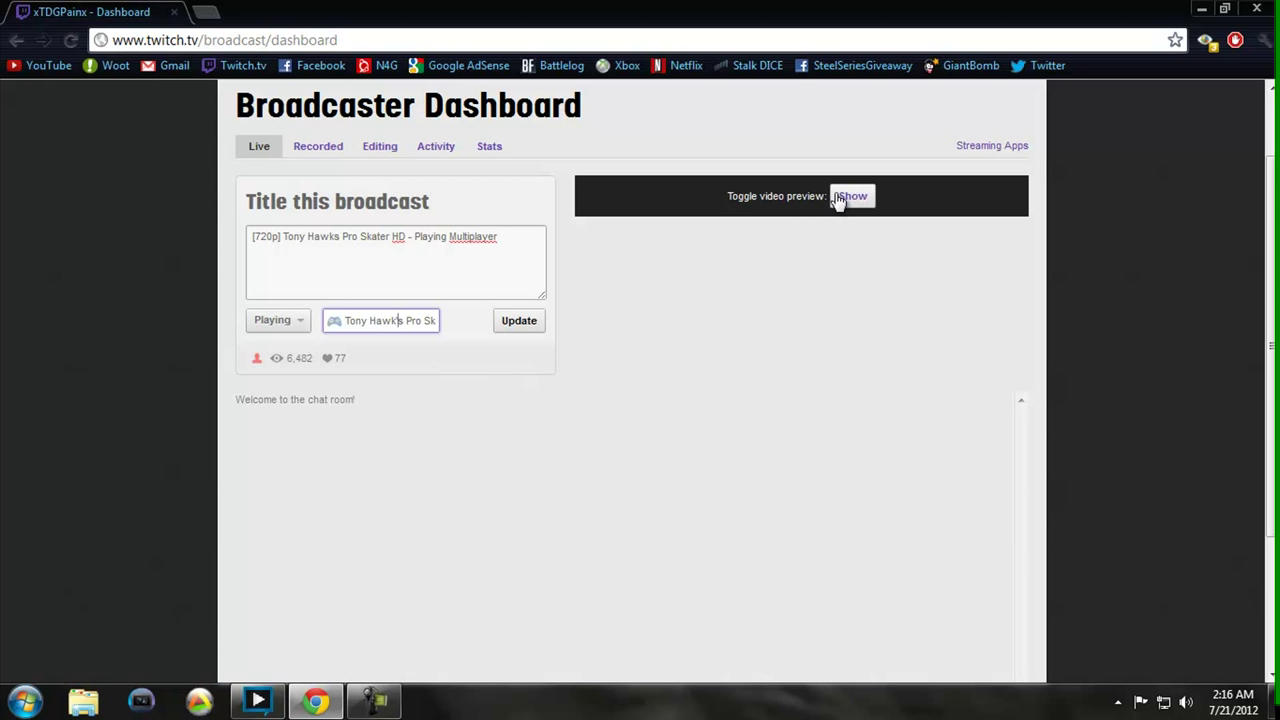
left_click(851, 196)
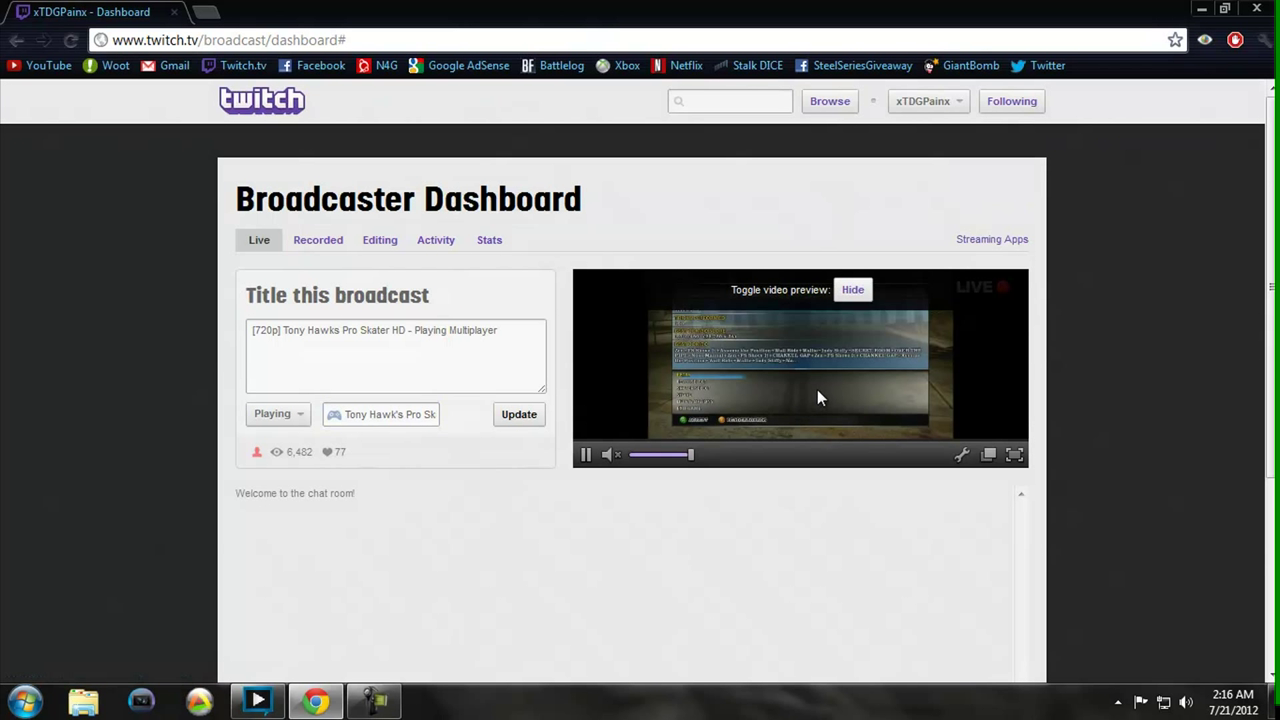
left_click(852, 289)
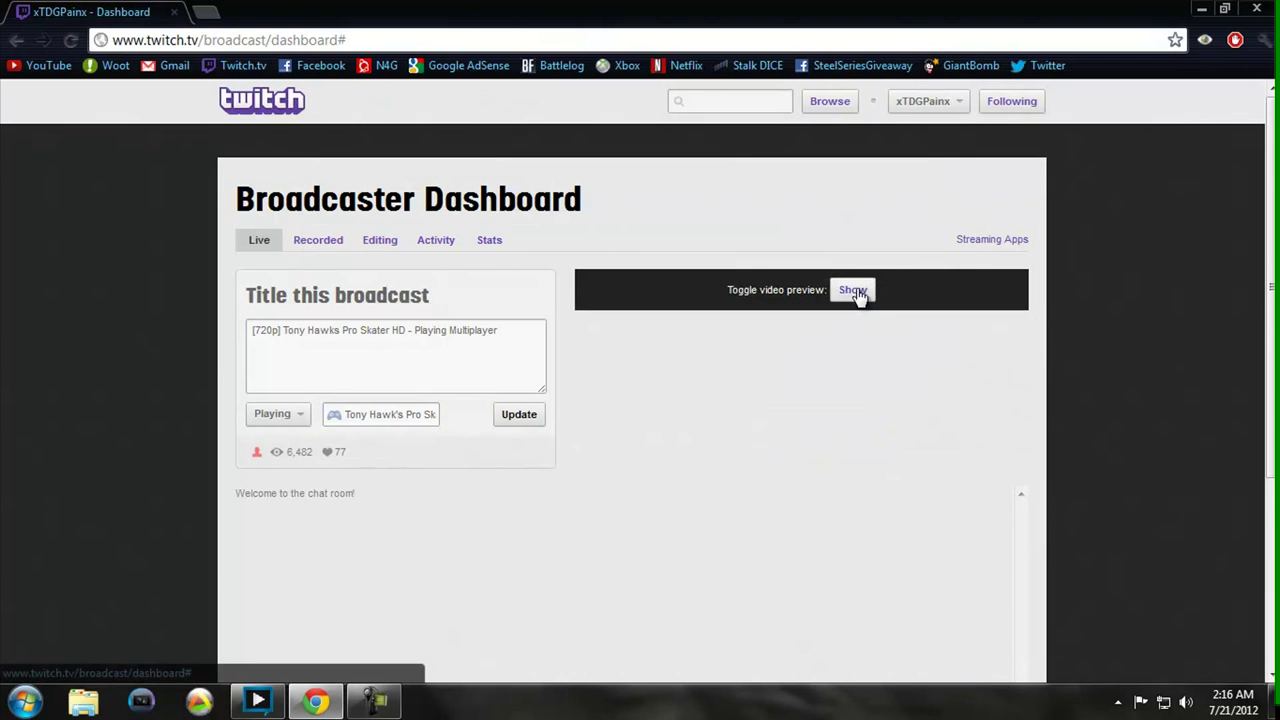
scroll("down", 3)
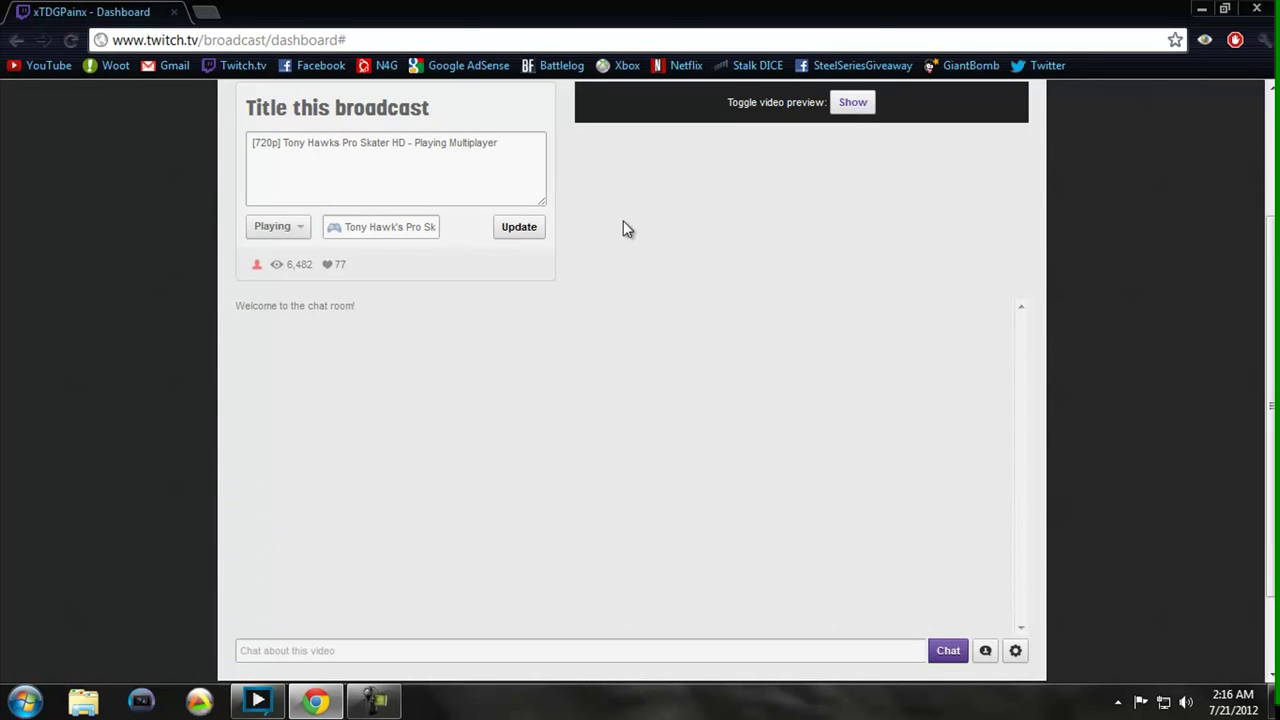